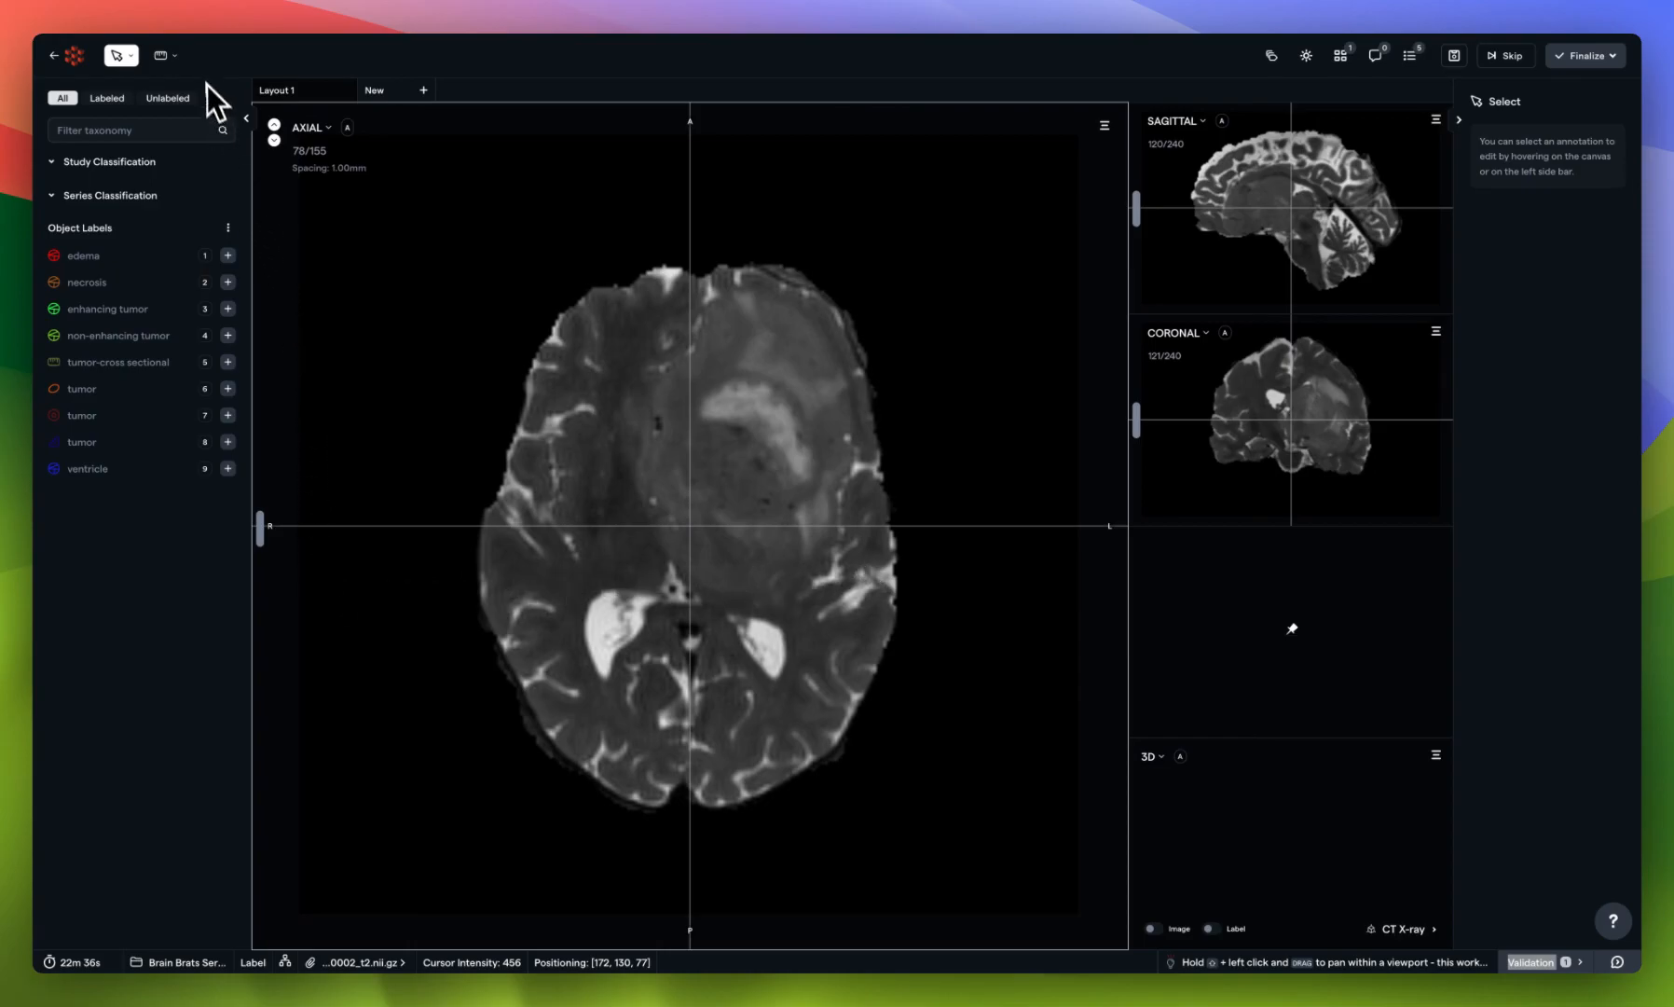
{"action": "mouse_move", "coordinate": [186, 86]}
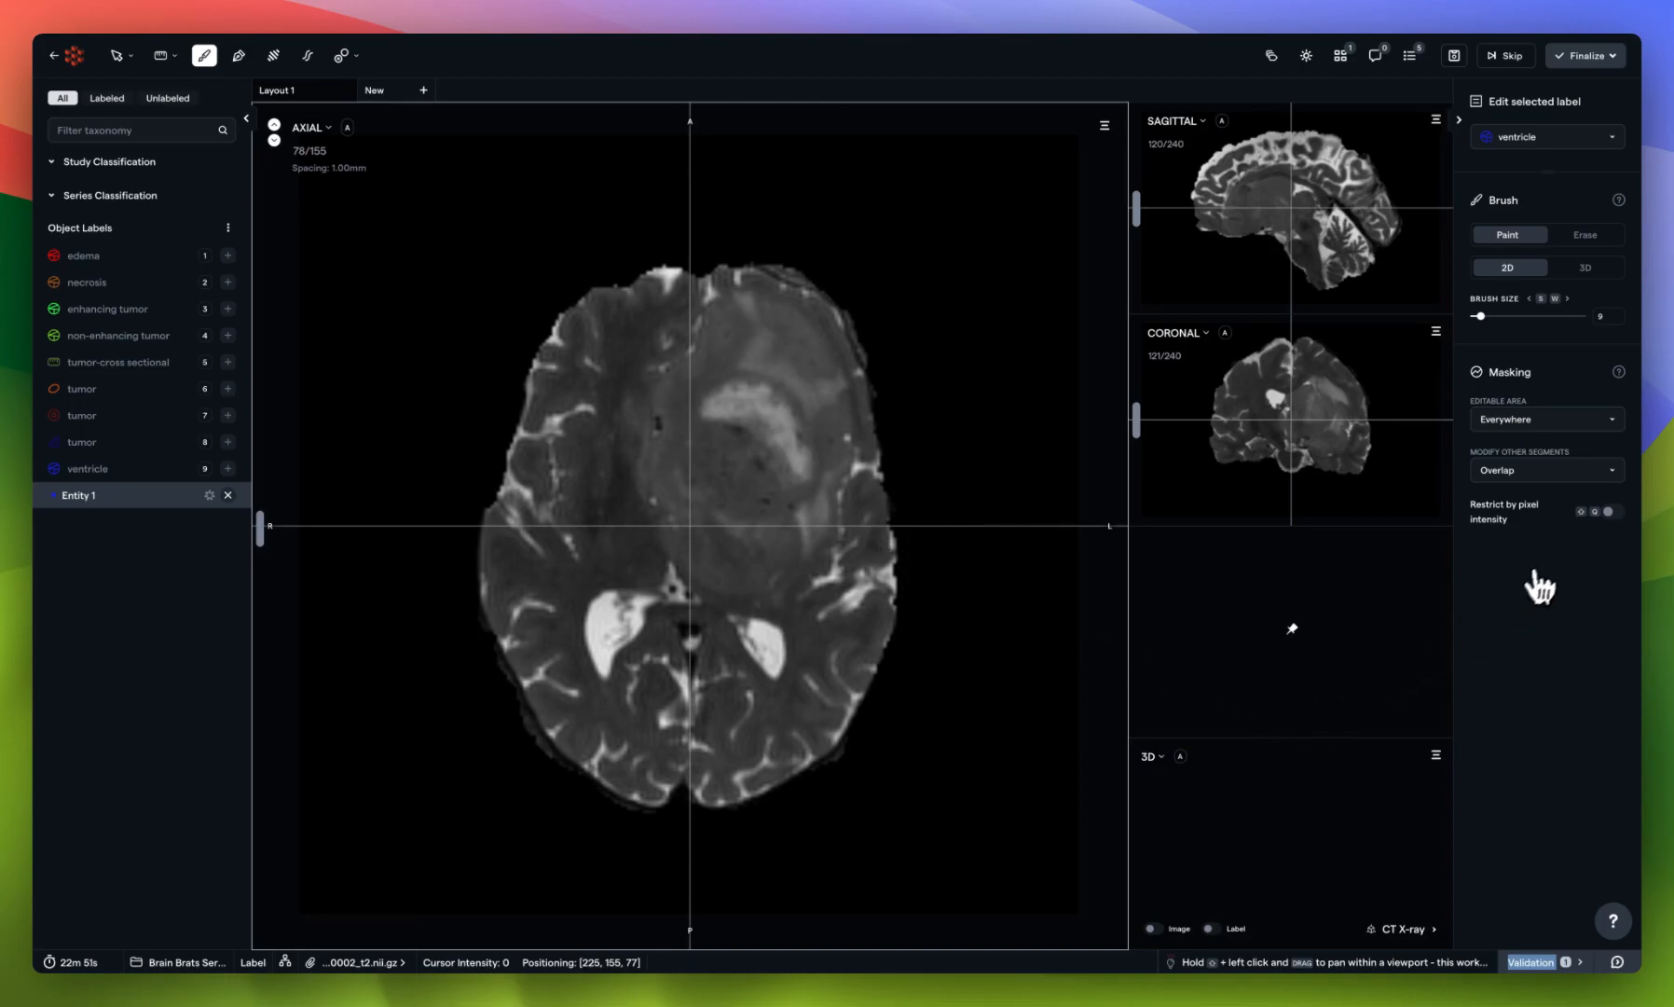
{"action": "mouse_move", "coordinate": [1559, 470]}
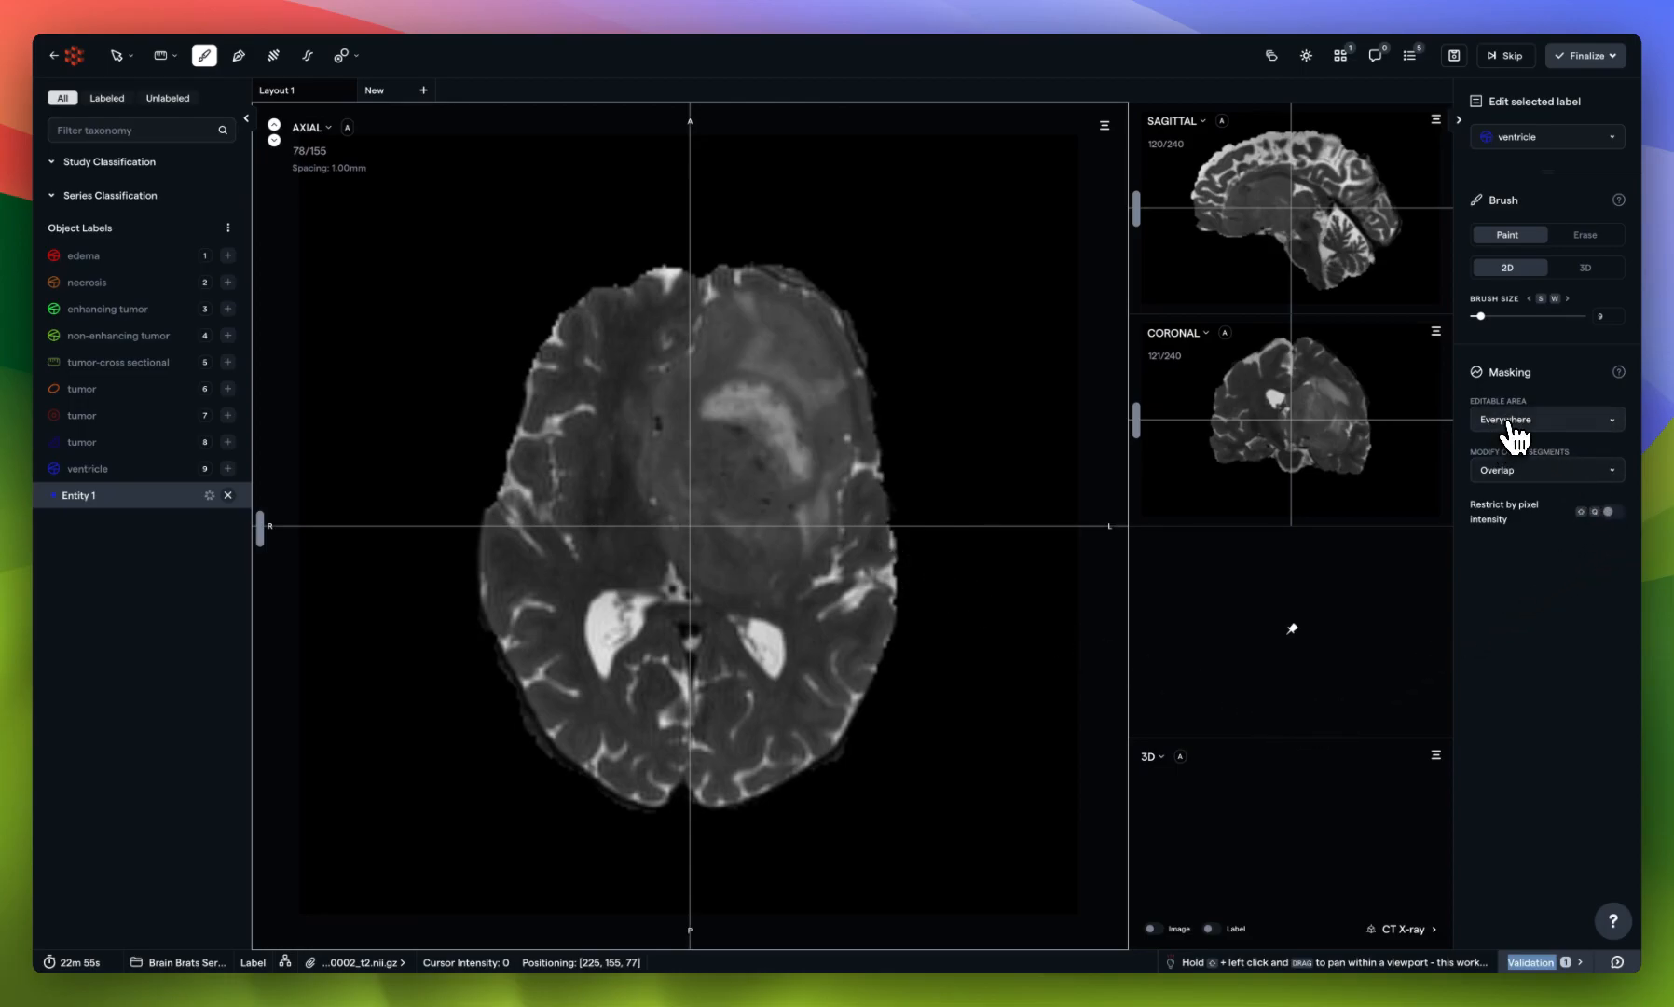
Restrict ventricle brush painting to pixel intensities between 1310 and 1972
{"action": "left_click", "coordinate": [1605, 418]}
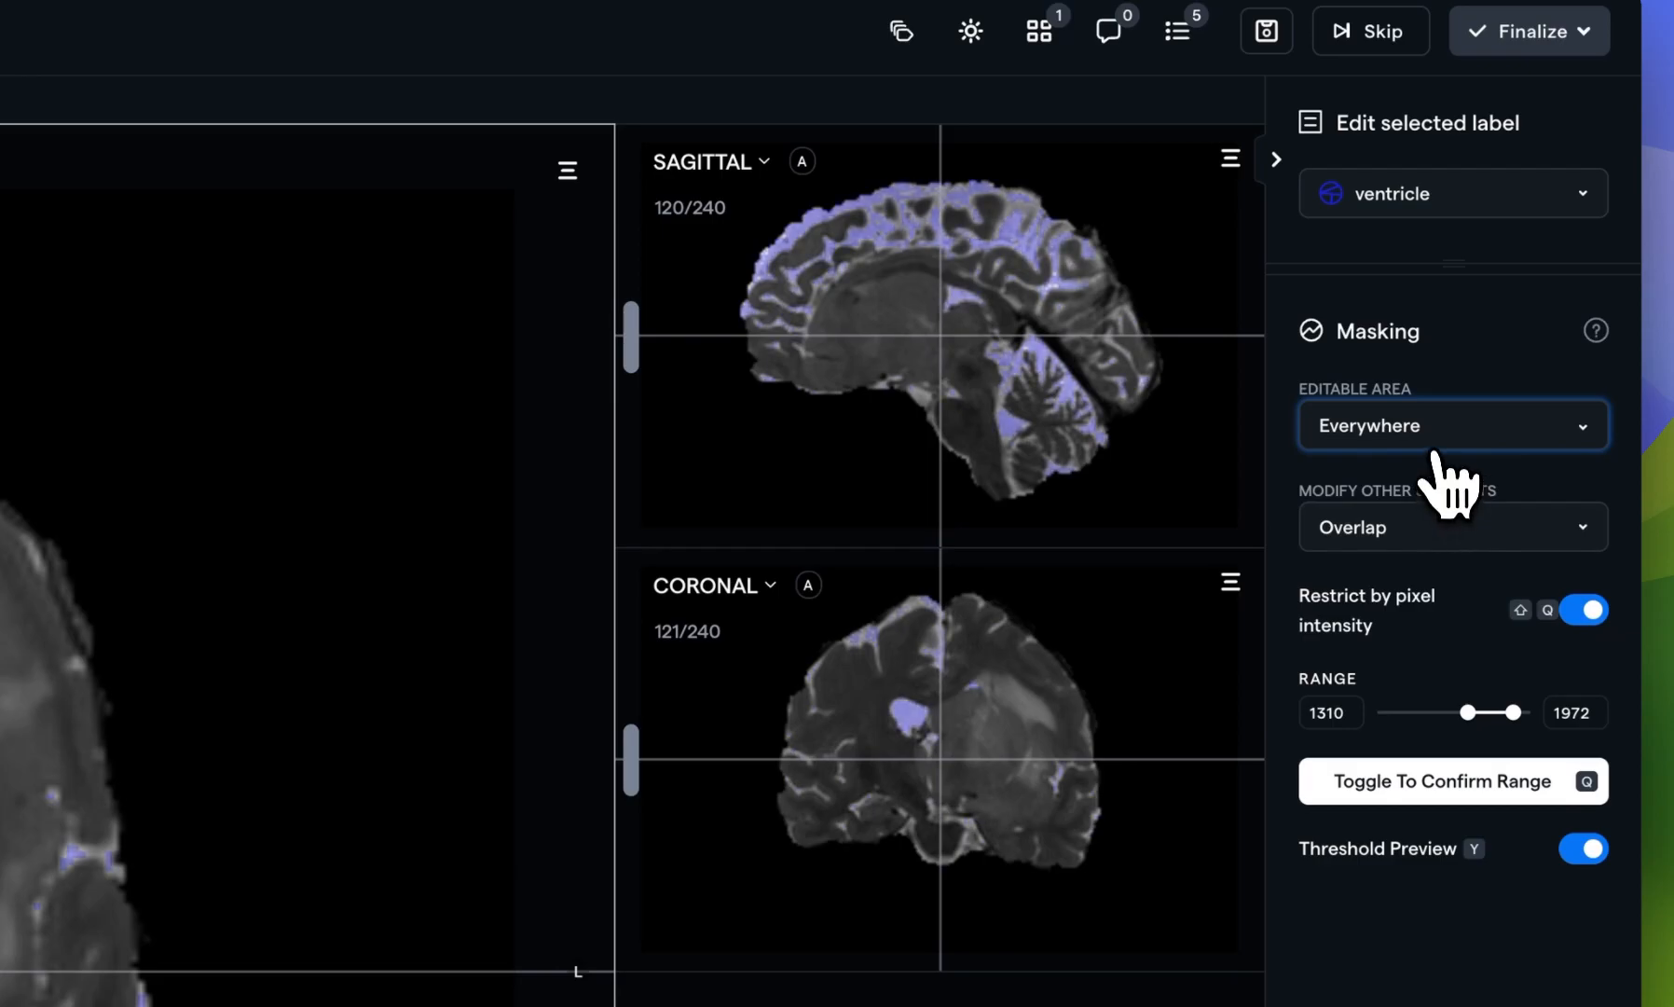
Delete the ventricle Entity 1 and set Editable Area to Inside all segments
{"action": "left_click", "coordinate": [1453, 426]}
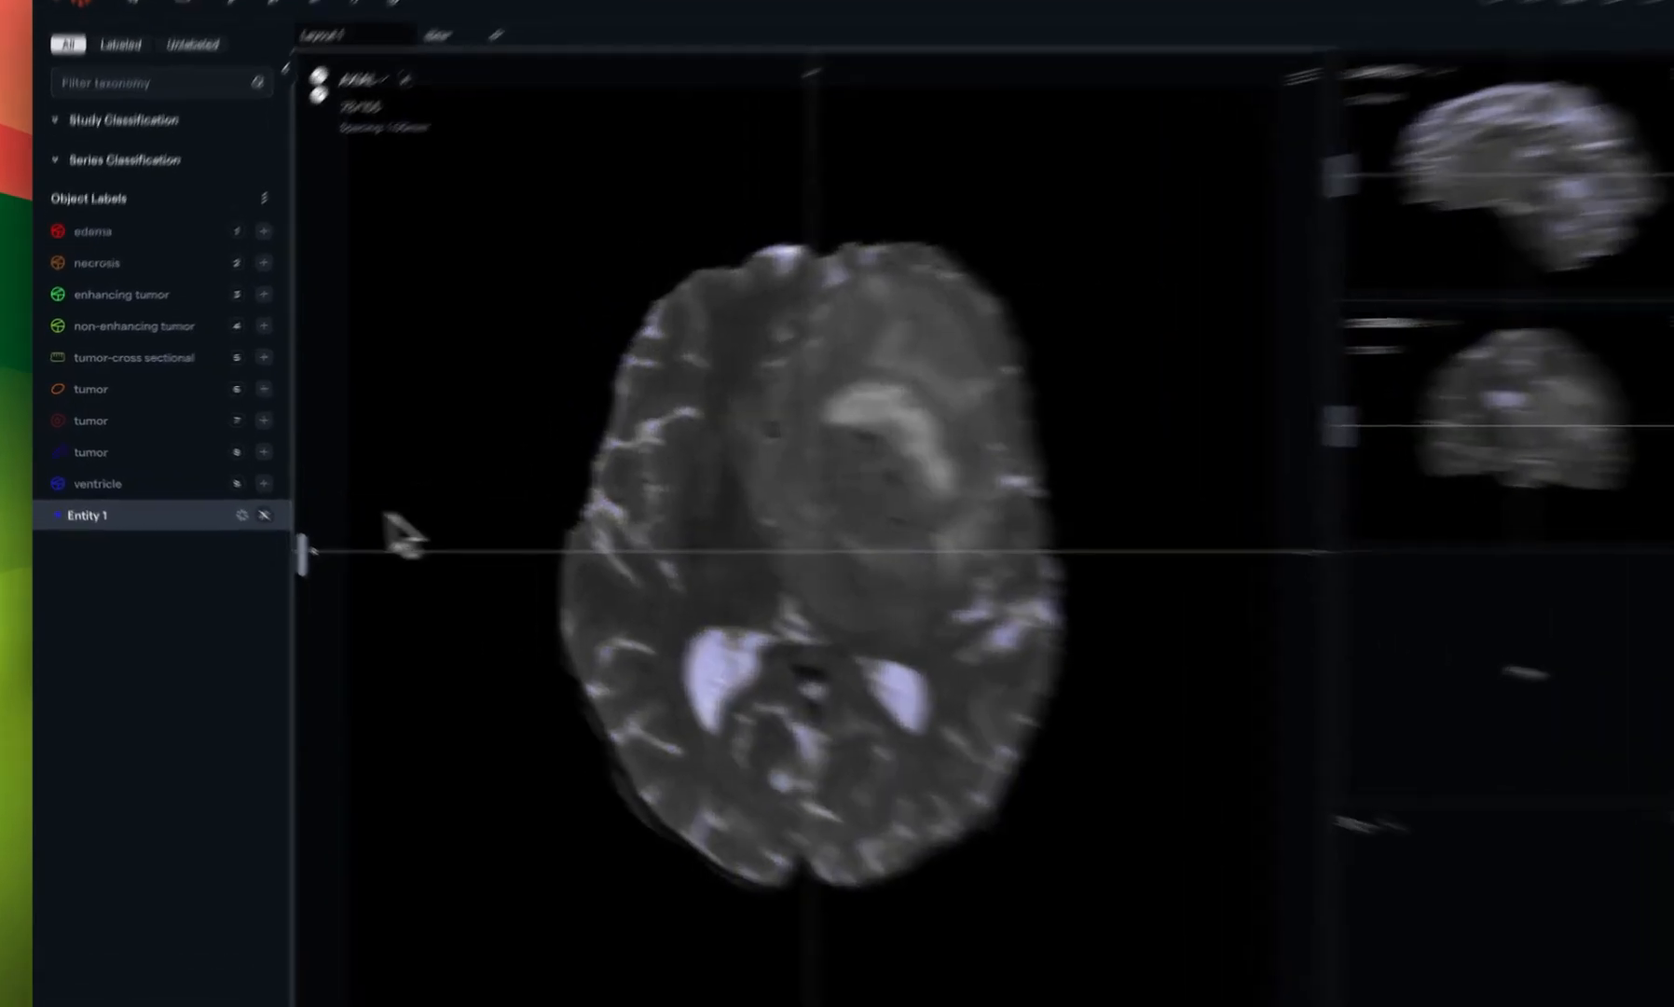
{"action": "left_click", "coordinate": [263, 483]}
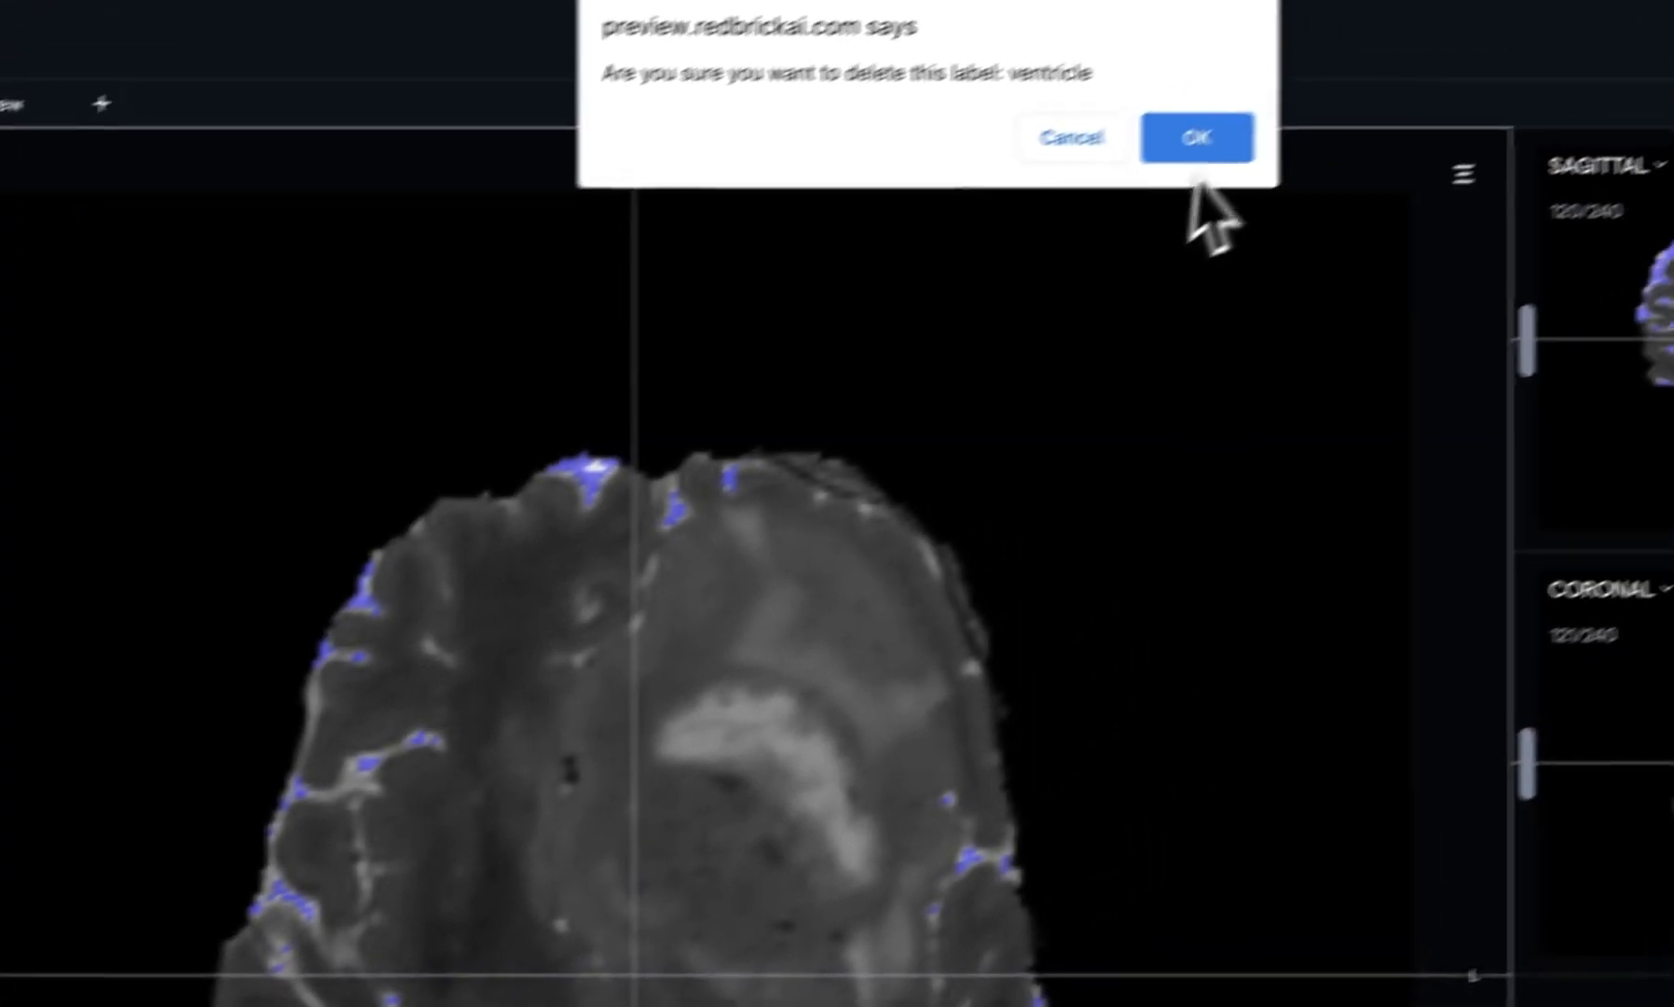
{"action": "left_click", "coordinate": [1197, 136]}
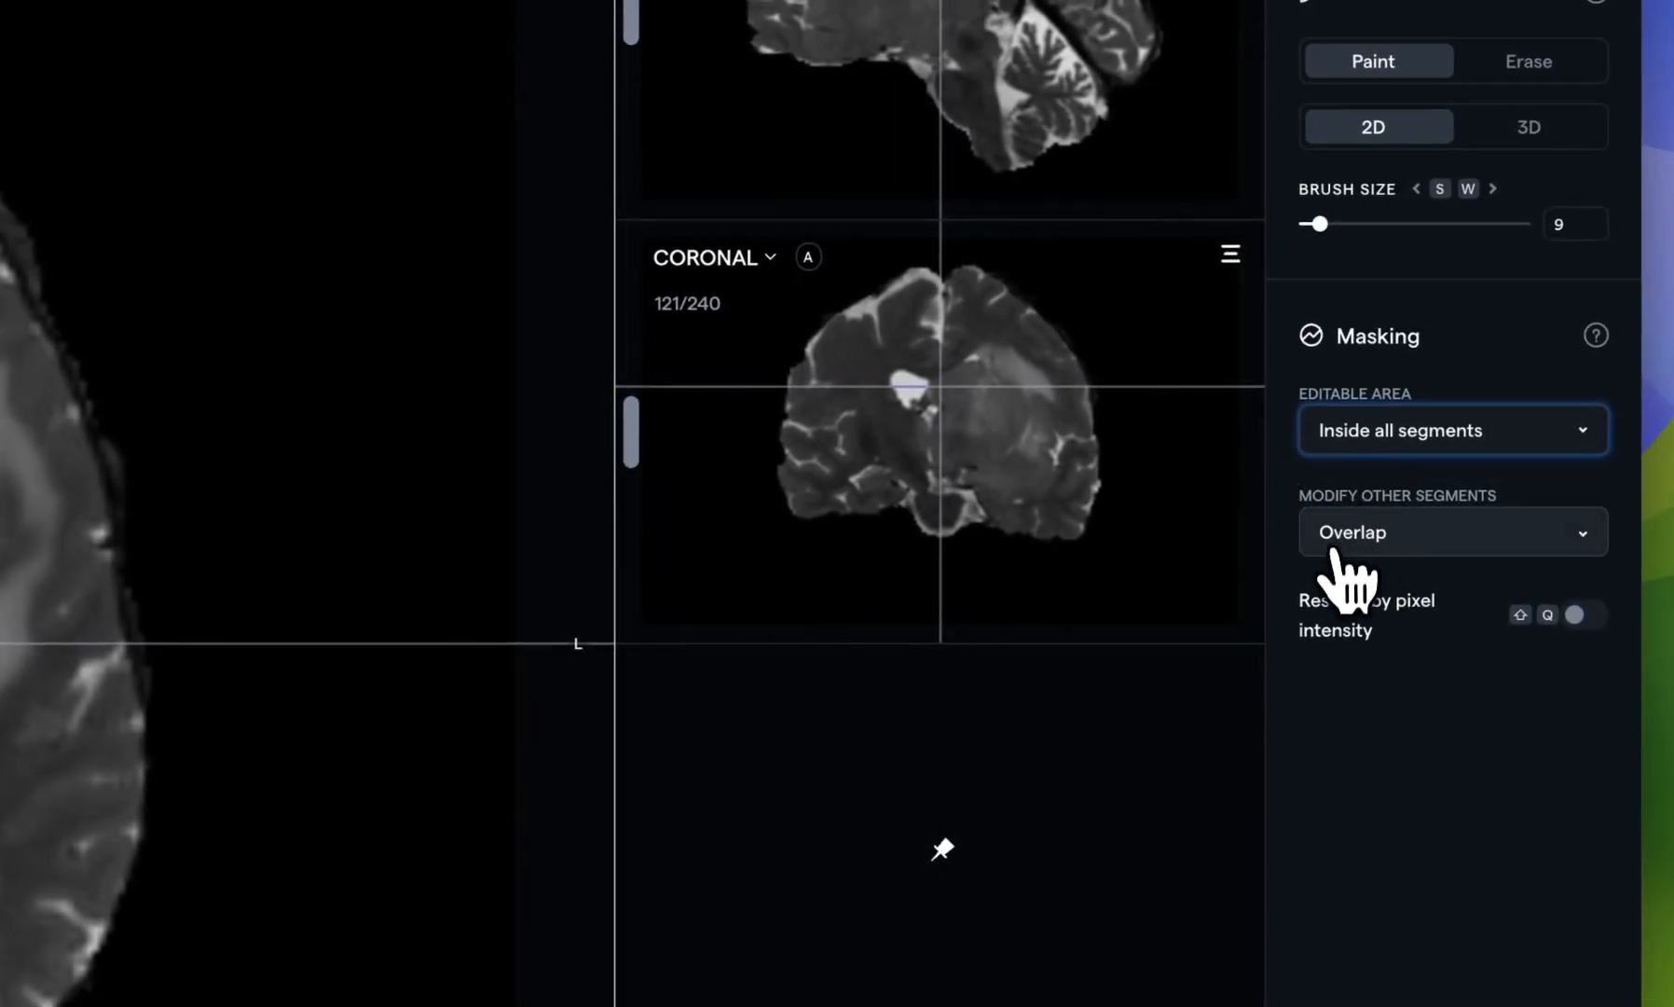
{"action": "left_click", "coordinate": [1451, 531]}
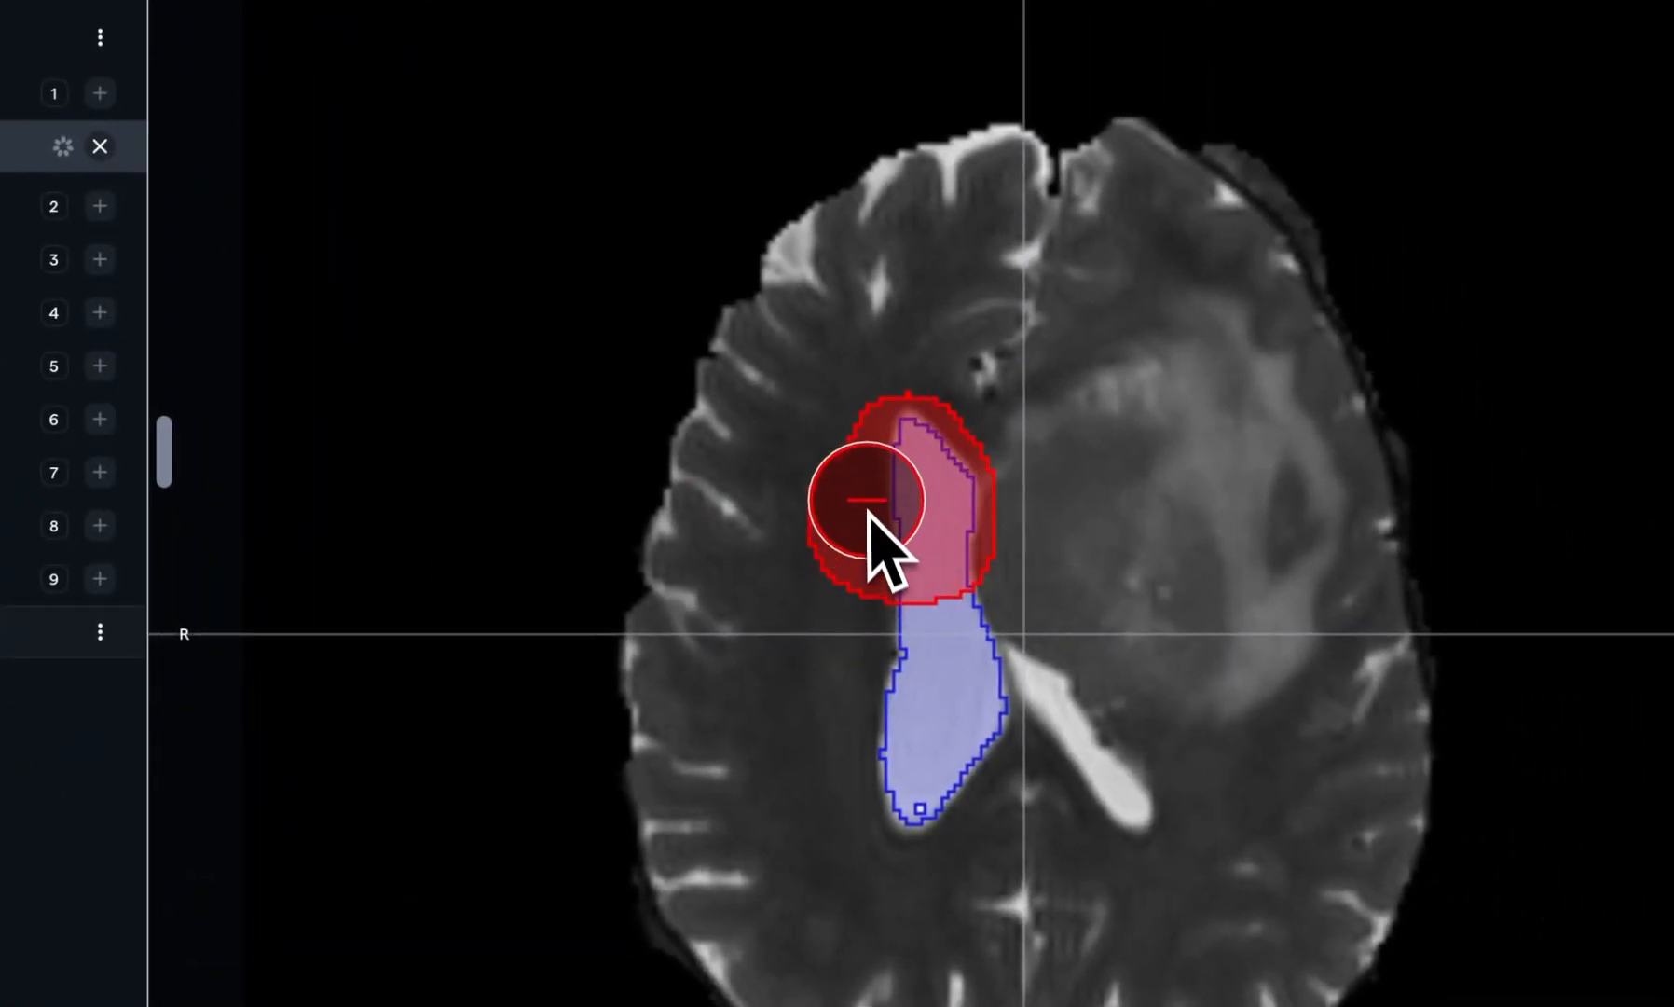
Paint red inside the ventricle segment with Modify Other Segments set to Overwrite unlocked segments
{"action": "left_click_drag", "start_coordinate": [871, 500], "coordinate": [1020, 414]}
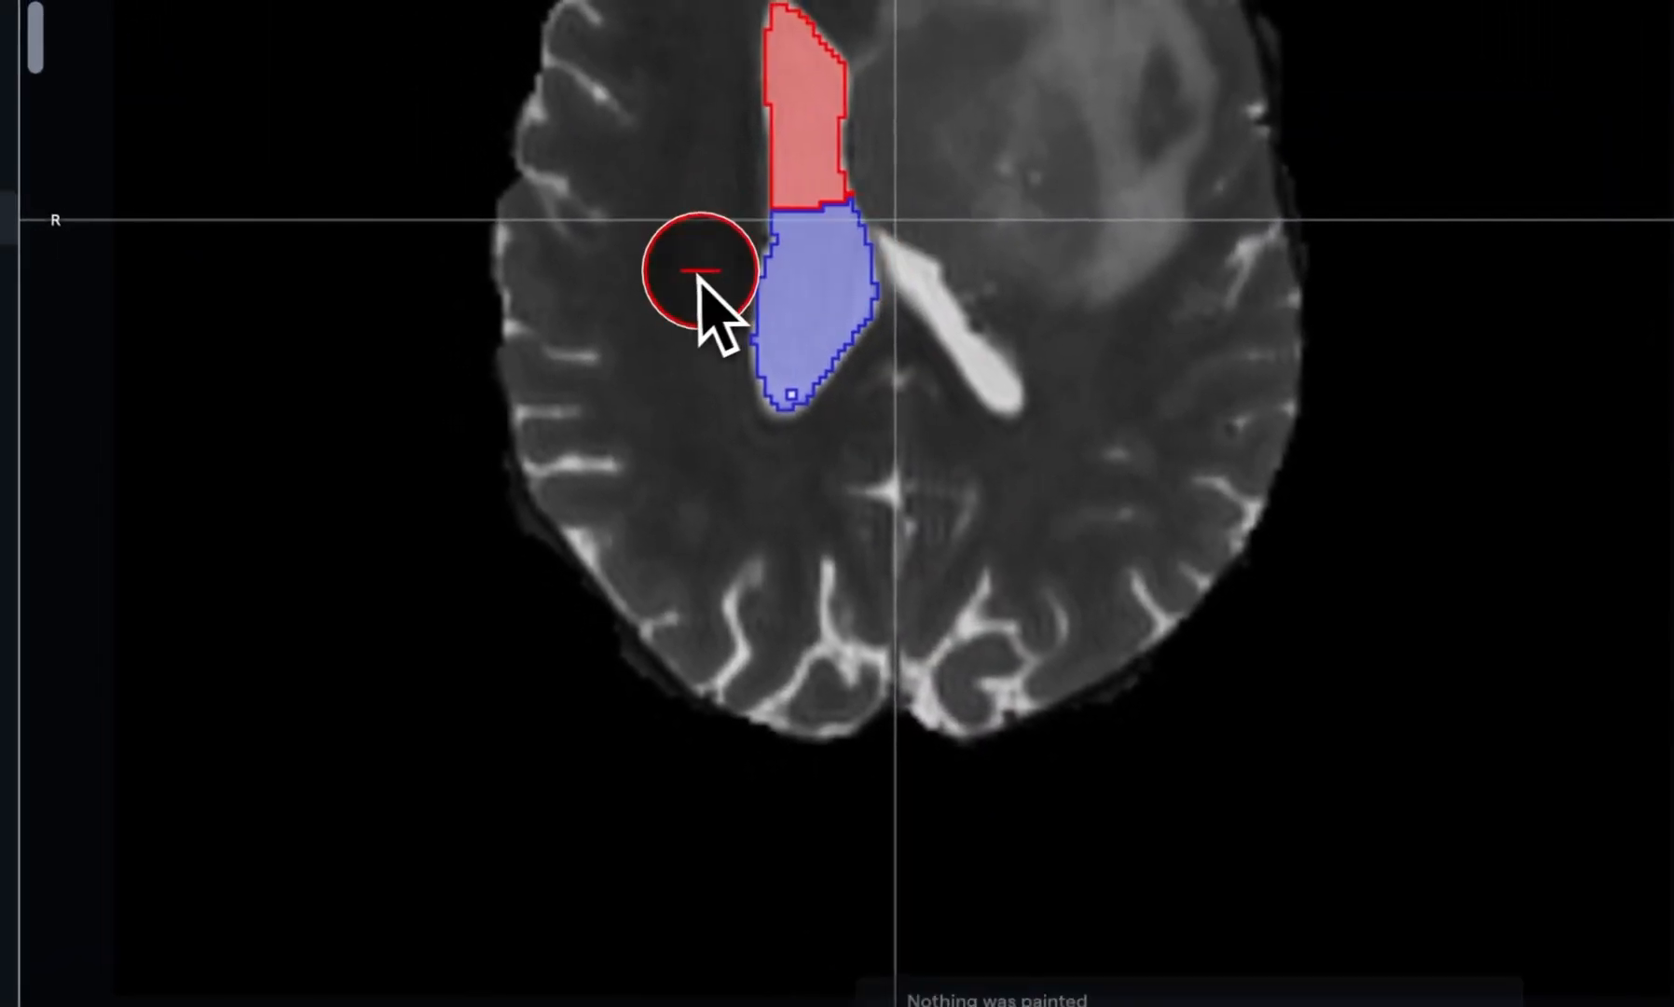
{"action": "left_click", "coordinate": [1453, 503]}
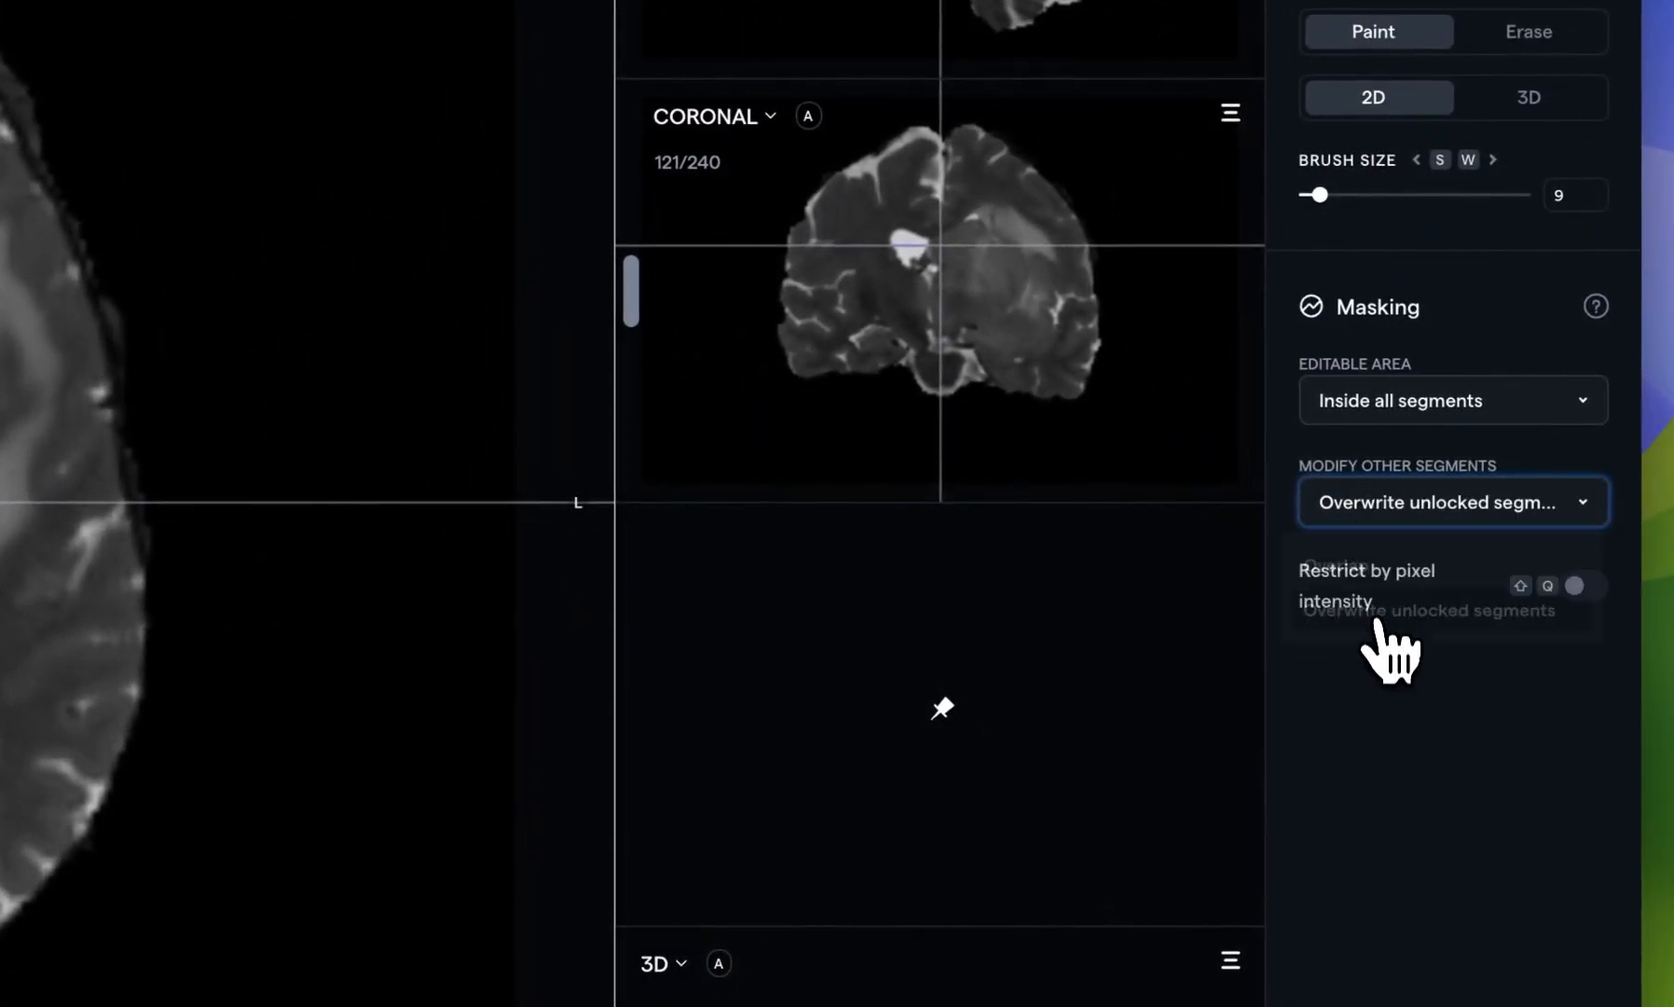
{"action": "left_click", "coordinate": [1451, 399]}
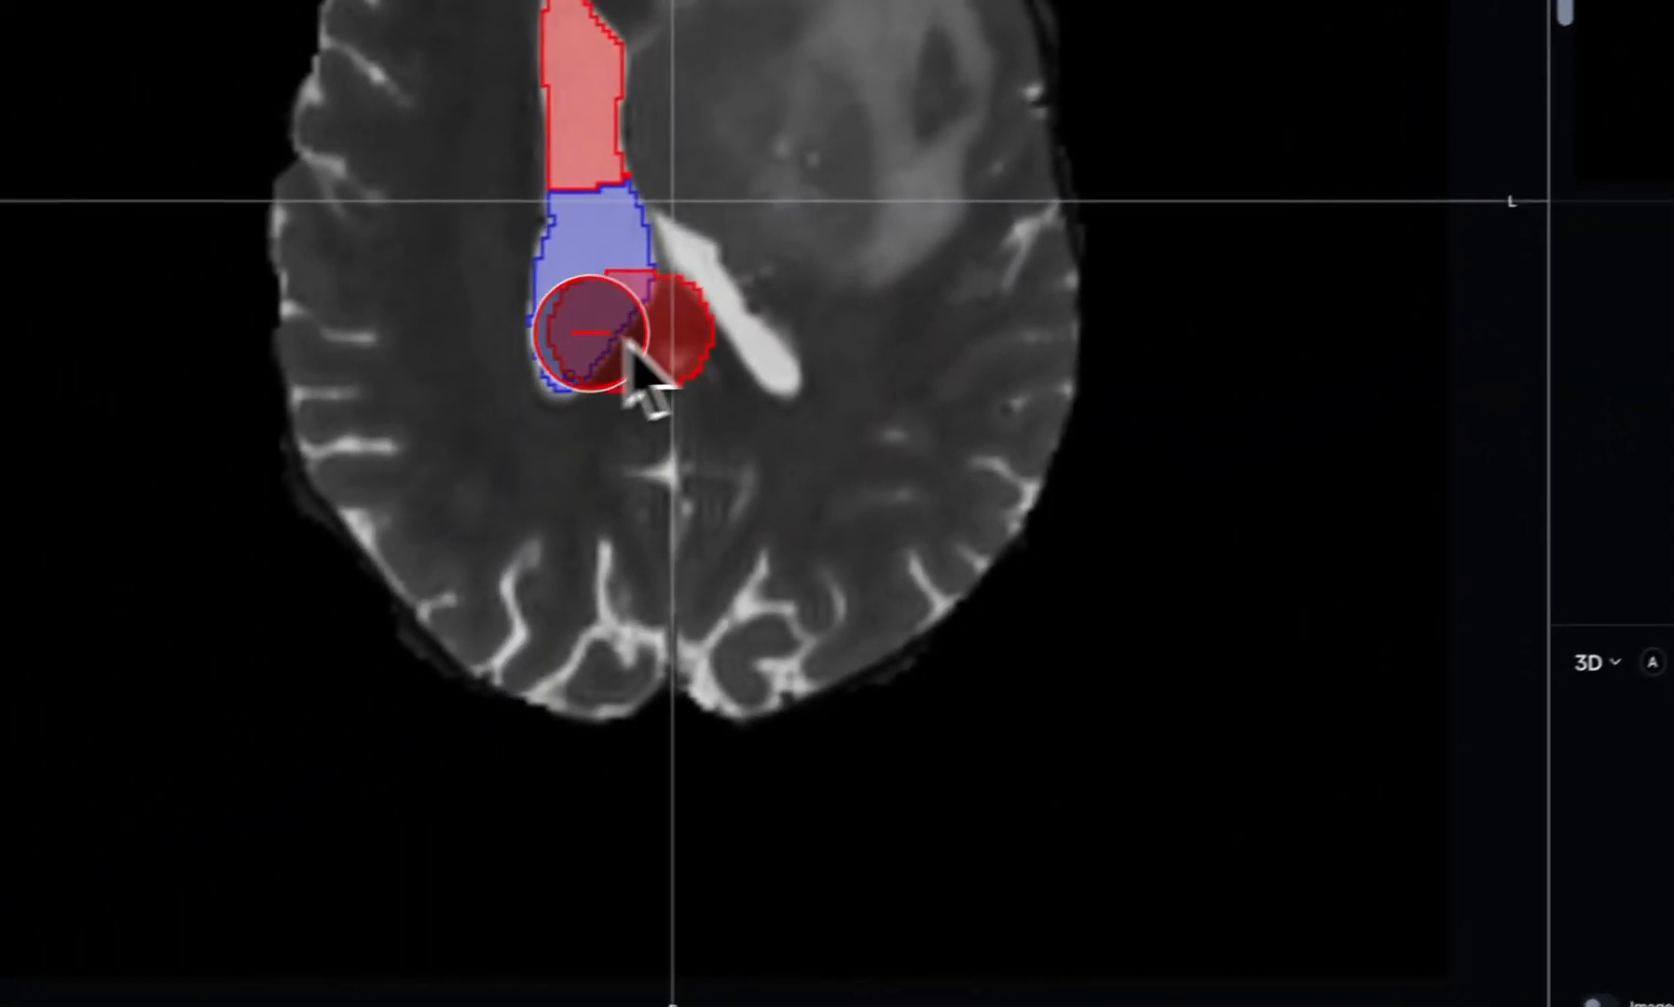
{"action": "left_click", "coordinate": [1501, 431]}
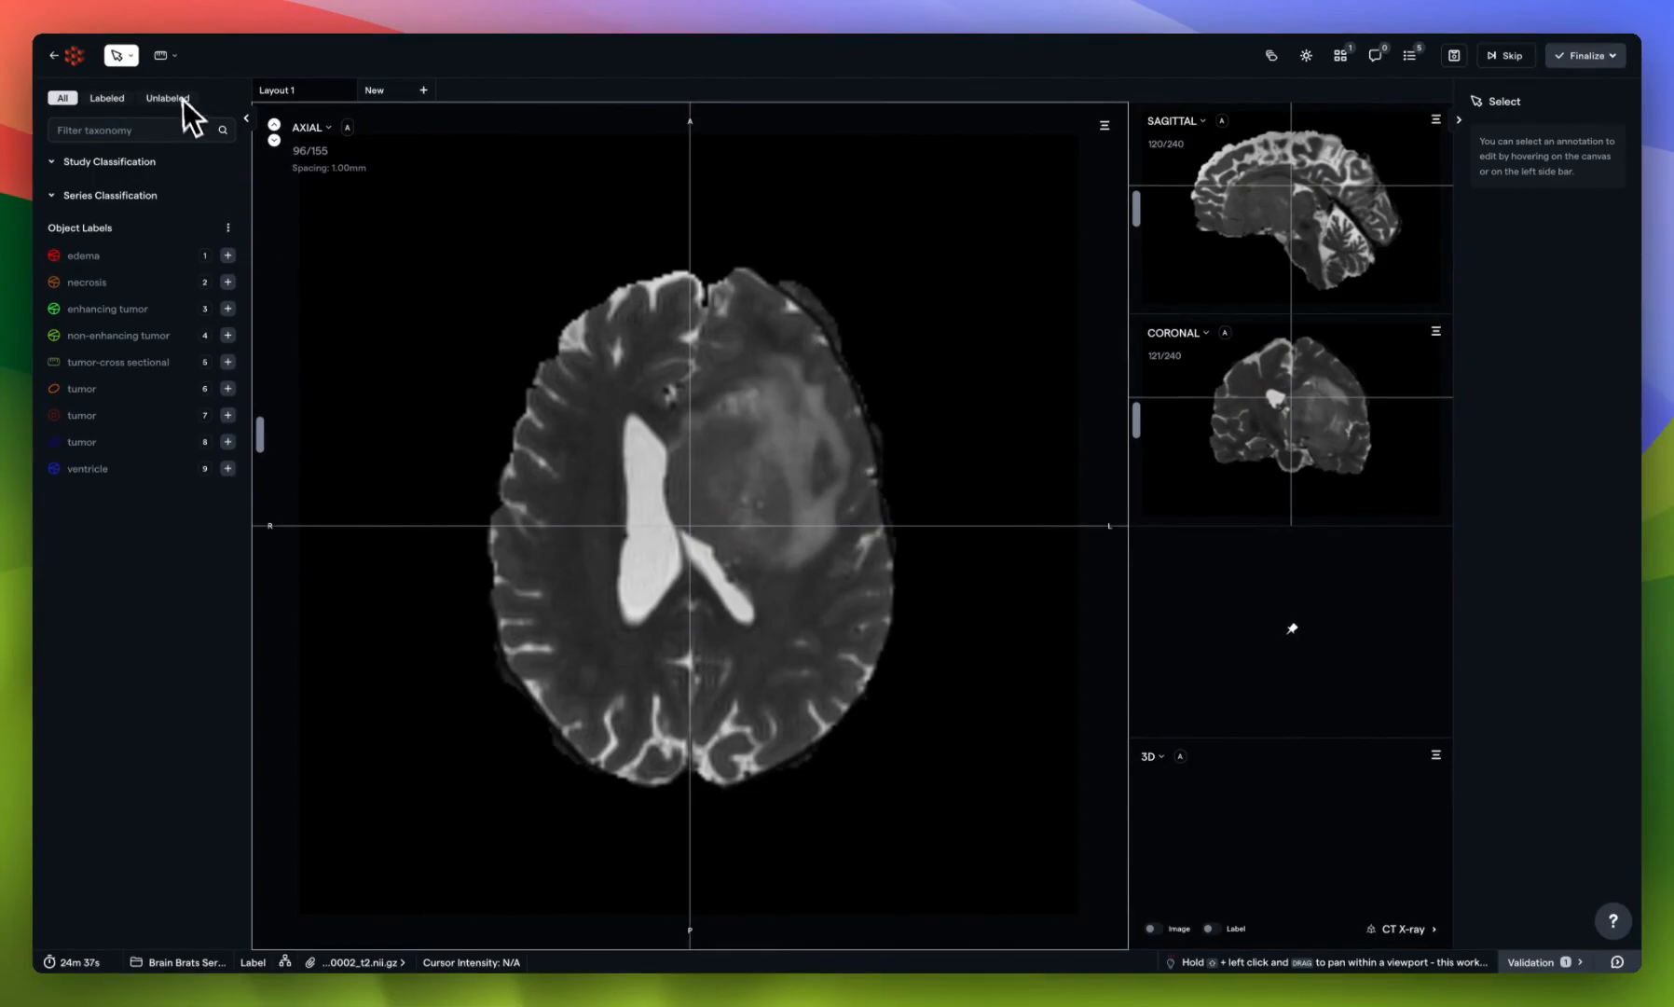
{"action": "mouse_move", "coordinate": [1305, 55]}
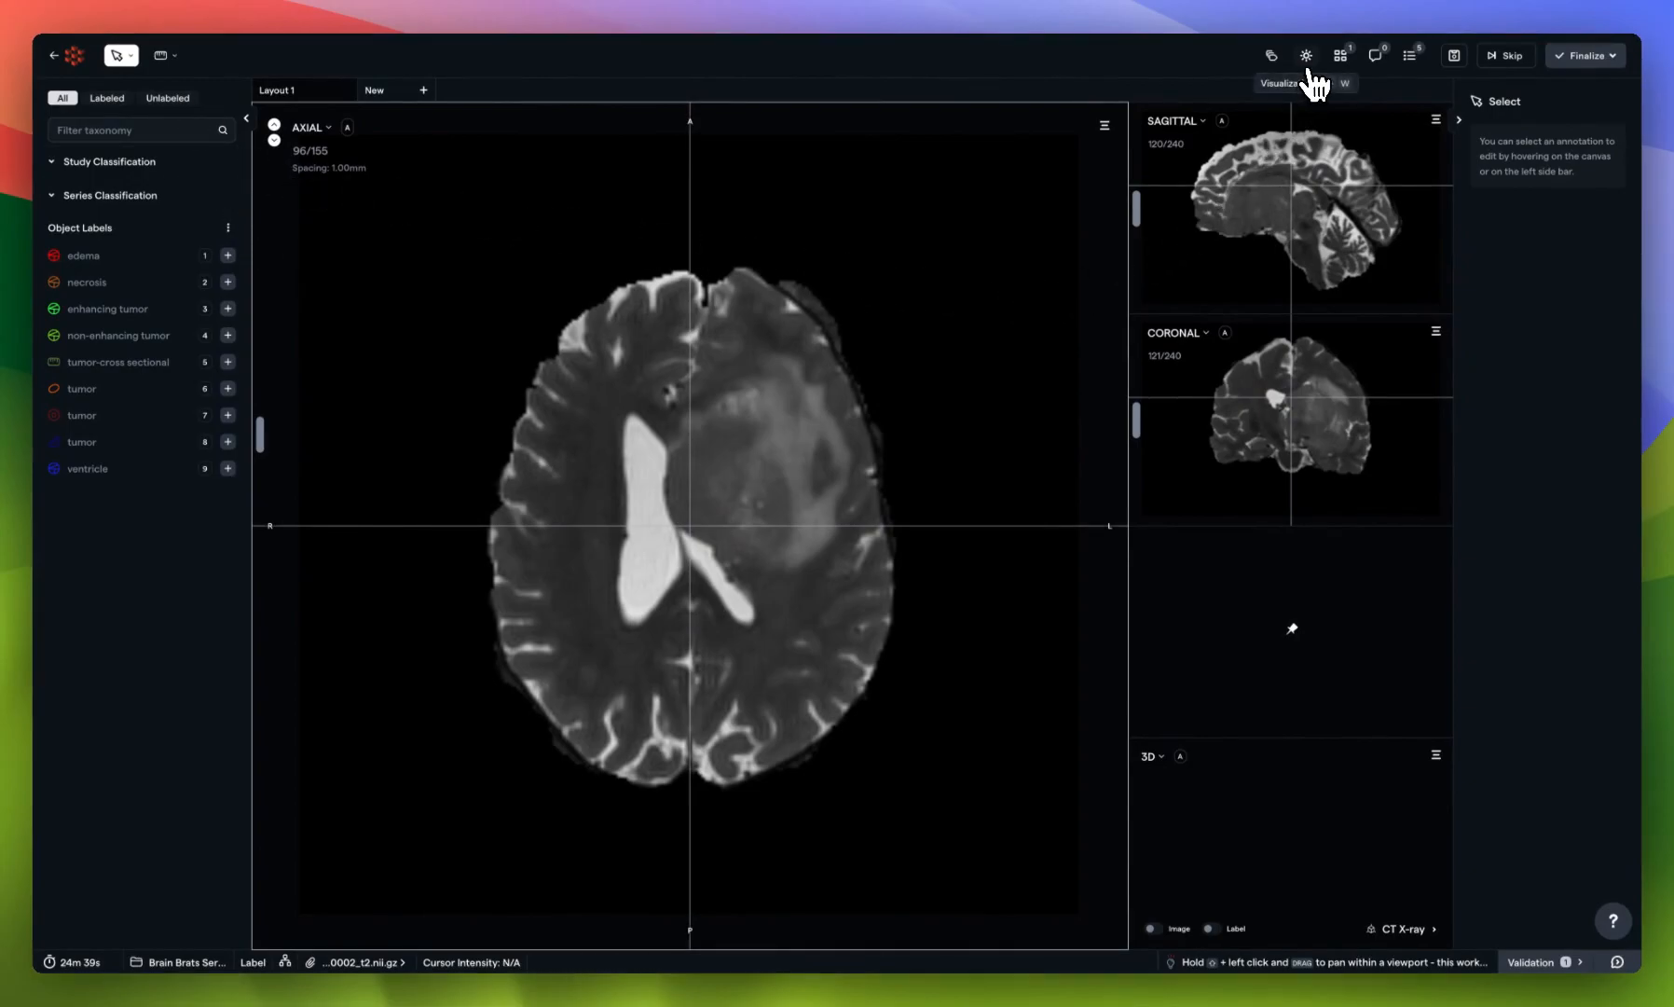
{"action": "left_click", "coordinate": [1303, 54]}
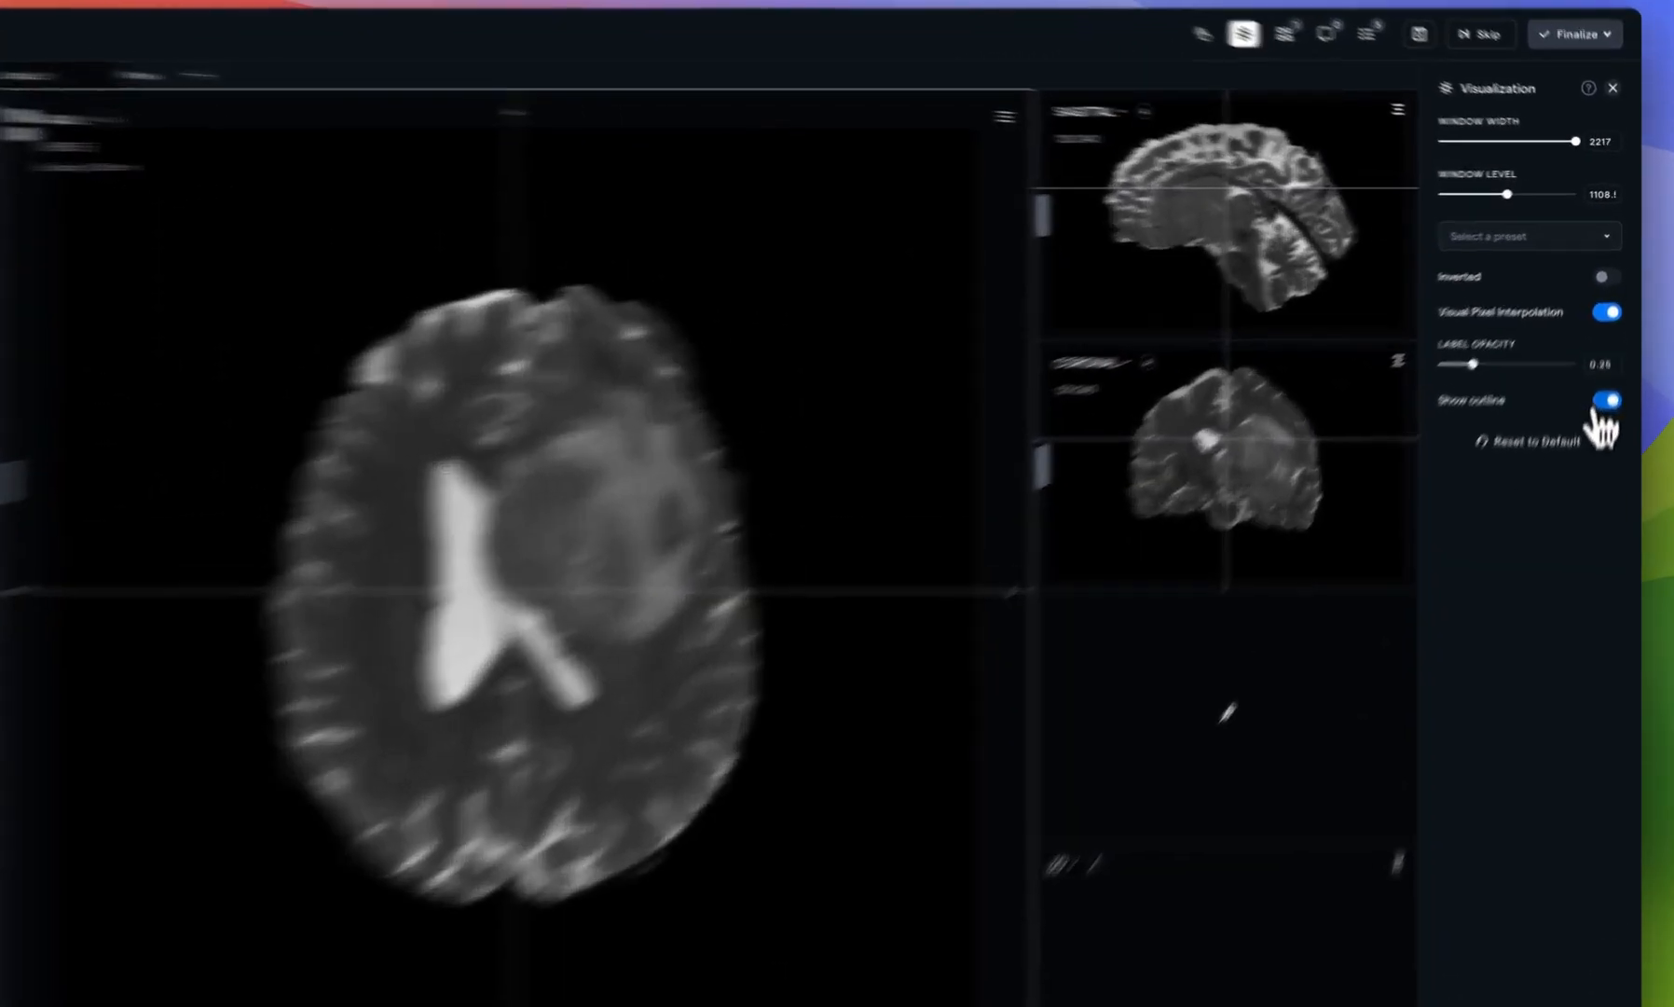
{"action": "left_click", "coordinate": [1583, 409]}
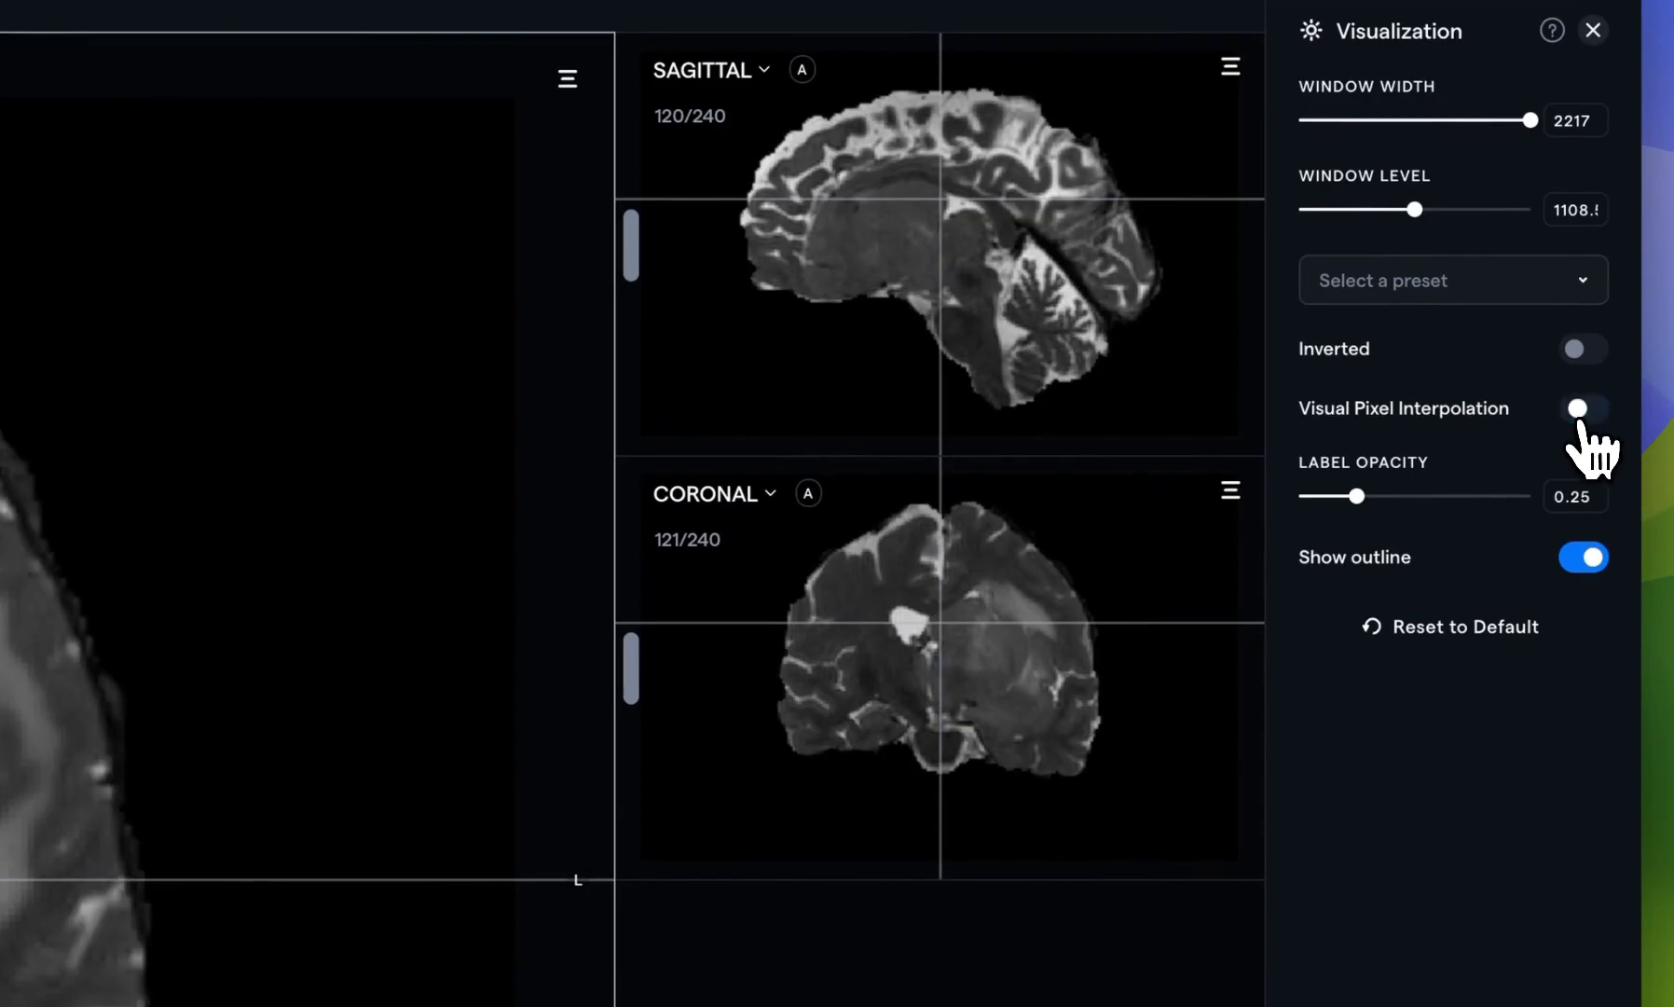
{"action": "left_click", "coordinate": [1583, 408]}
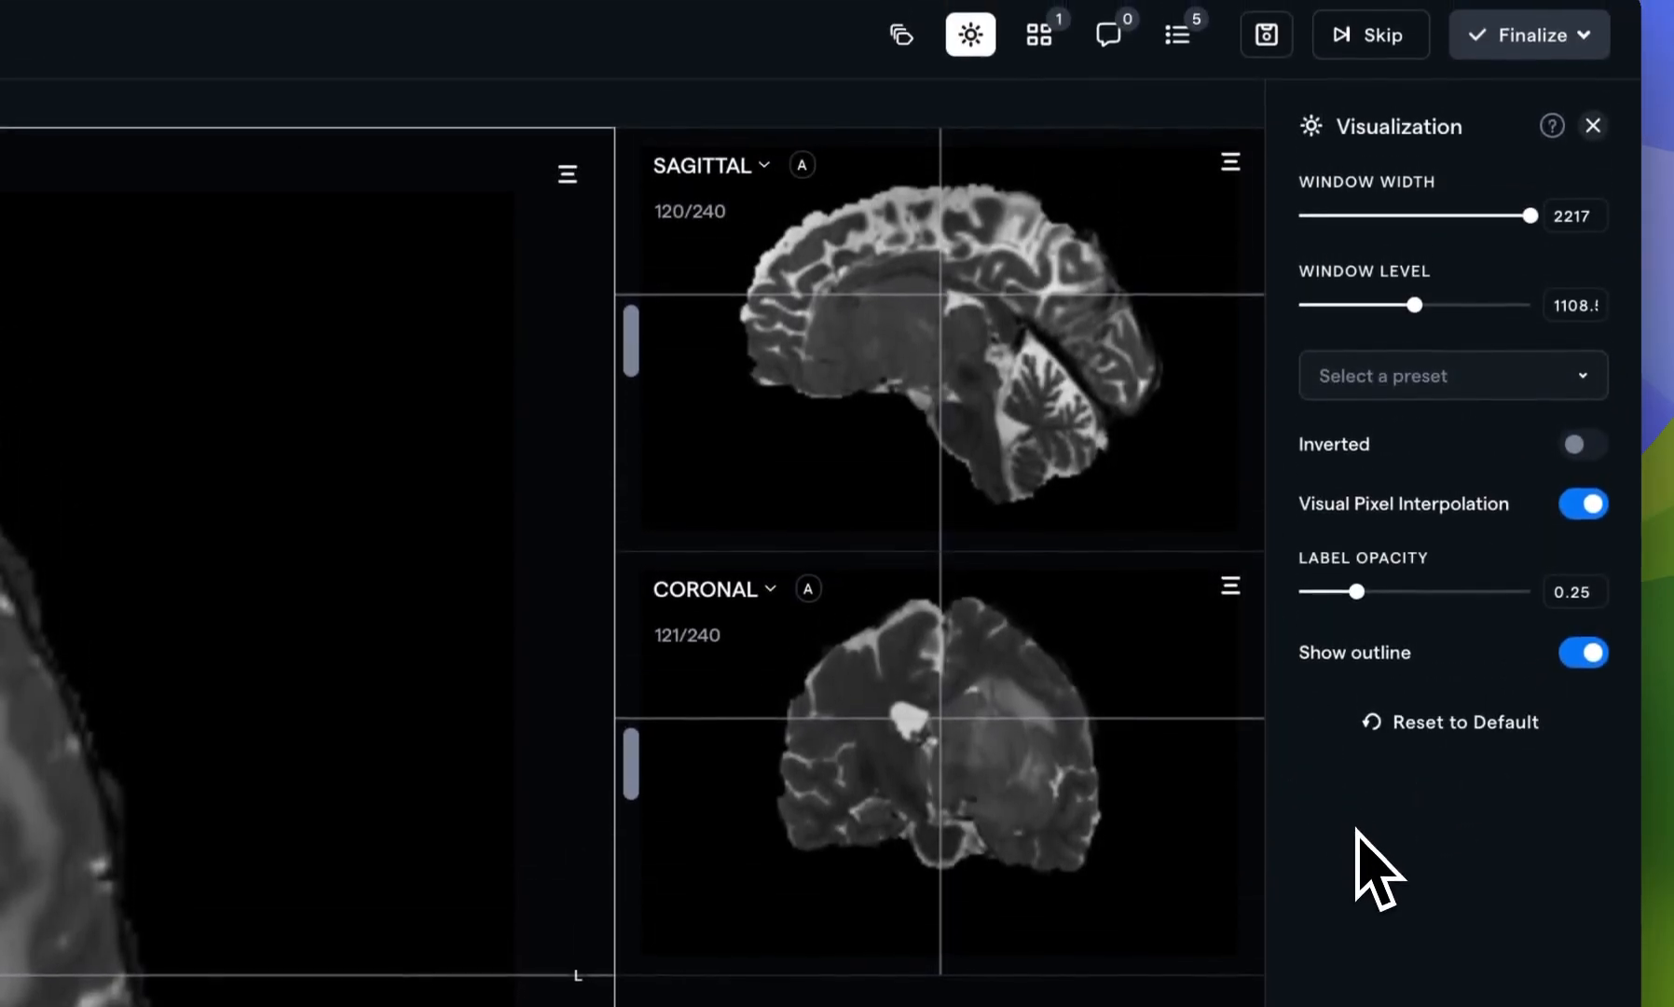
{"action": "left_click", "coordinate": [1592, 125]}
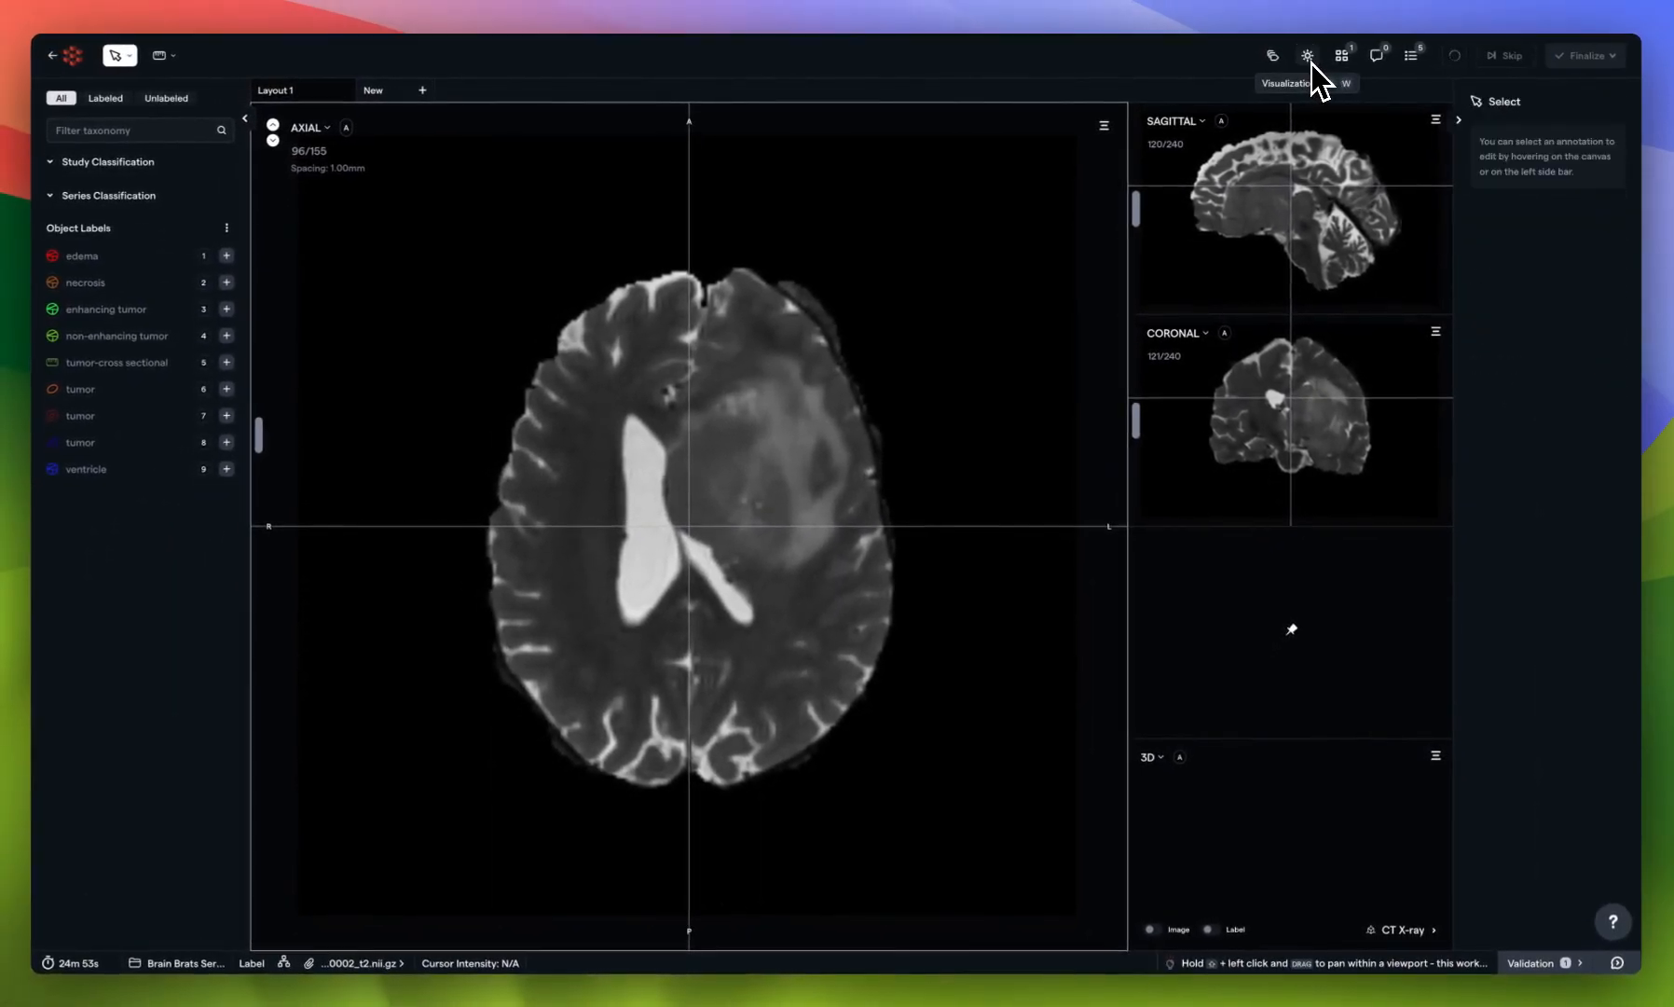
{"action": "left_click", "coordinate": [1306, 56]}
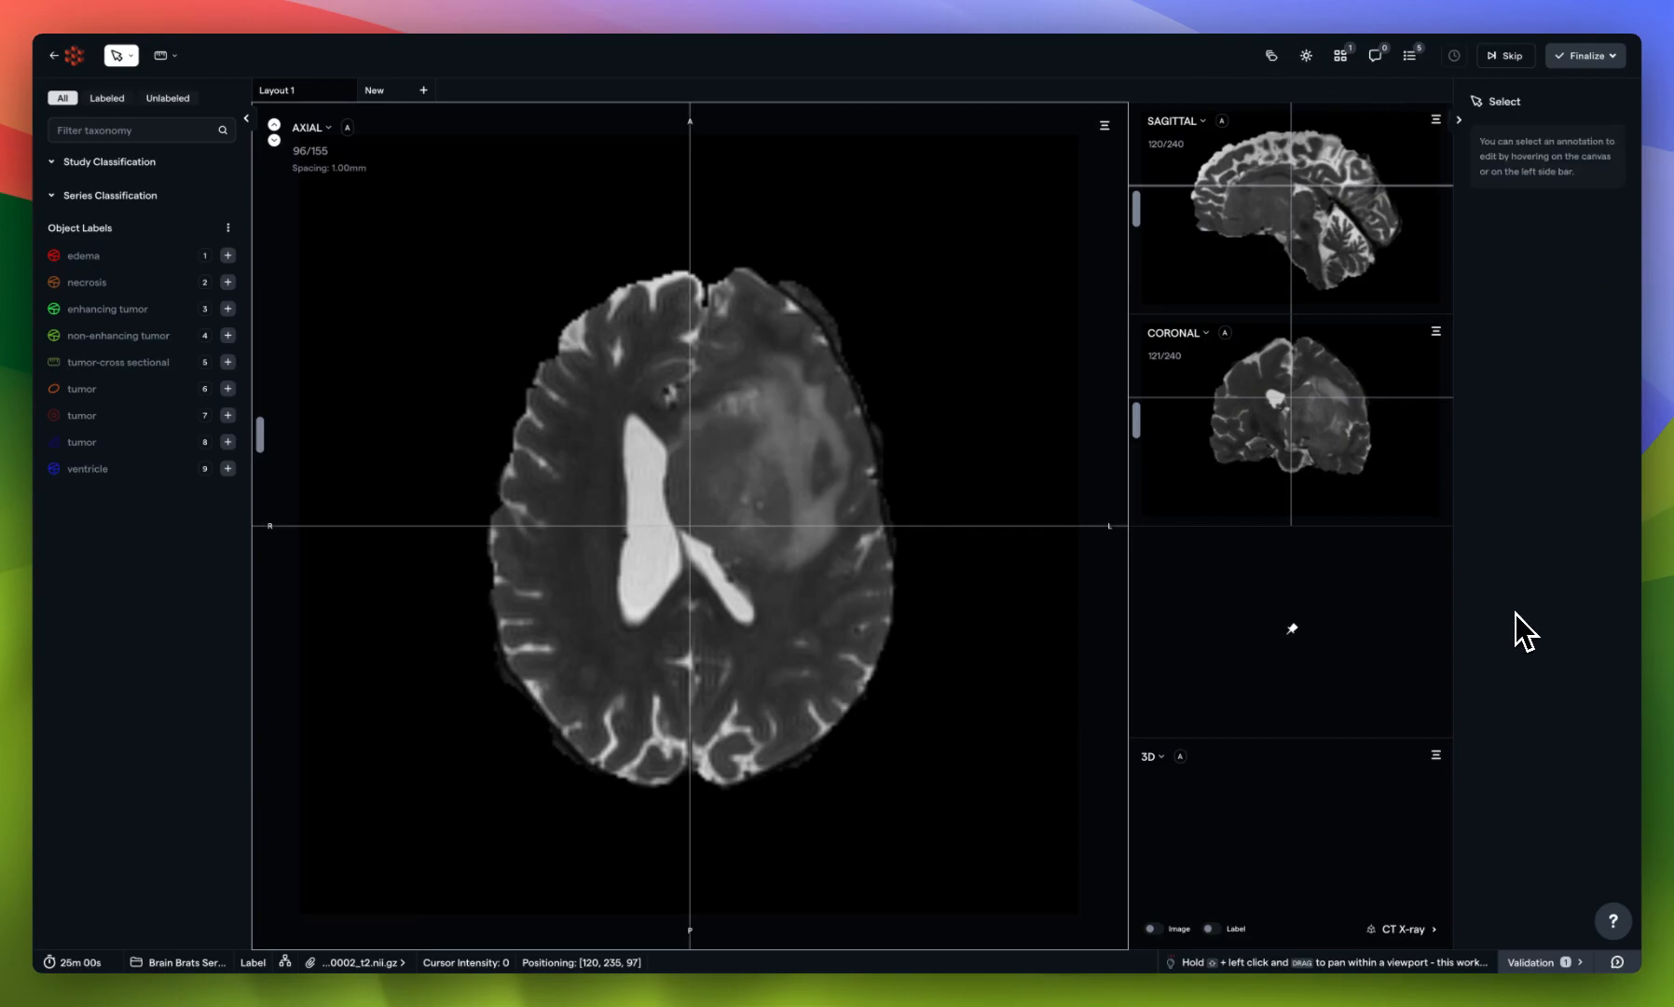
{"action": "mouse_move", "coordinate": [248, 305]}
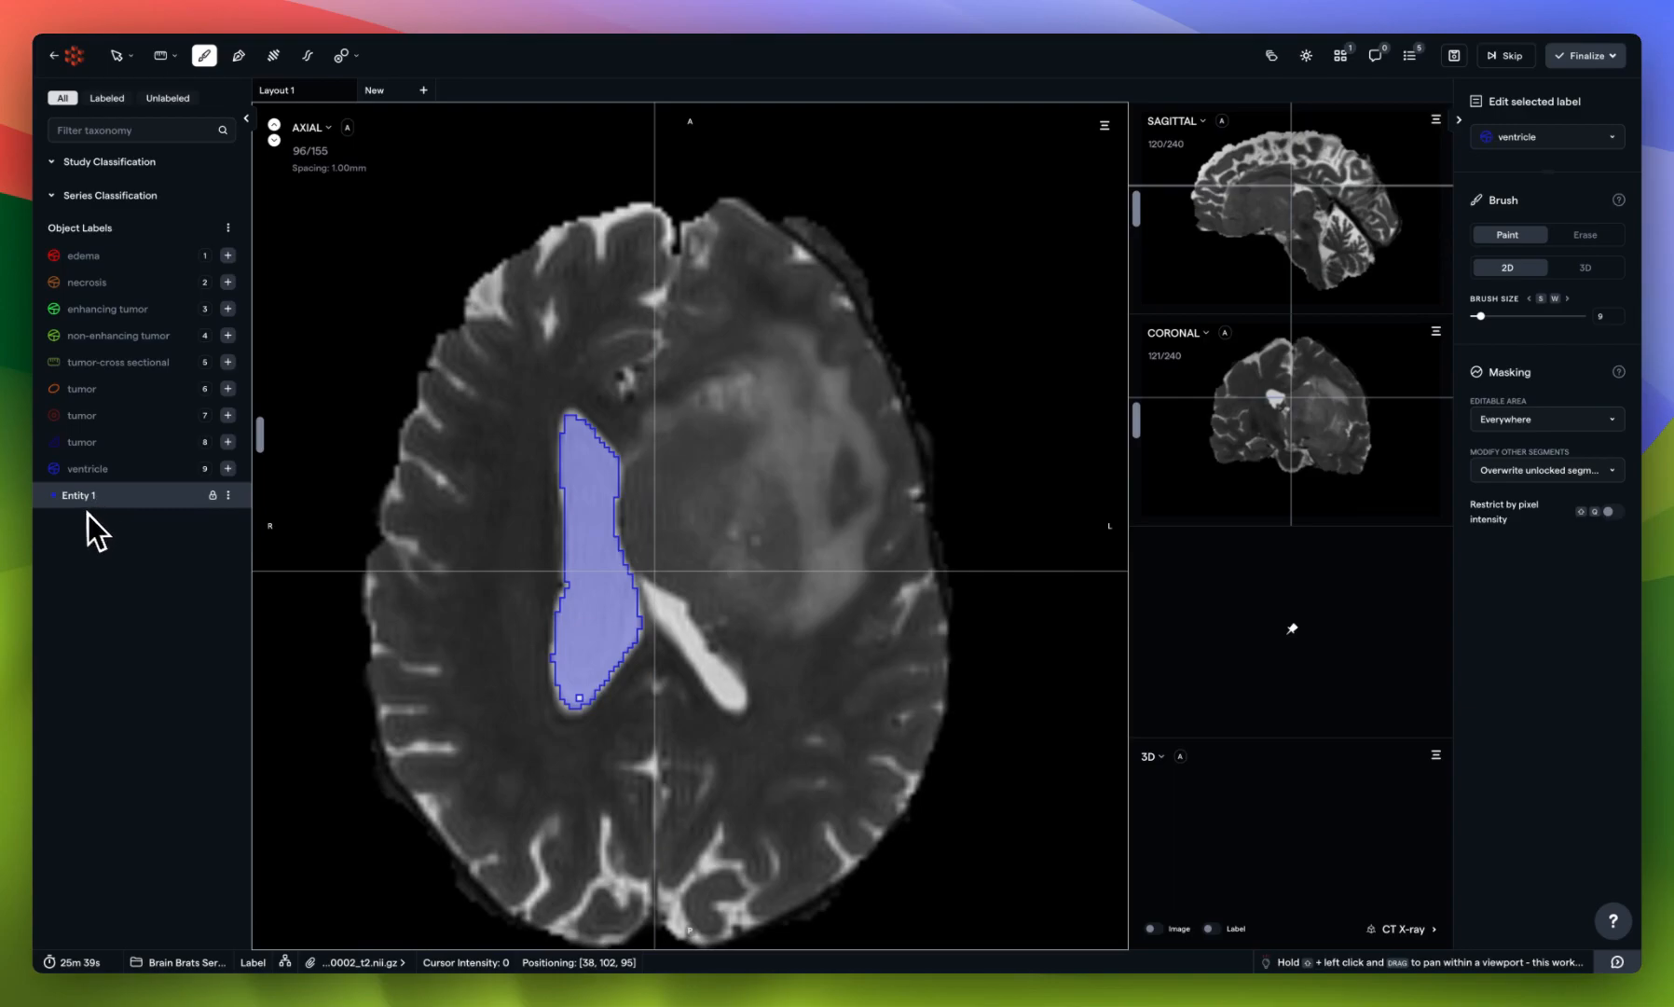
{"action": "mouse_move", "coordinate": [438, 638]}
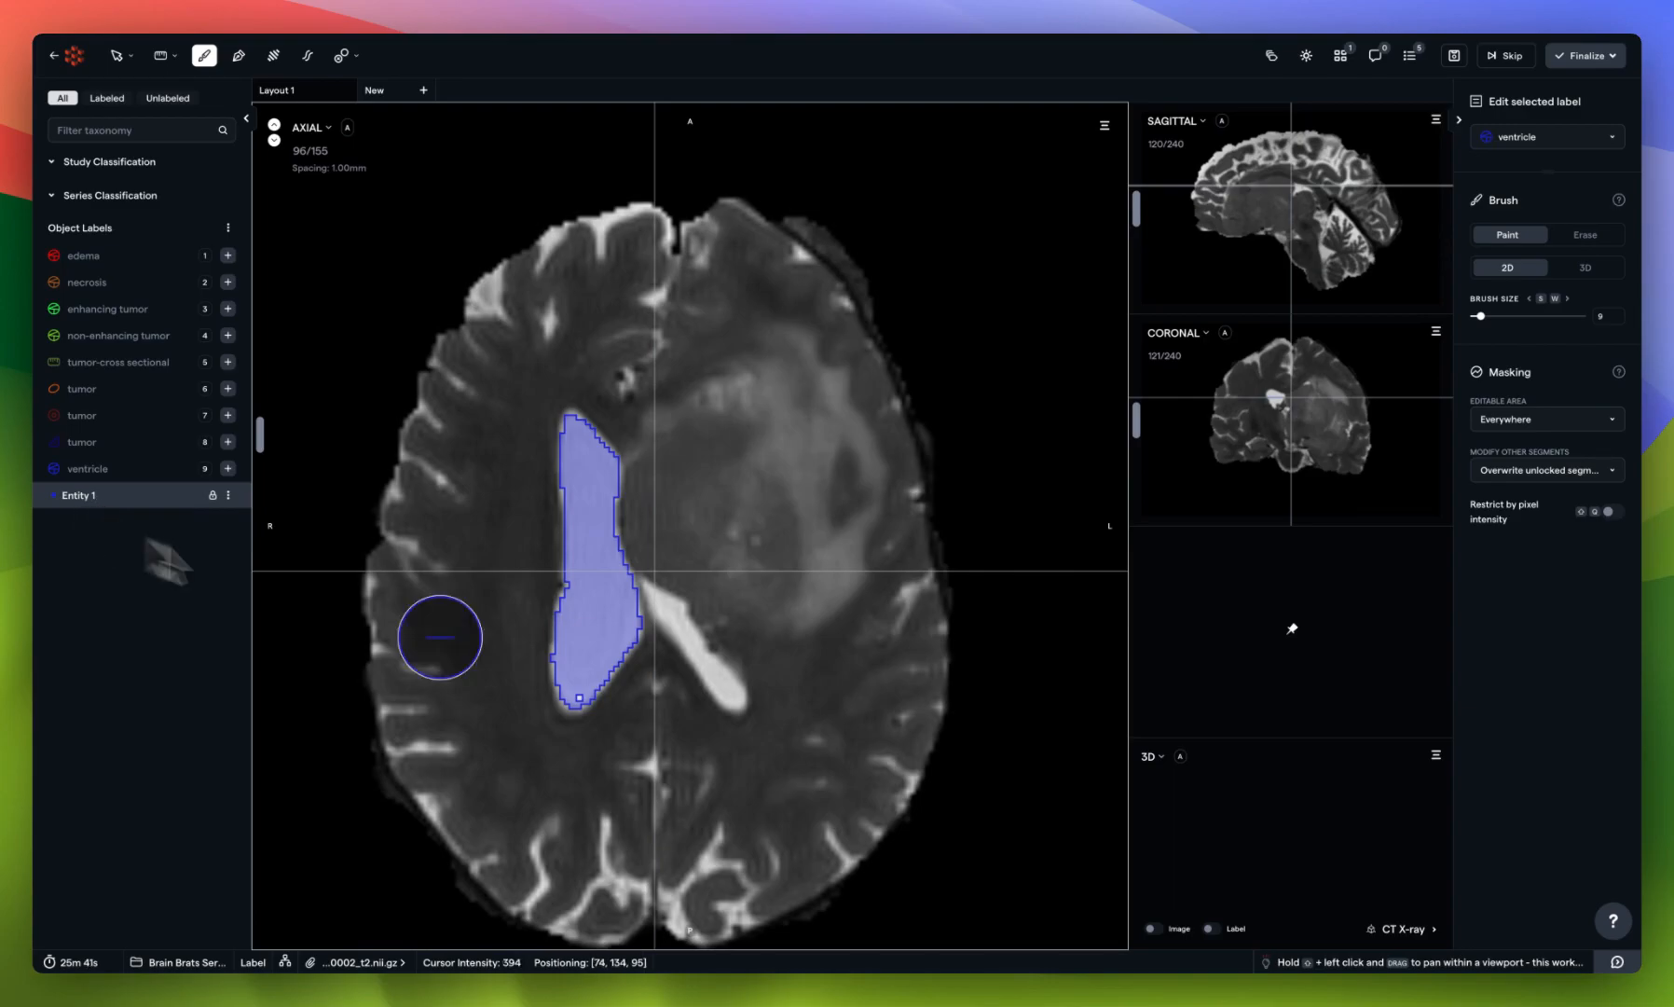
{"action": "mouse_move", "coordinate": [753, 481]}
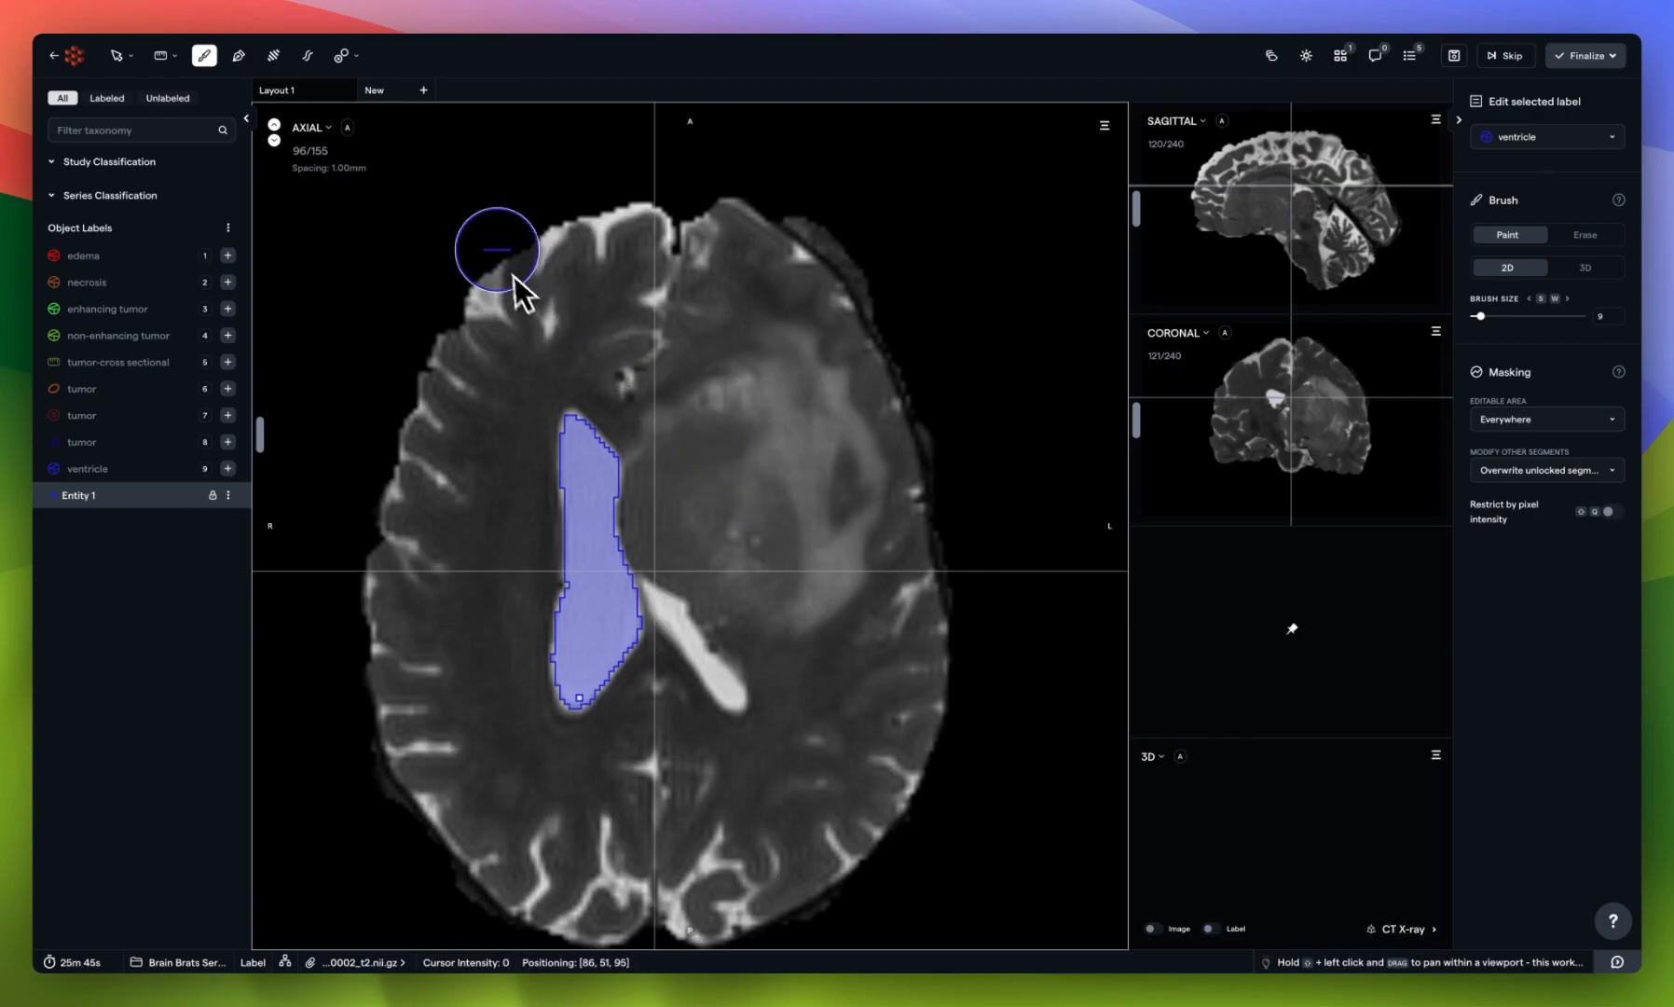
Switch to the Segment smoothing tool and show its Pixels-to-change options
{"action": "left_click", "coordinate": [343, 56]}
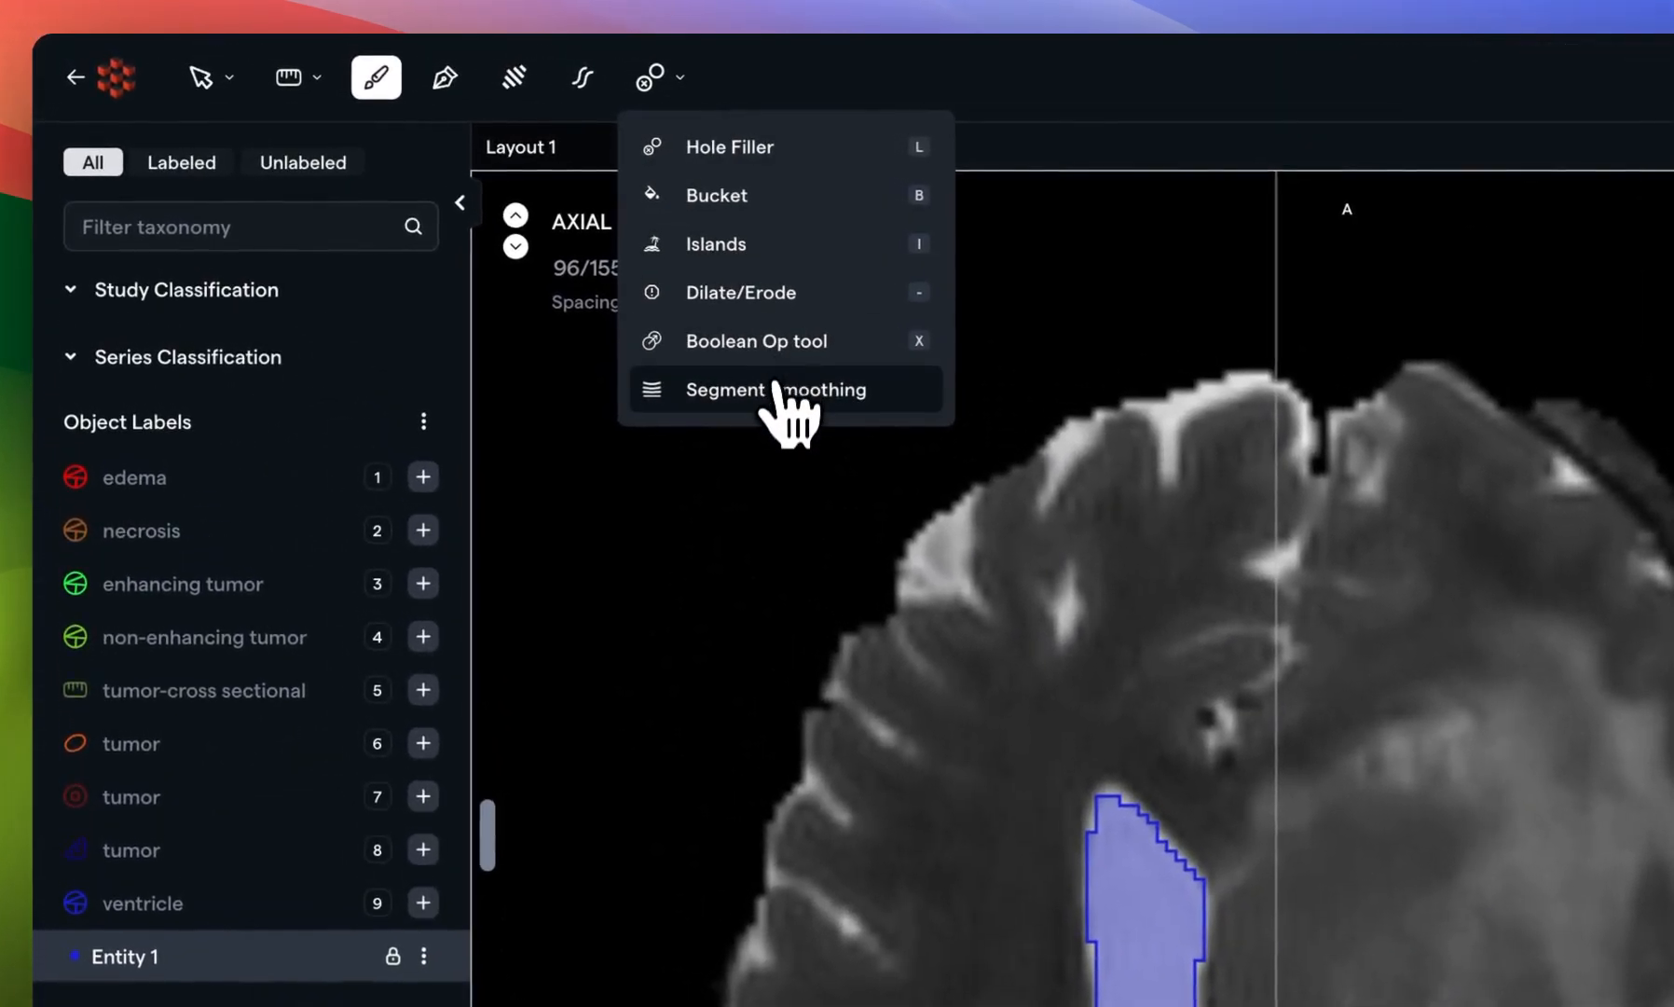
{"action": "left_click", "coordinate": [763, 388]}
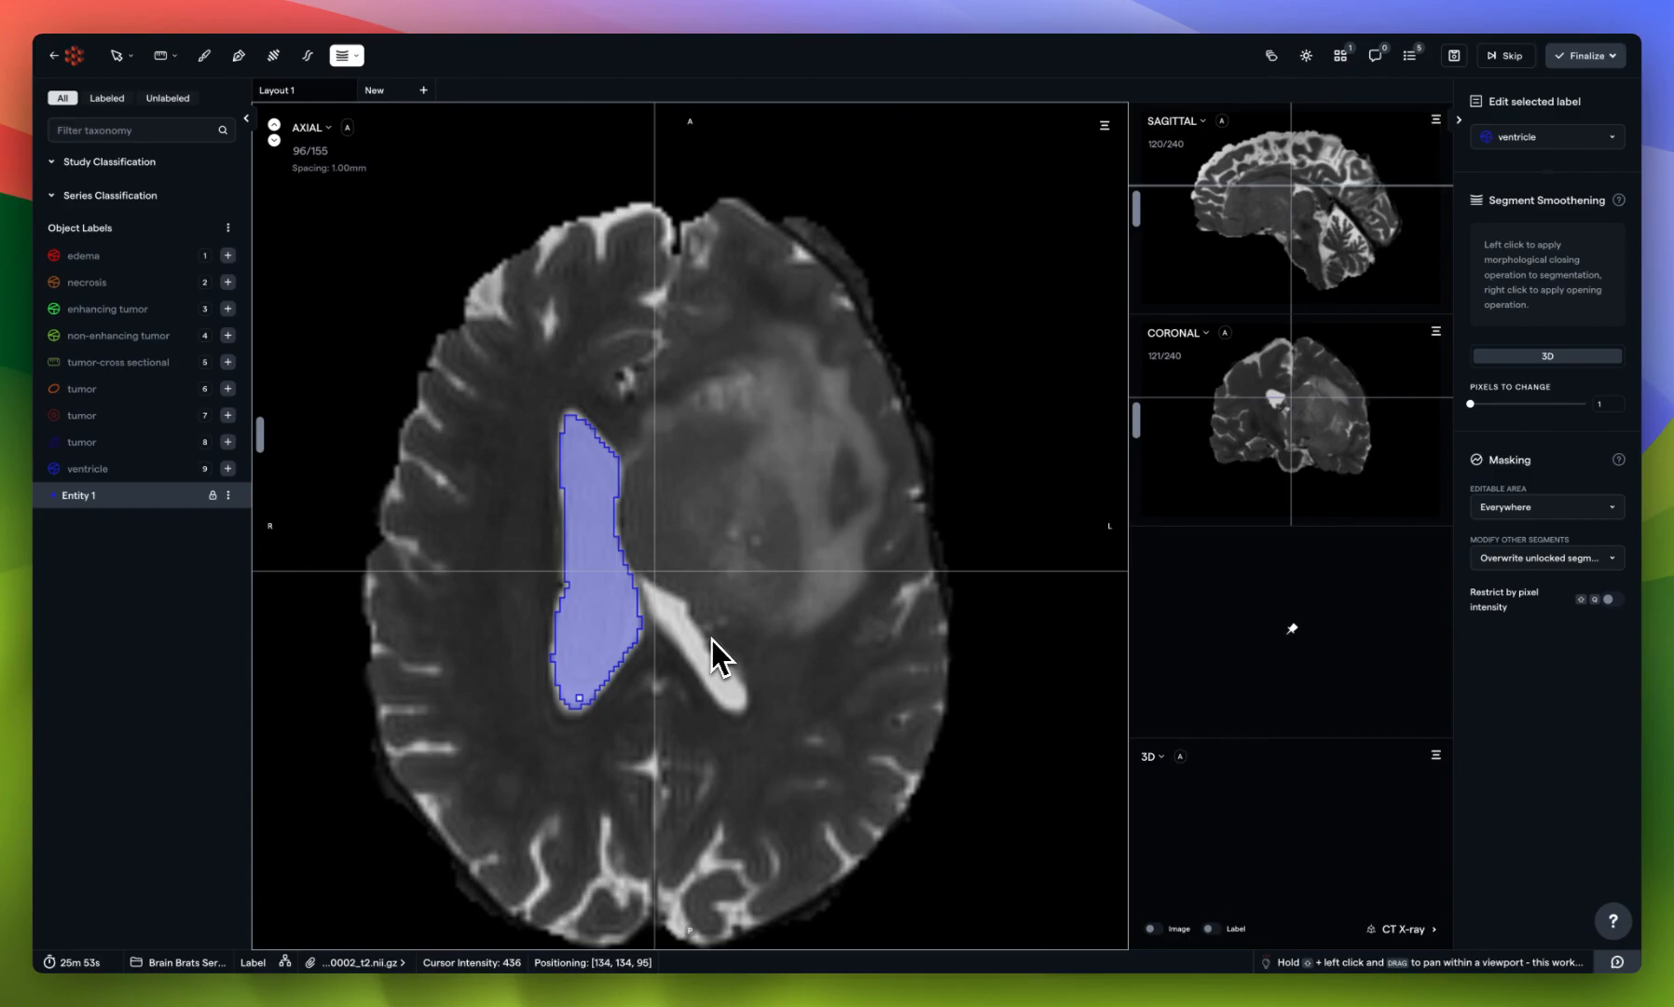
{"action": "mouse_move", "coordinate": [725, 582]}
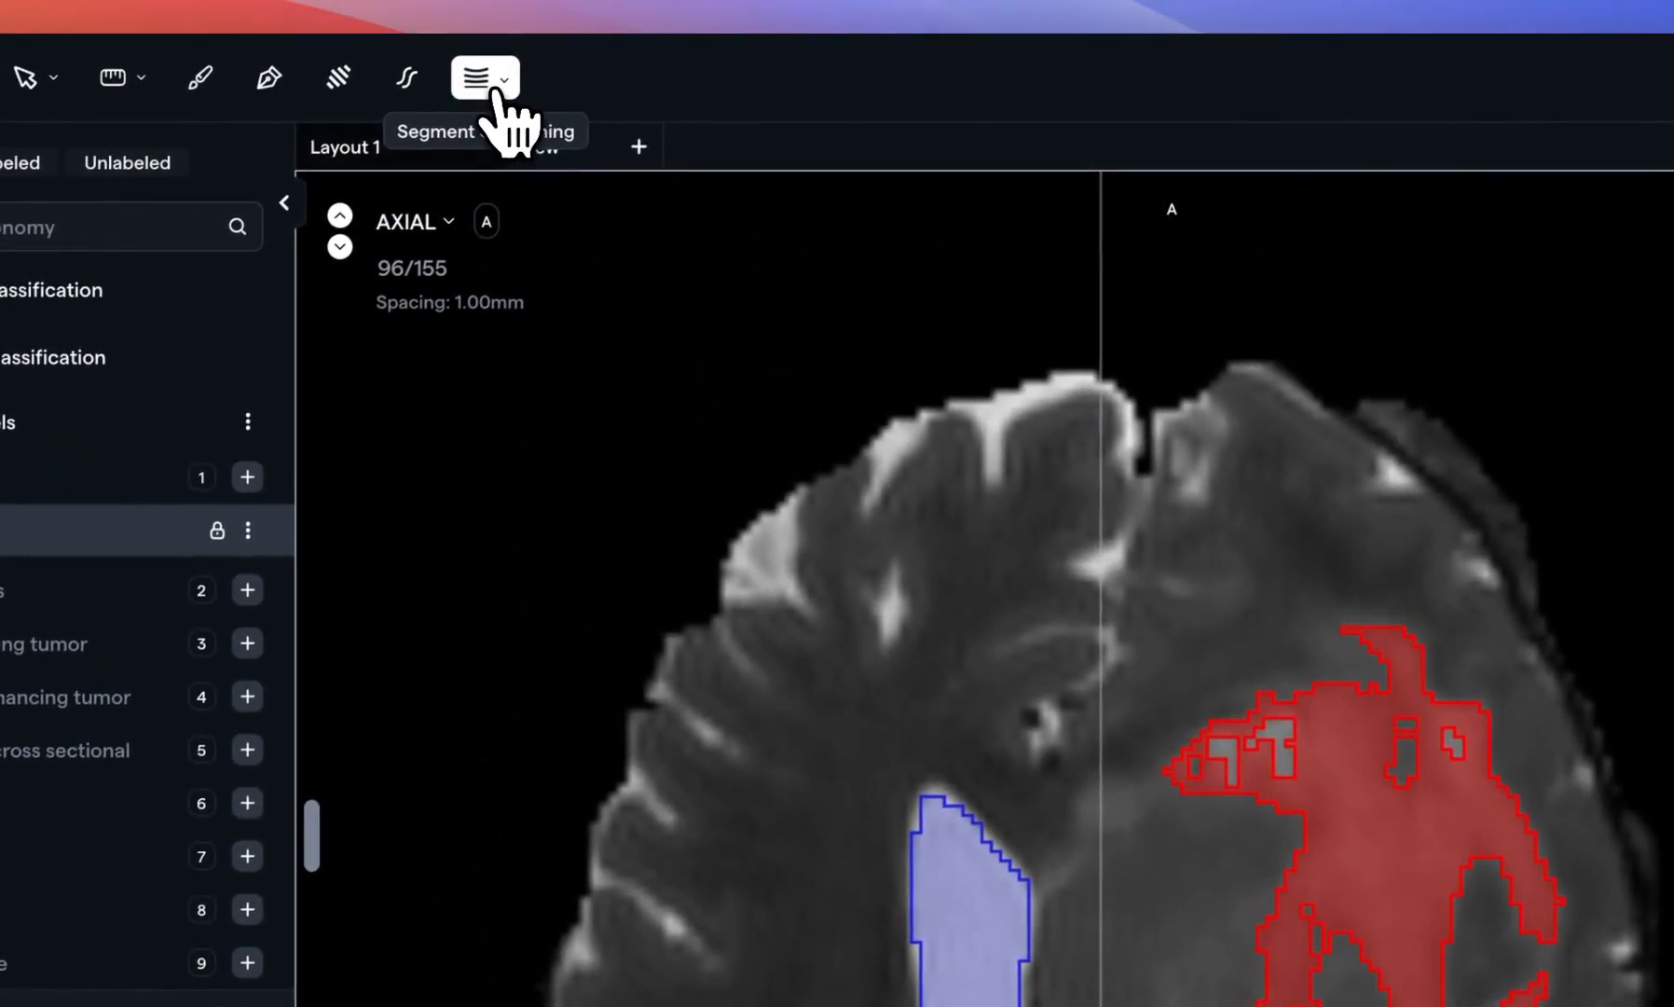
{"action": "left_click", "coordinate": [483, 76]}
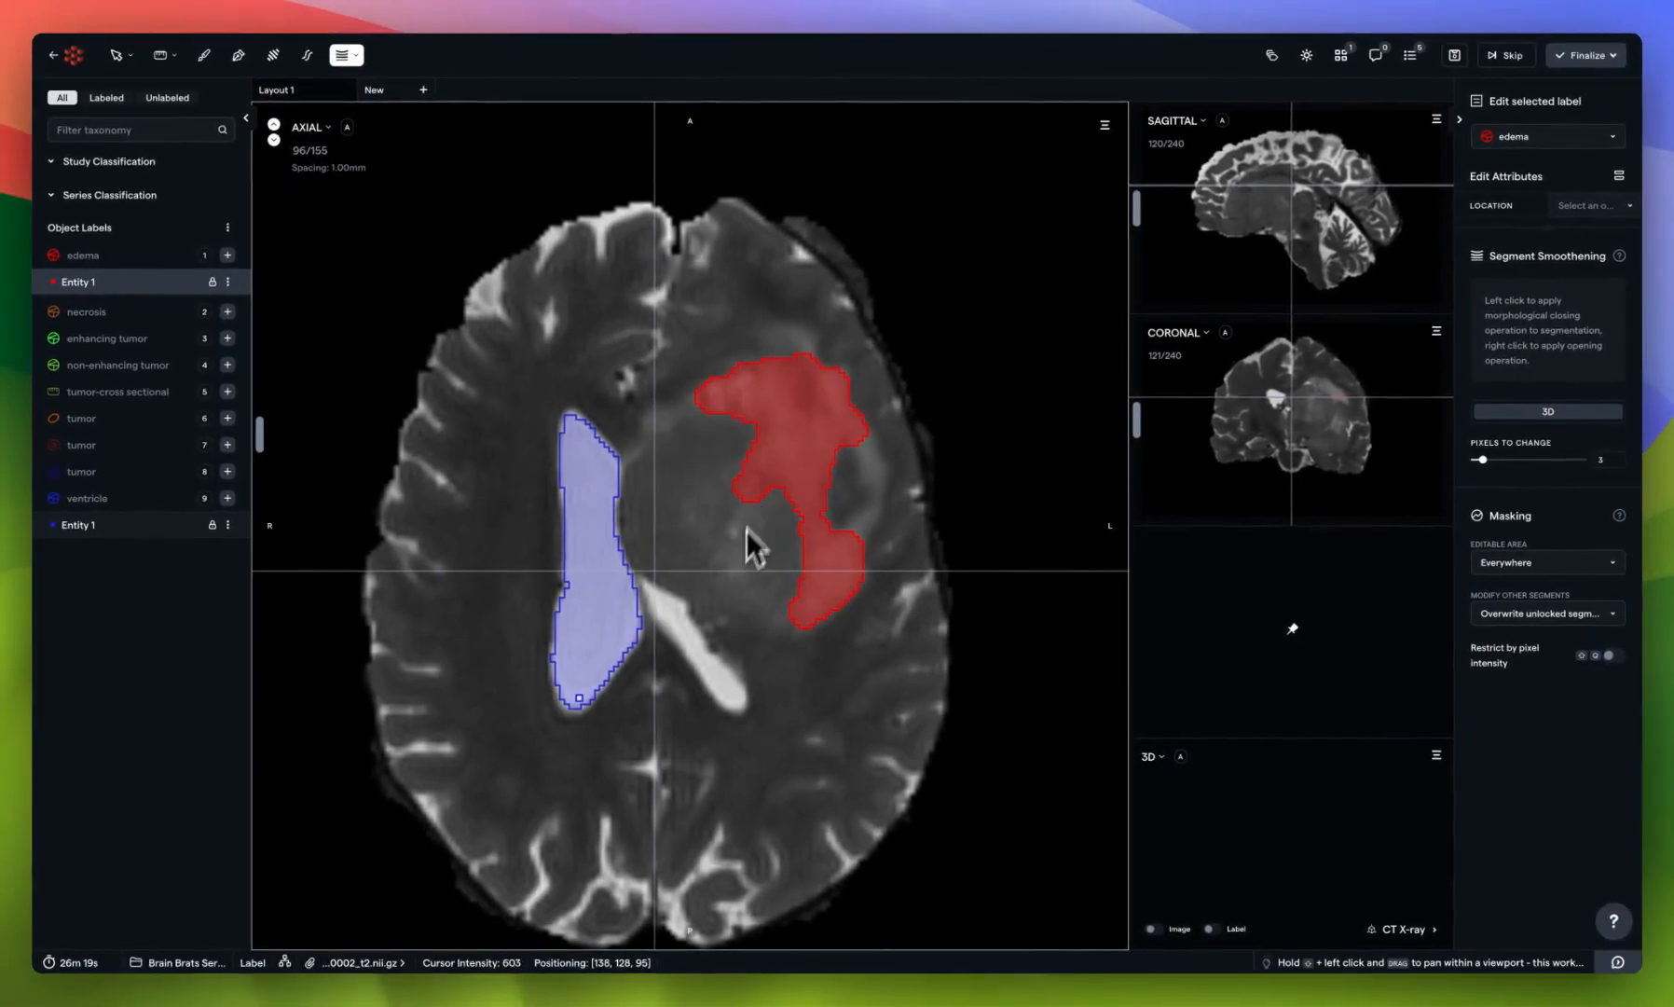
{"action": "mouse_move", "coordinate": [694, 576]}
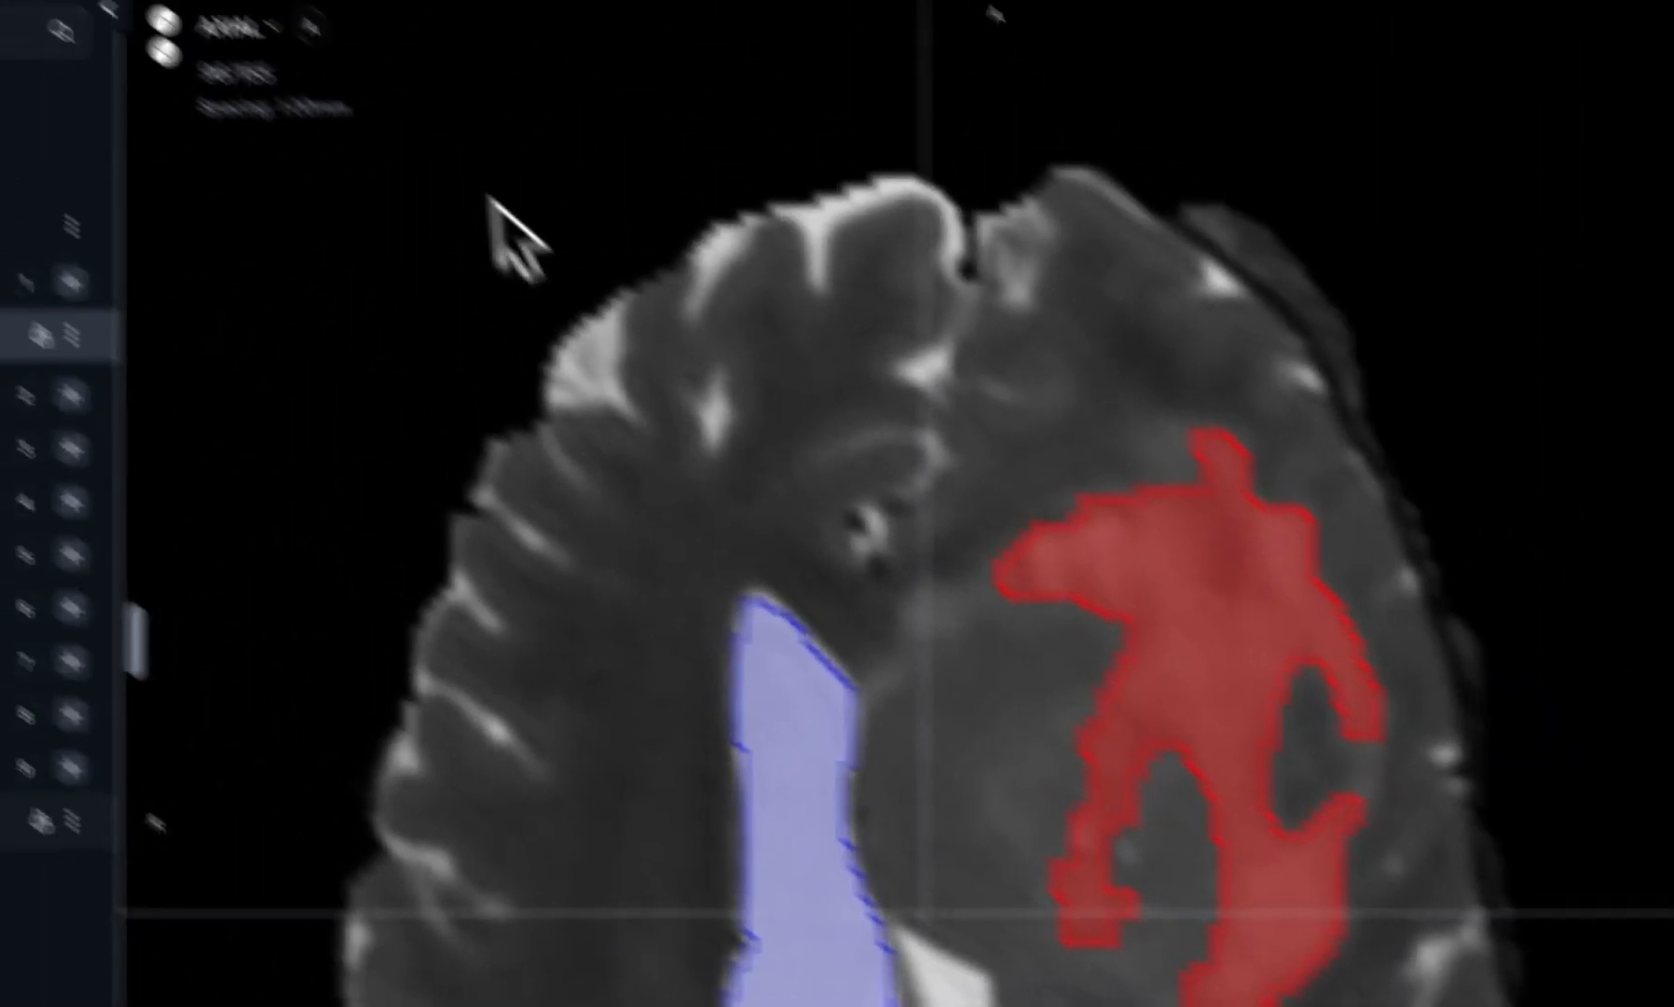
Apply another smoothing pass to the red edema segment in the axial view
{"action": "left_click", "coordinate": [419, 77]}
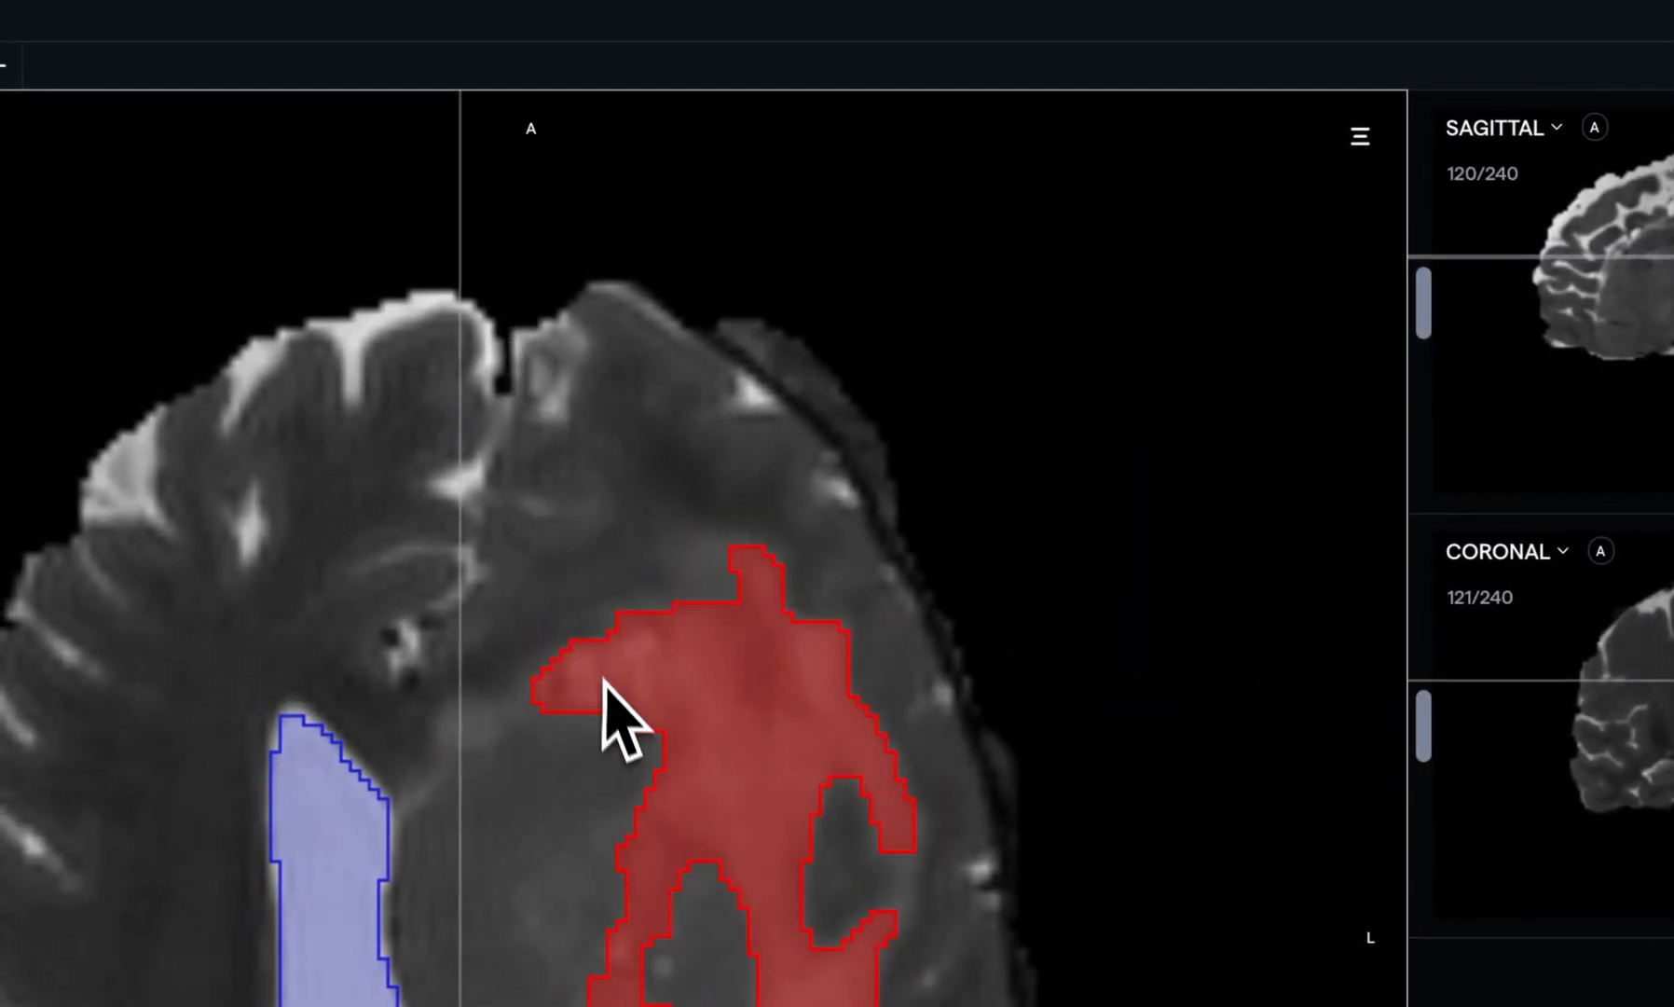
{"action": "left_click", "coordinate": [460, 76]}
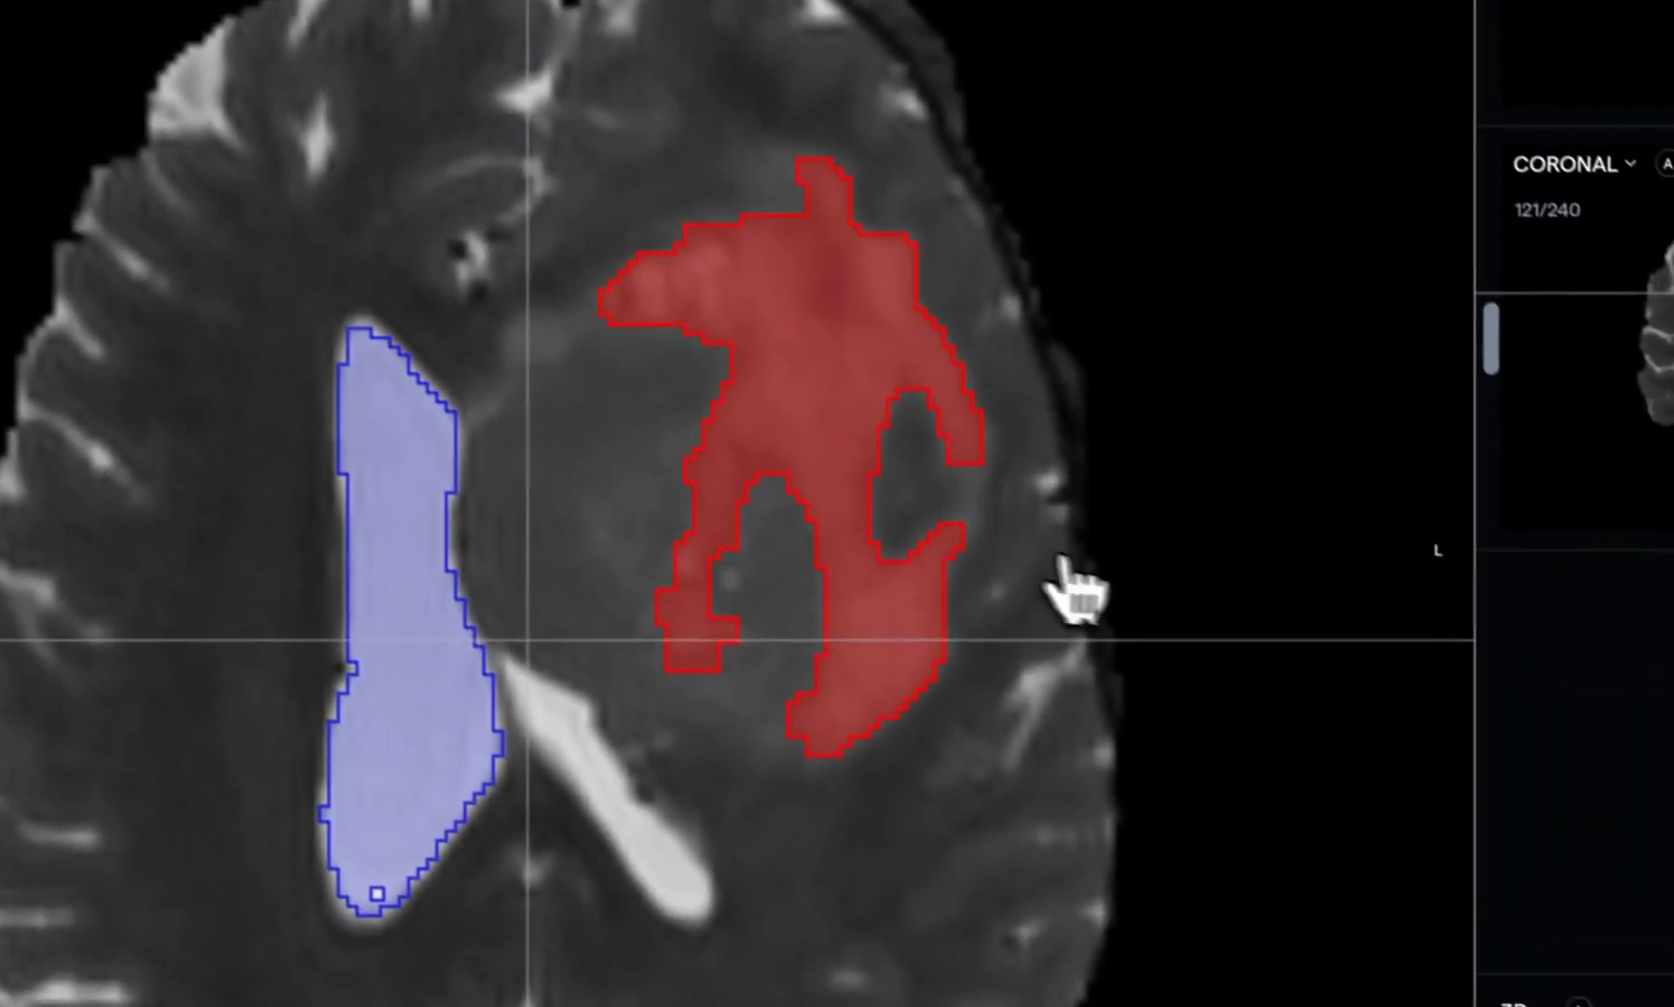
Use the Boolean Op tool with Subtract to remove the edema segment
{"action": "left_click", "coordinate": [1464, 283]}
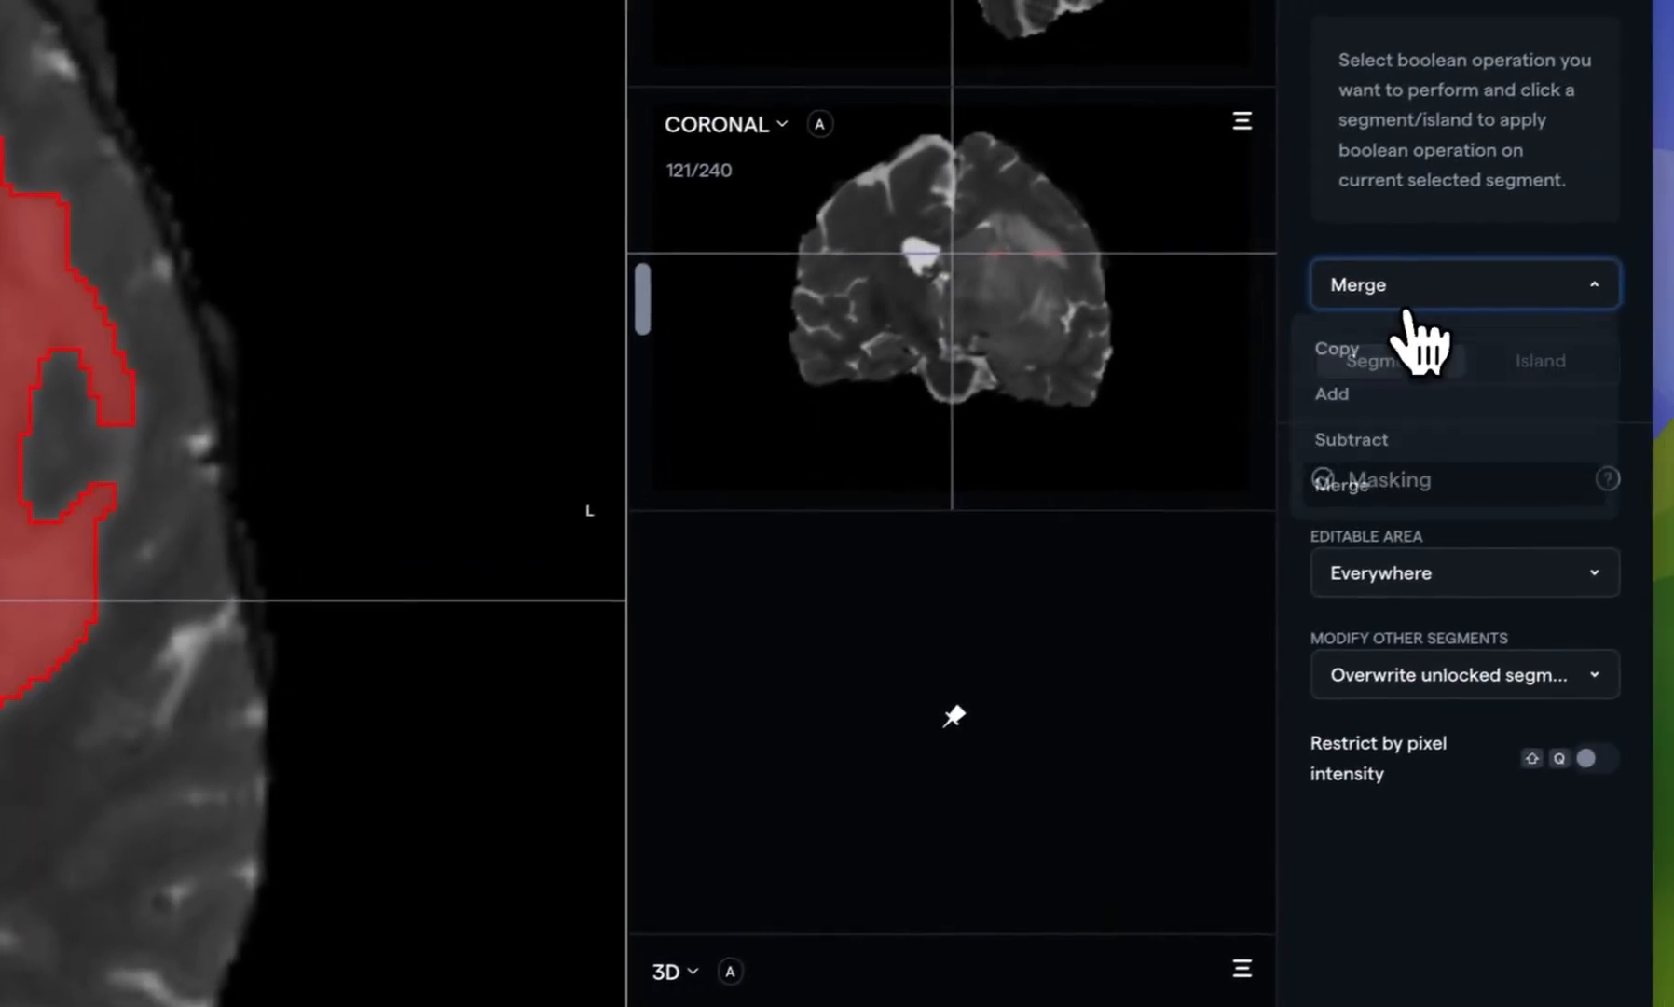
{"action": "left_click", "coordinate": [1331, 393]}
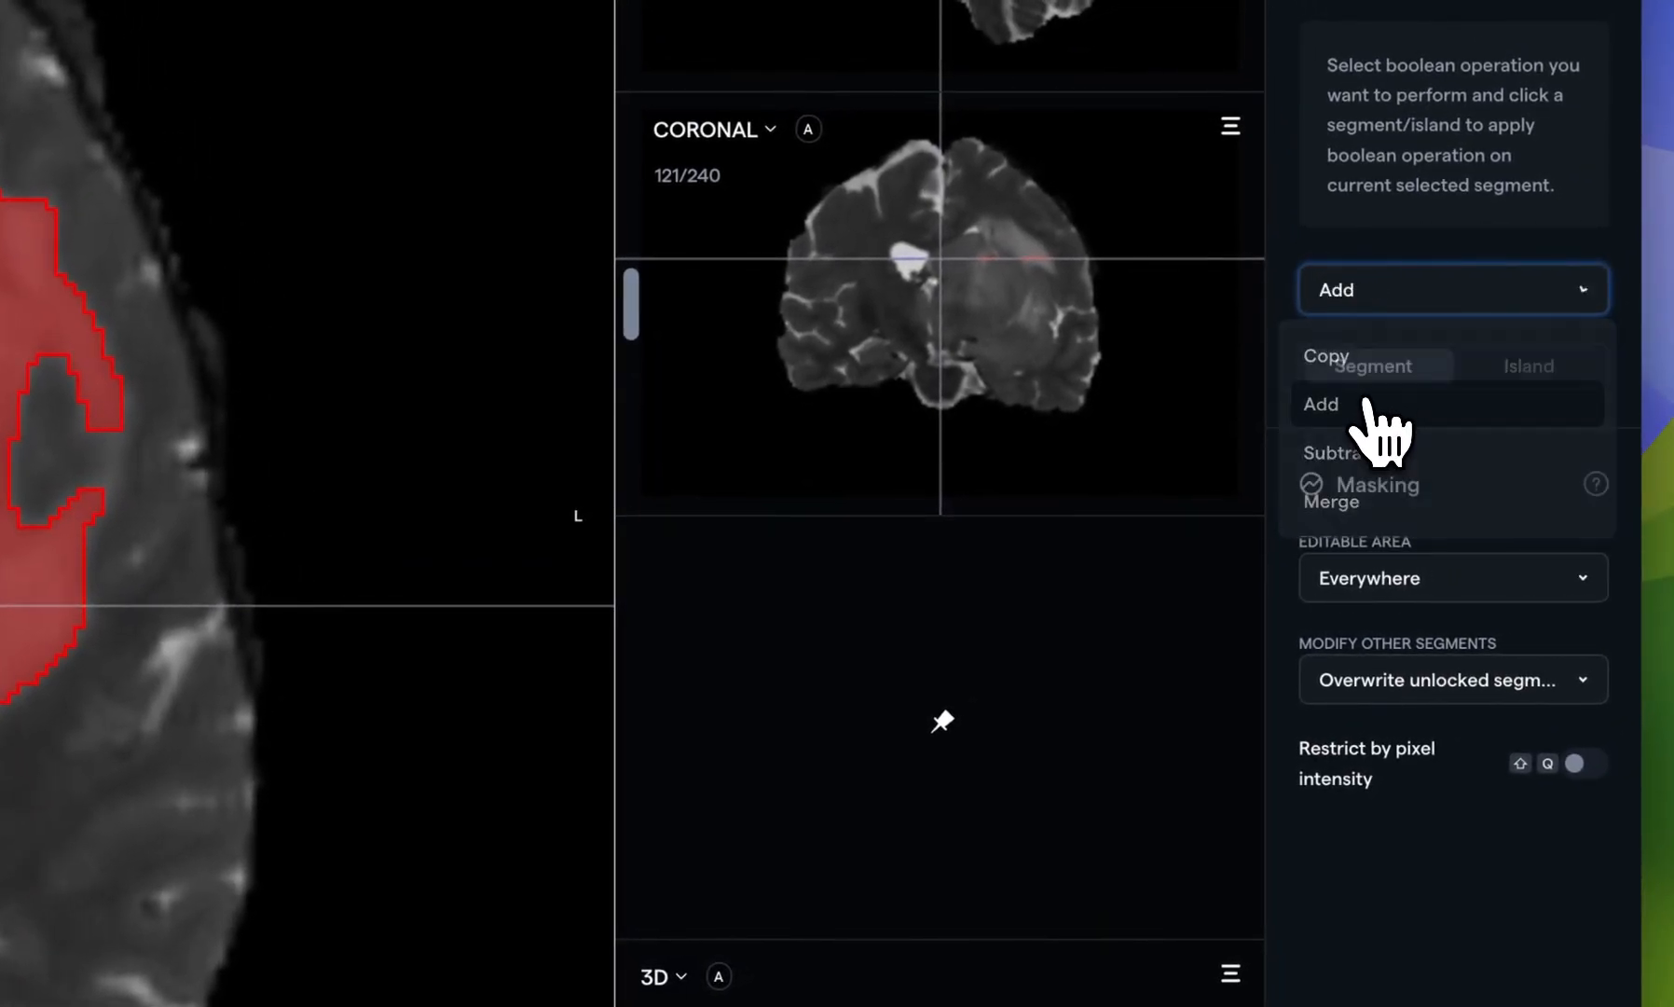
{"action": "left_click", "coordinate": [1320, 403]}
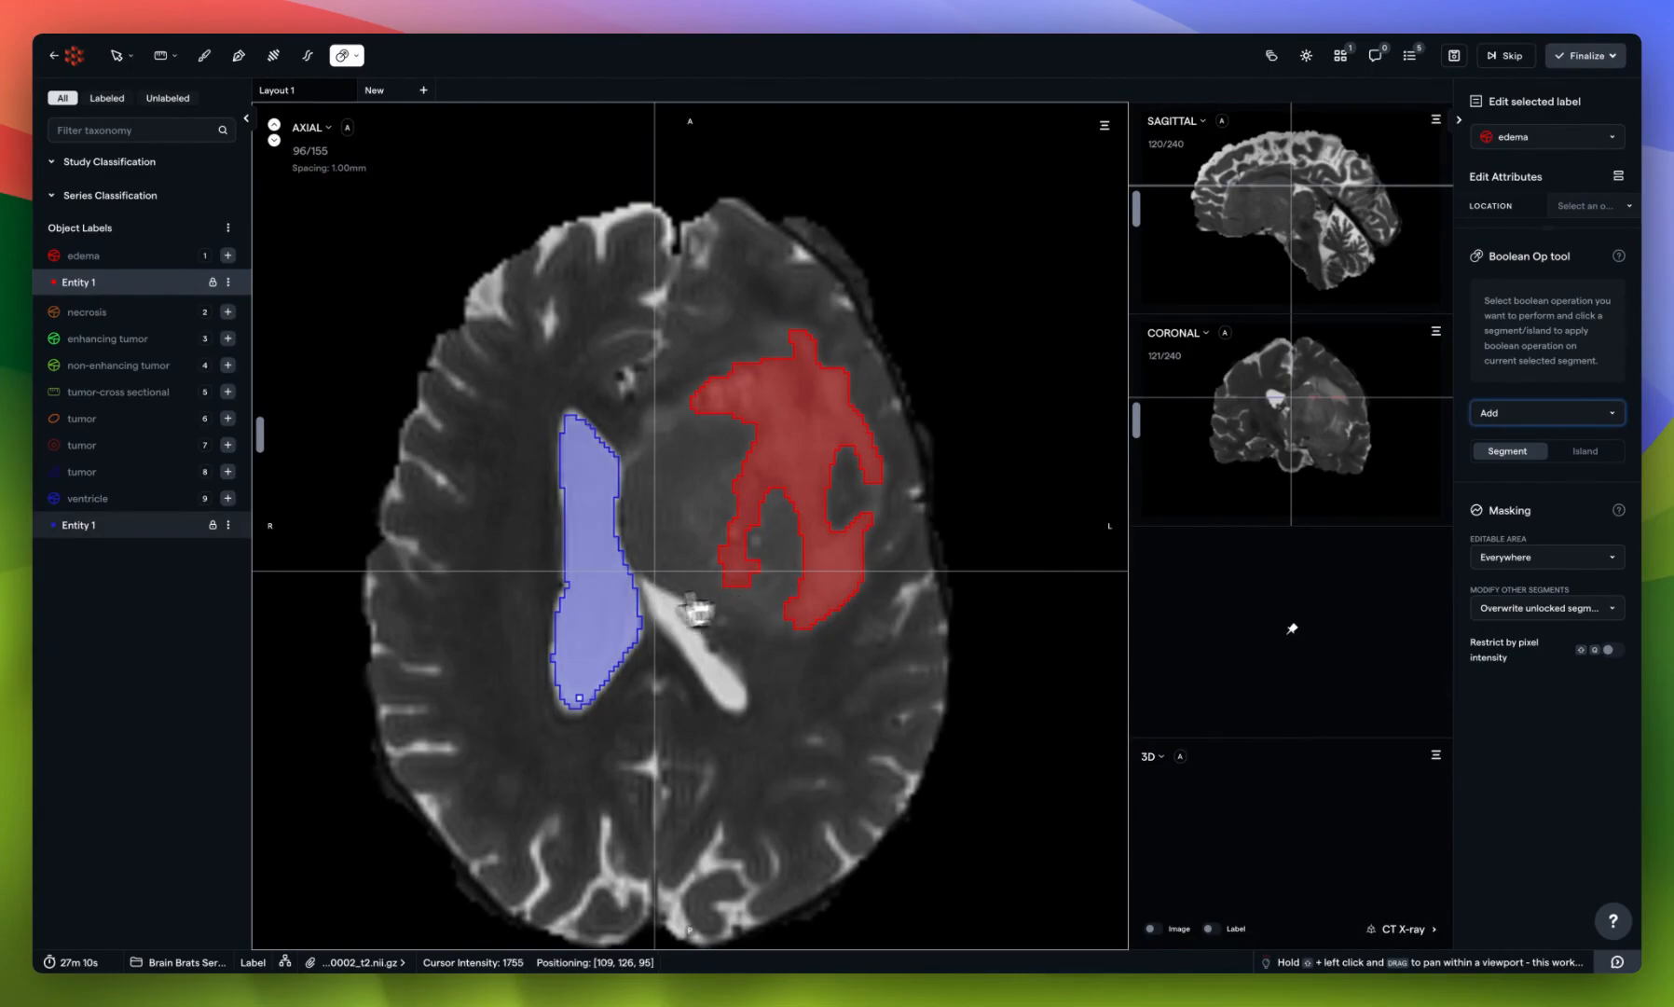
{"action": "mouse_move", "coordinate": [604, 608]}
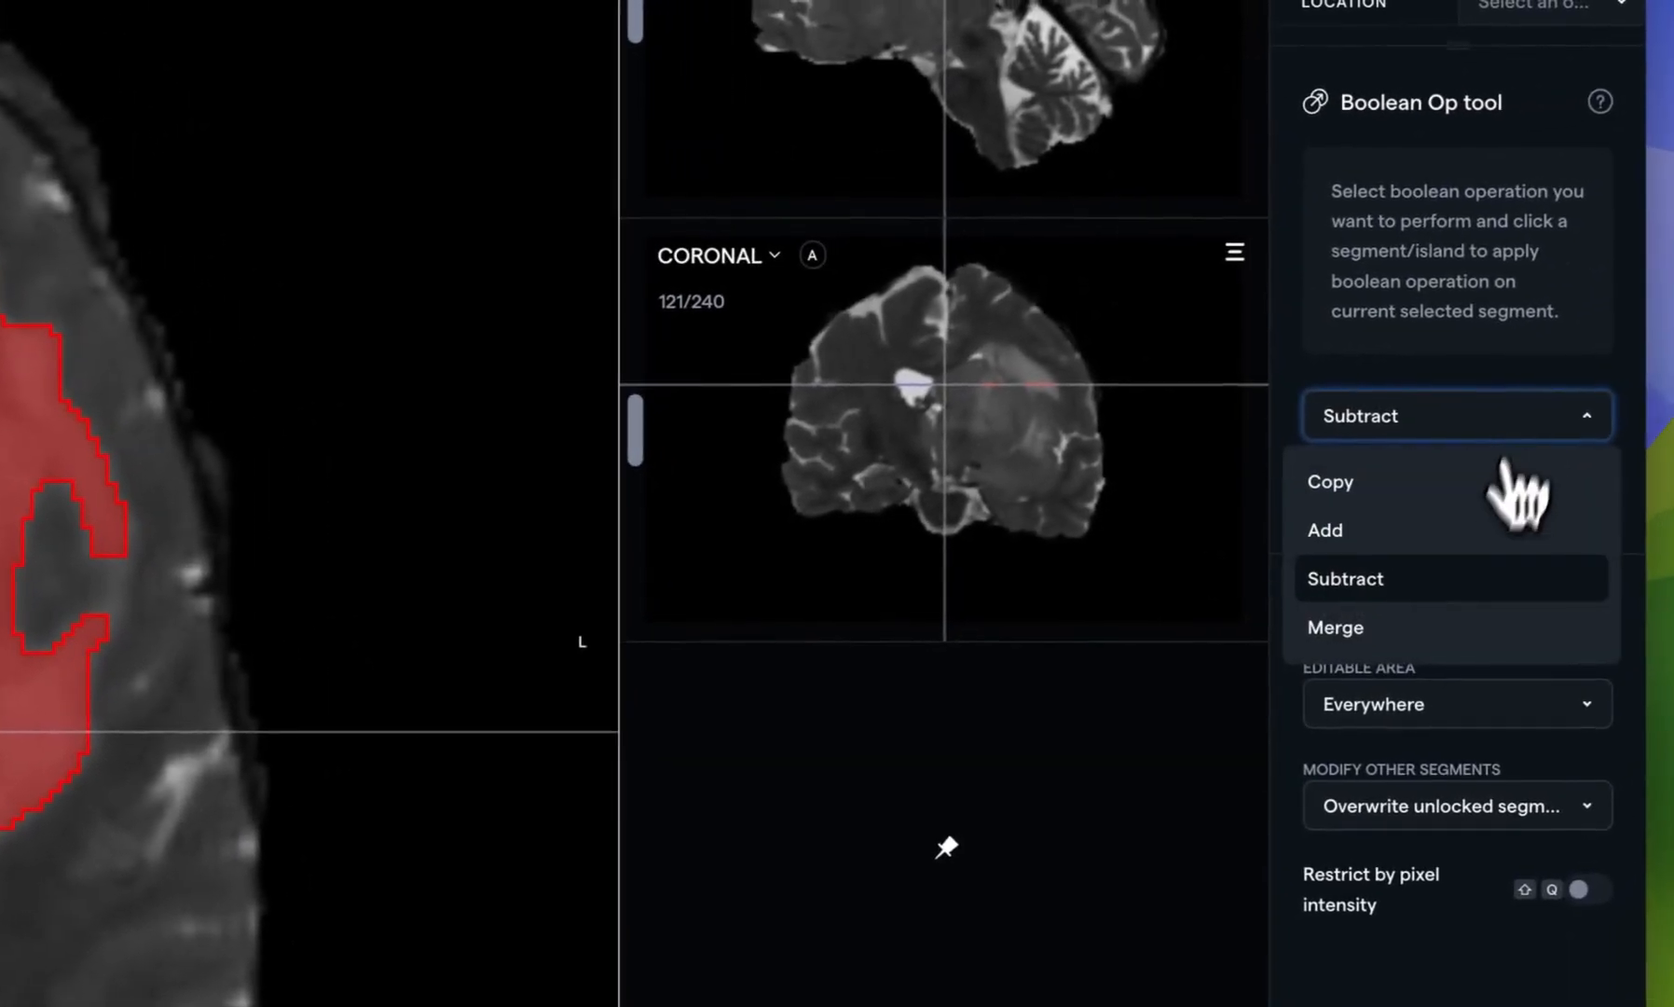
{"action": "left_click", "coordinate": [1330, 481]}
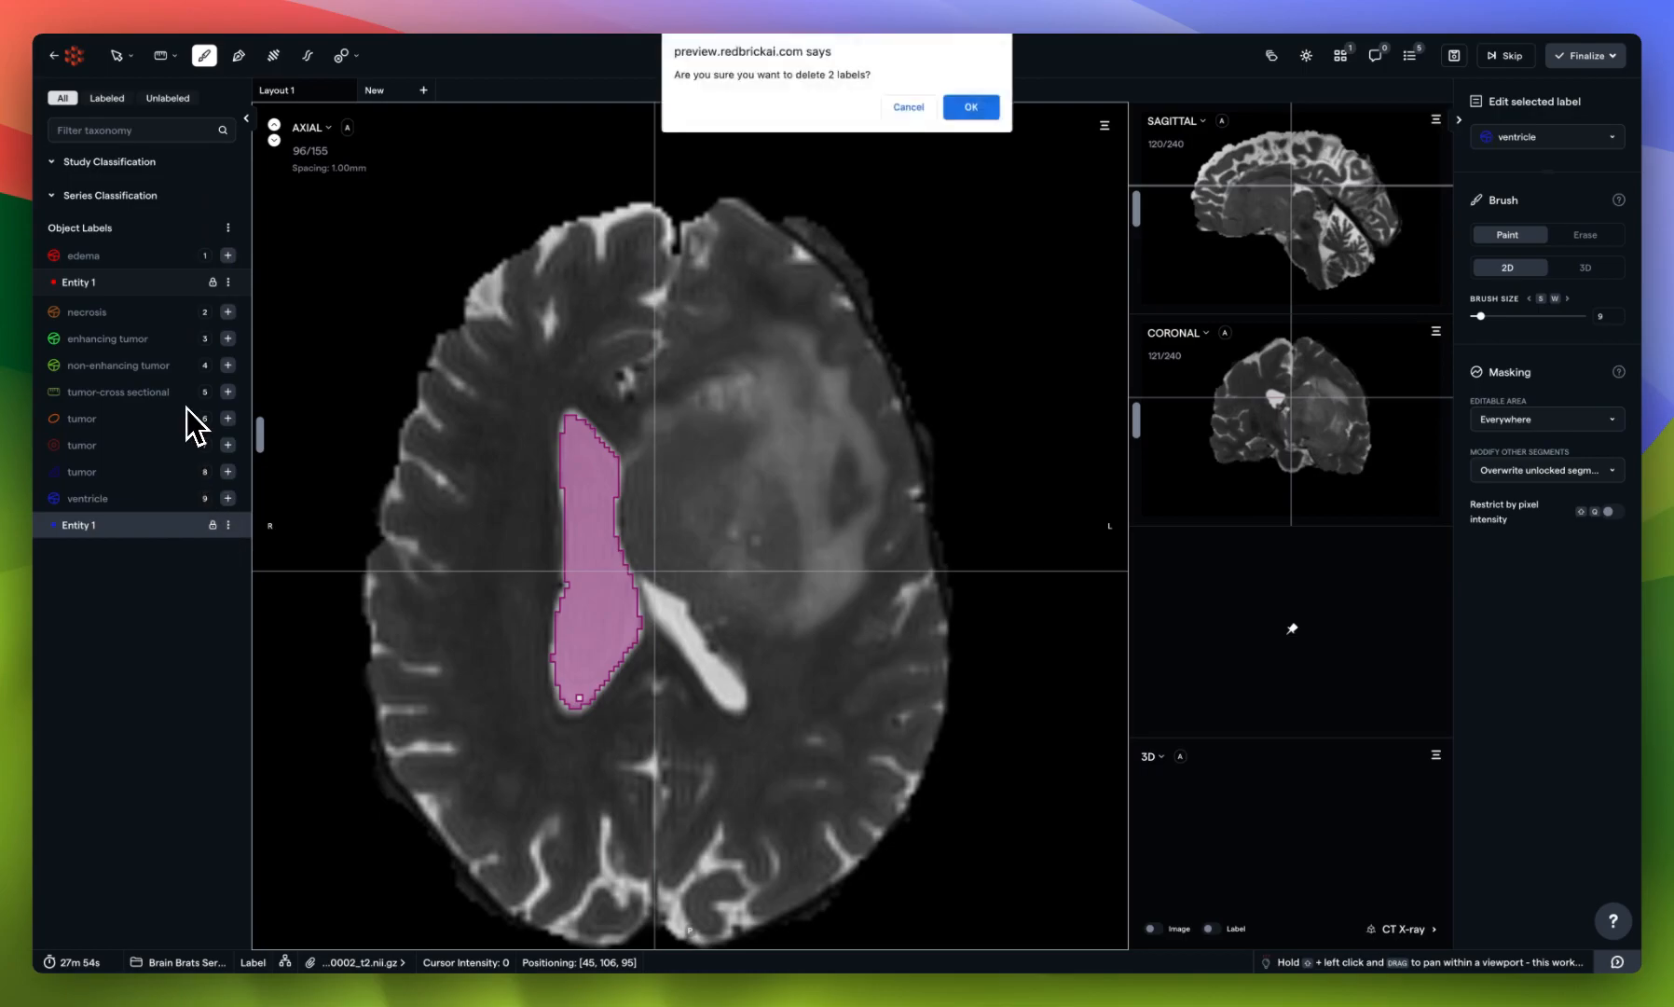
Confirm label deletion, then brush the ventricle body and its angled horn in blue
{"action": "left_click", "coordinate": [968, 107]}
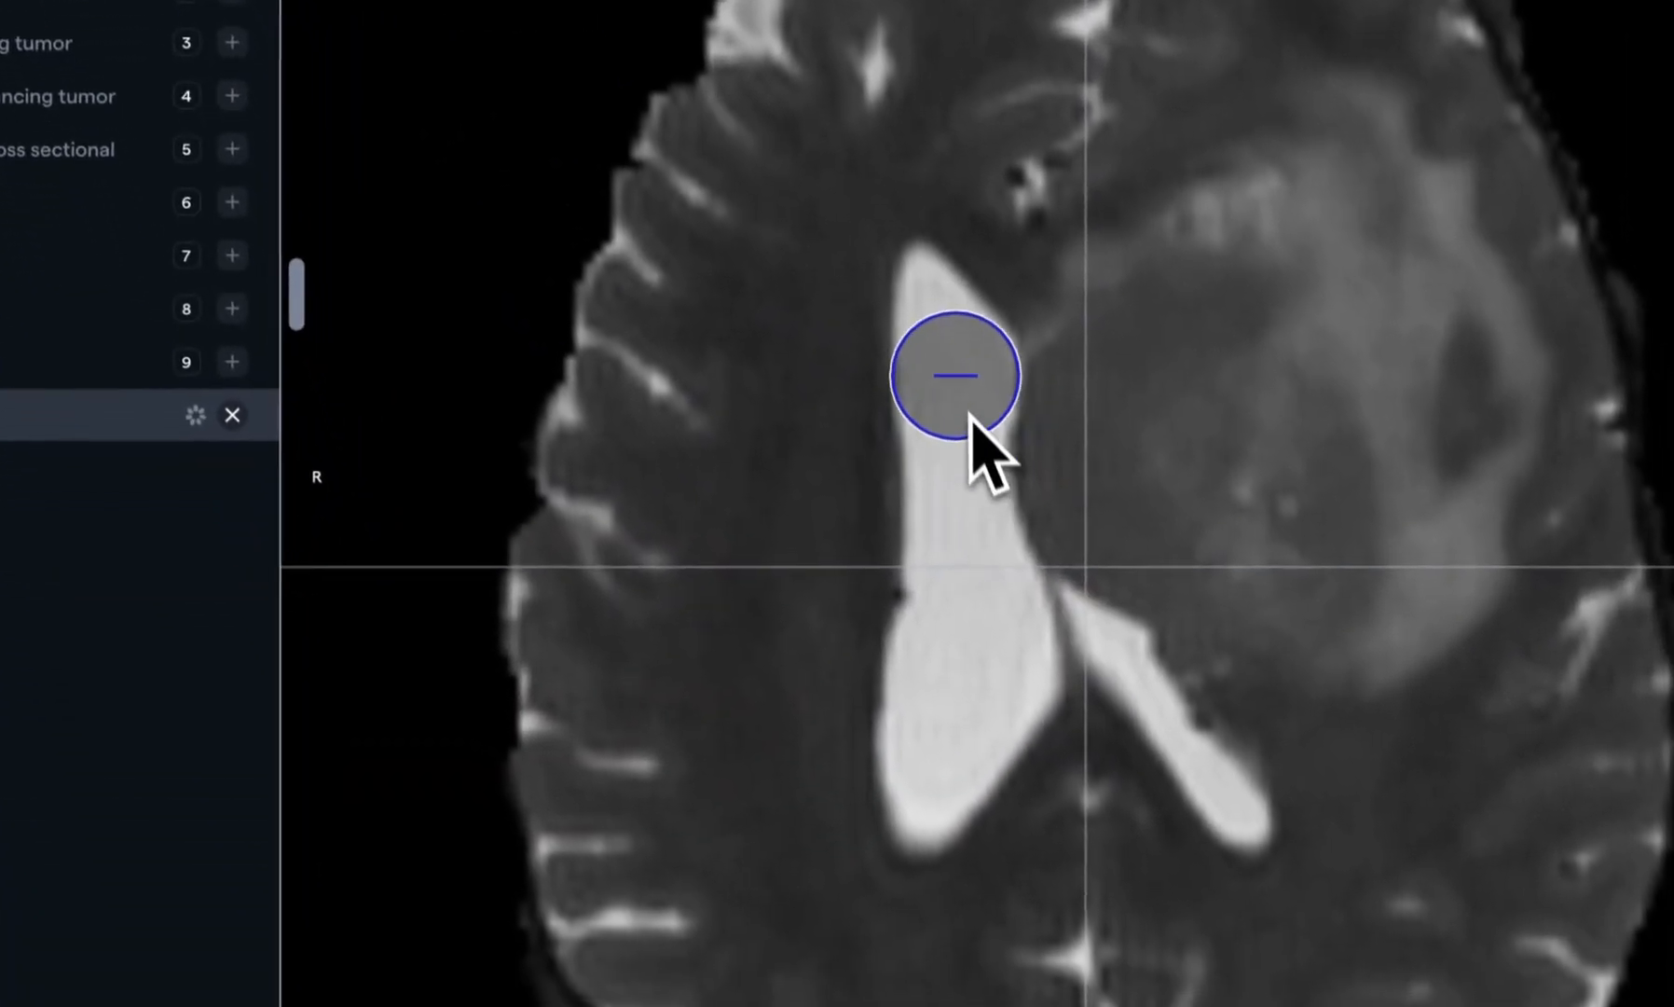
{"action": "left_click_drag", "start_coordinate": [959, 376], "coordinate": [981, 340]}
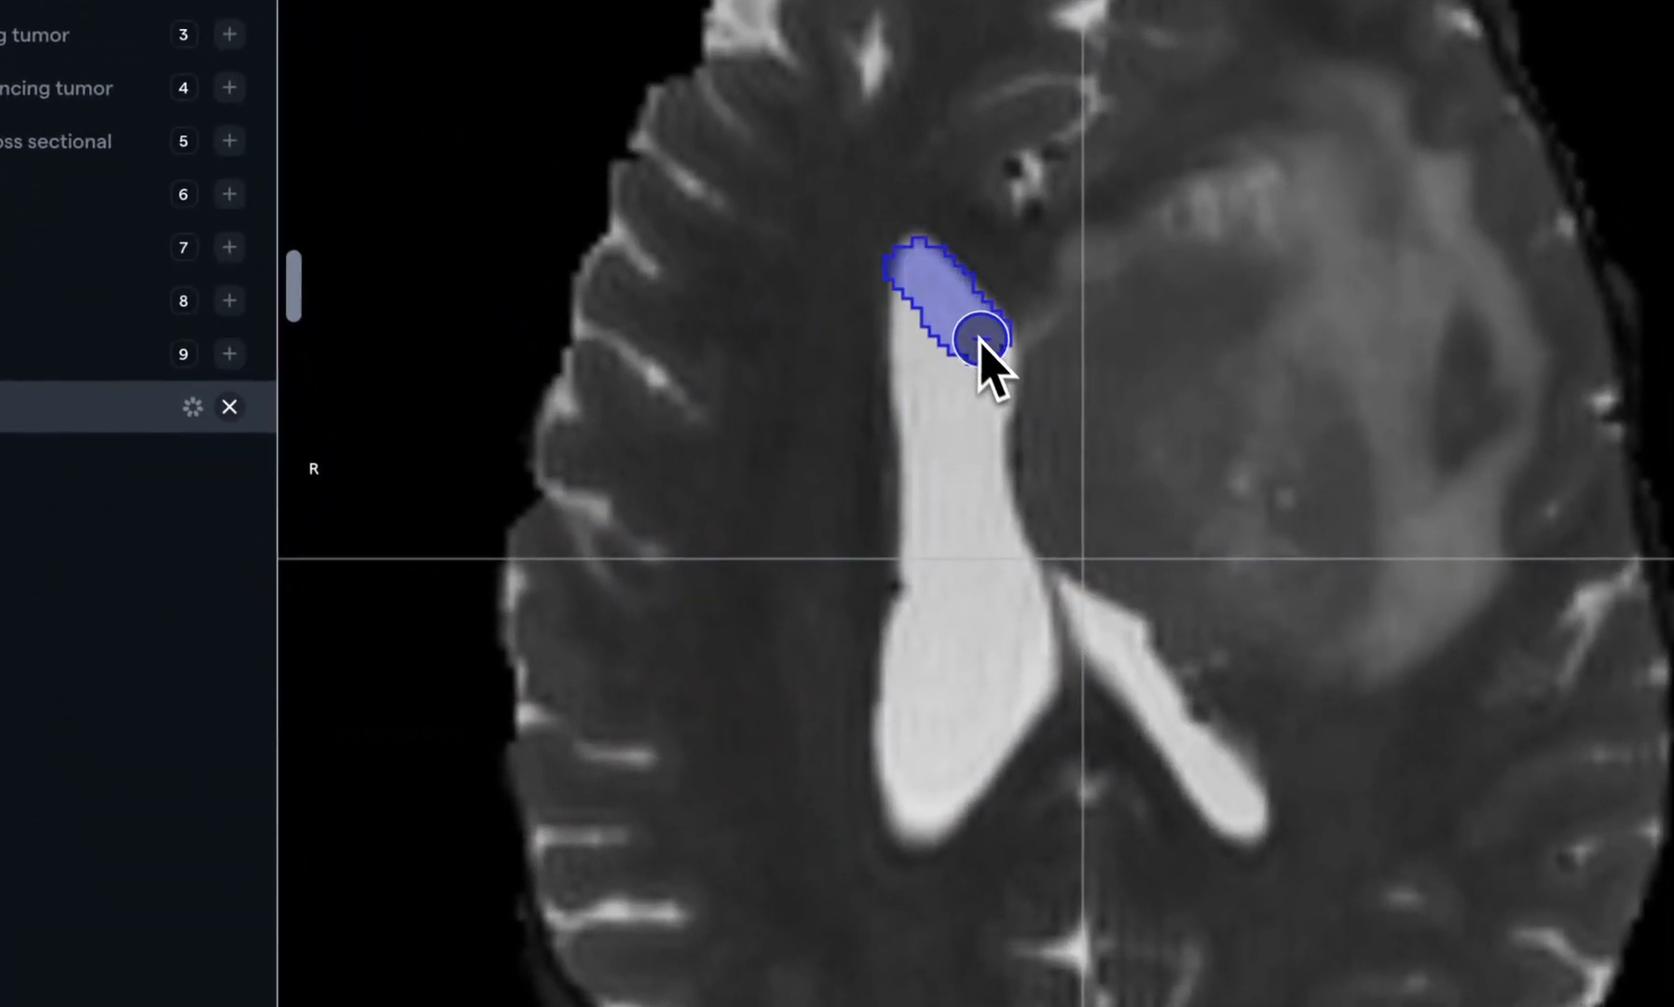
{"action": "left_click_drag", "start_coordinate": [977, 341], "coordinate": [934, 785]}
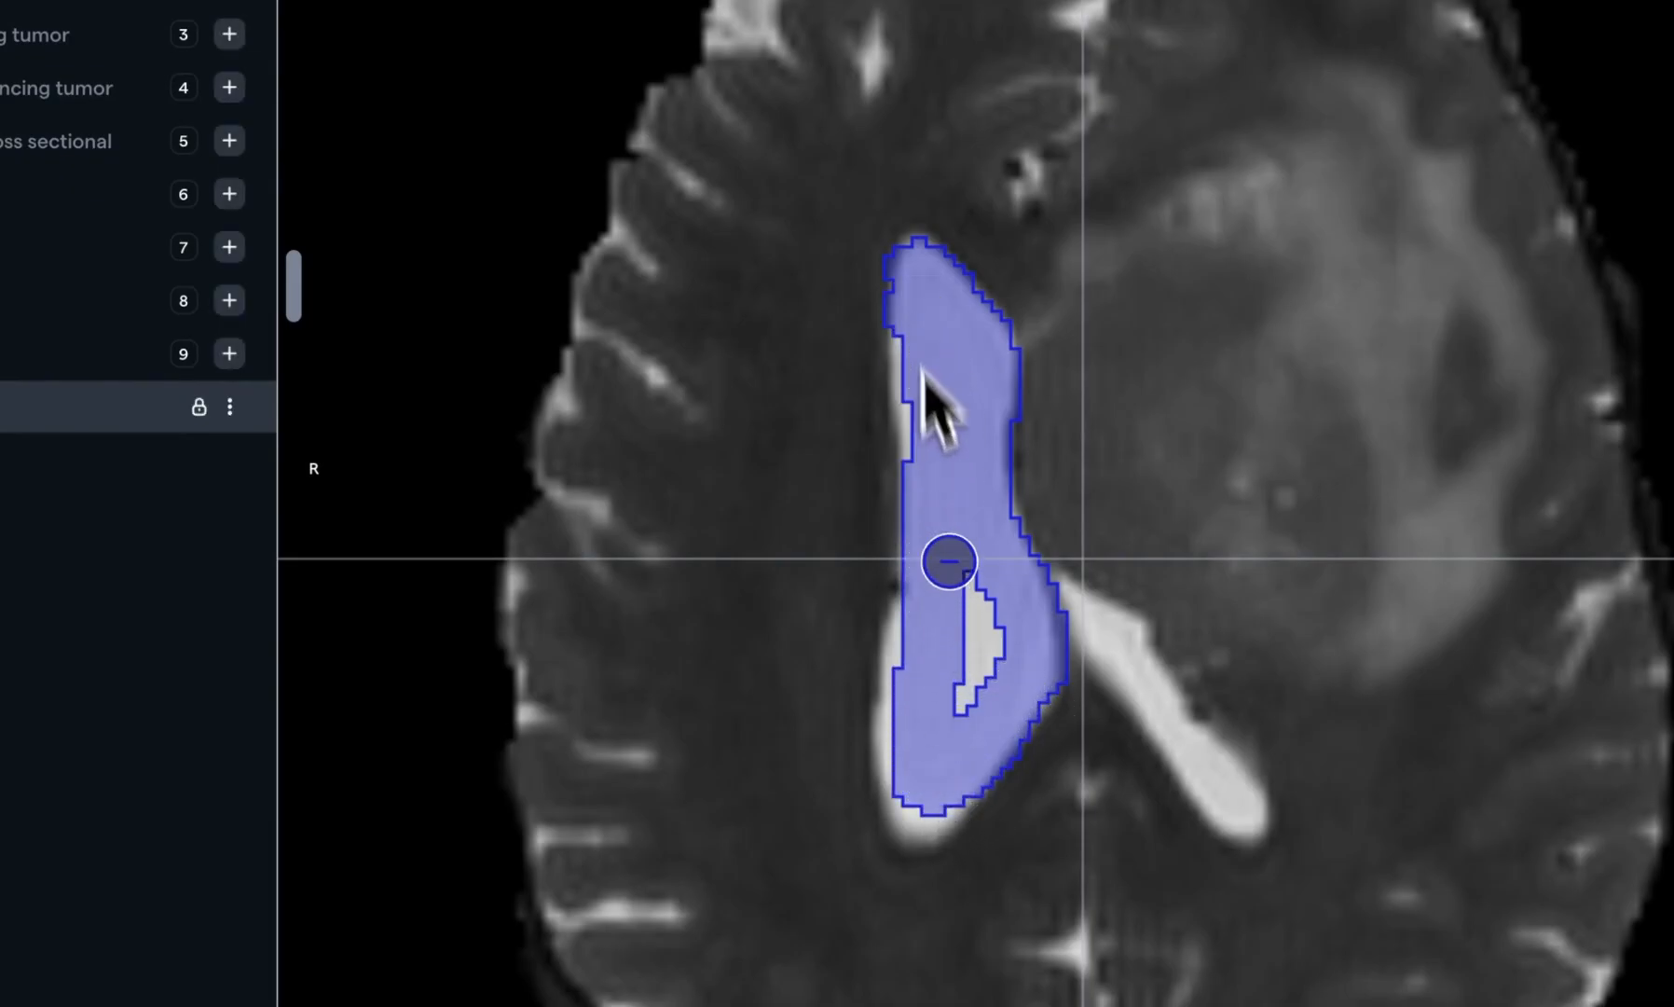
{"action": "left_click_drag", "start_coordinate": [945, 561], "coordinate": [1041, 705]}
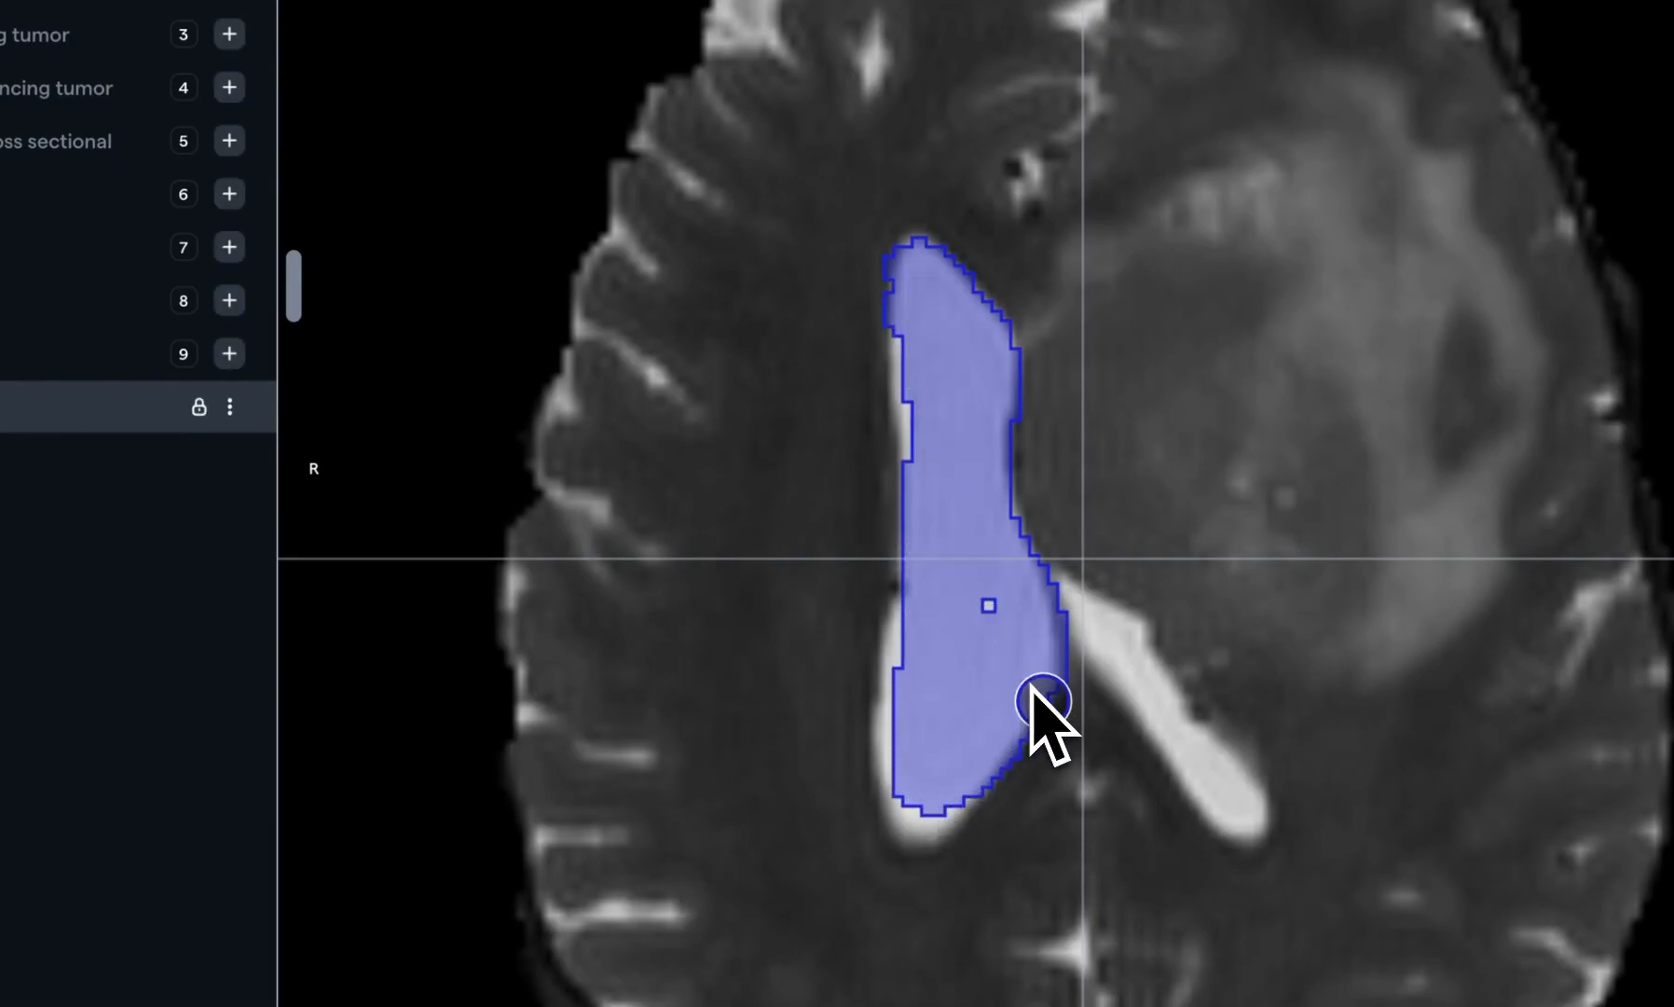
{"action": "left_click_drag", "start_coordinate": [1040, 699], "coordinate": [1228, 791]}
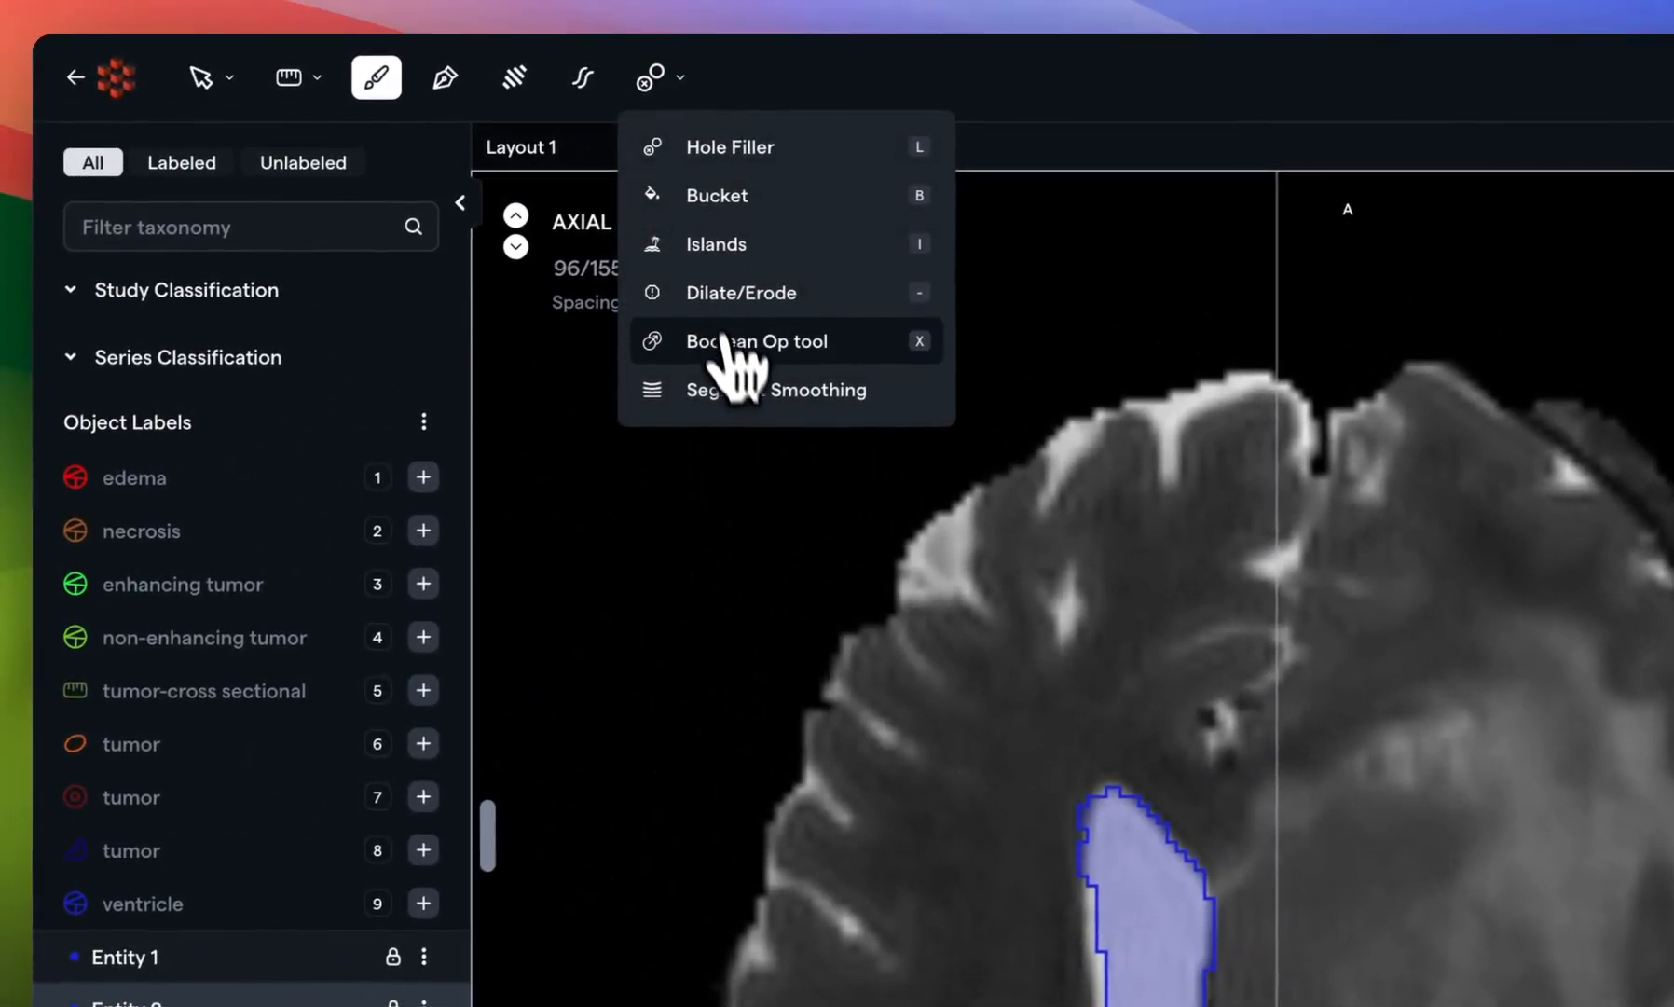
{"action": "left_click", "coordinate": [759, 341]}
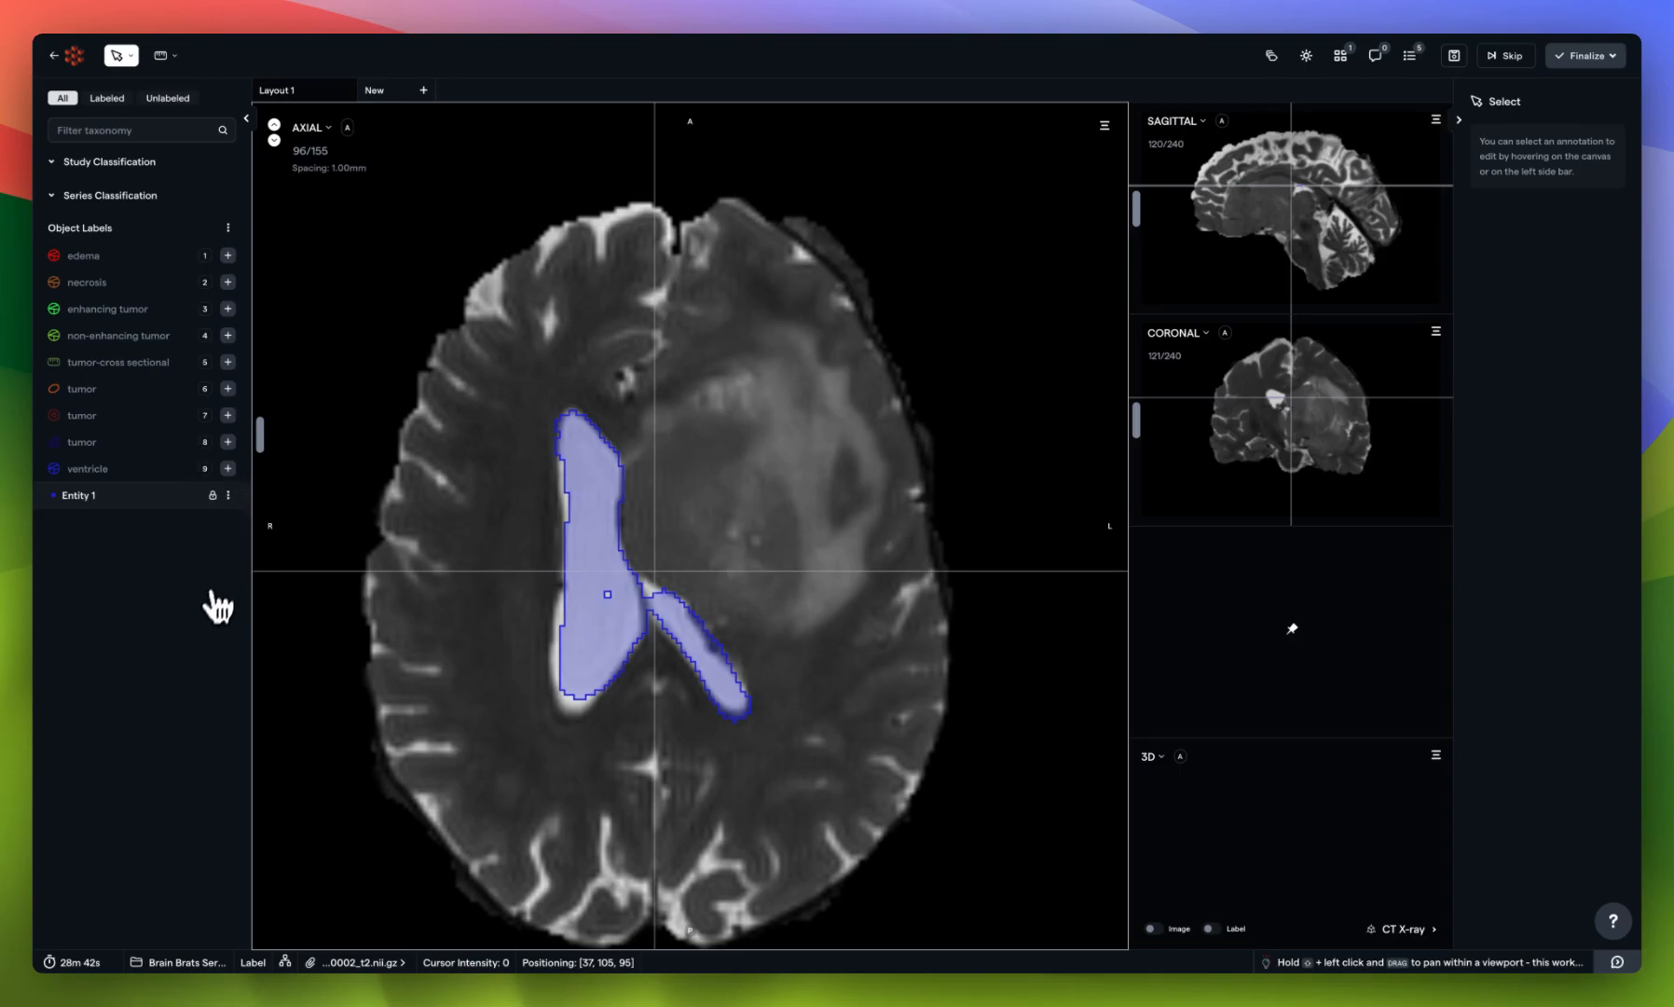
{"action": "mouse_move", "coordinate": [833, 593]}
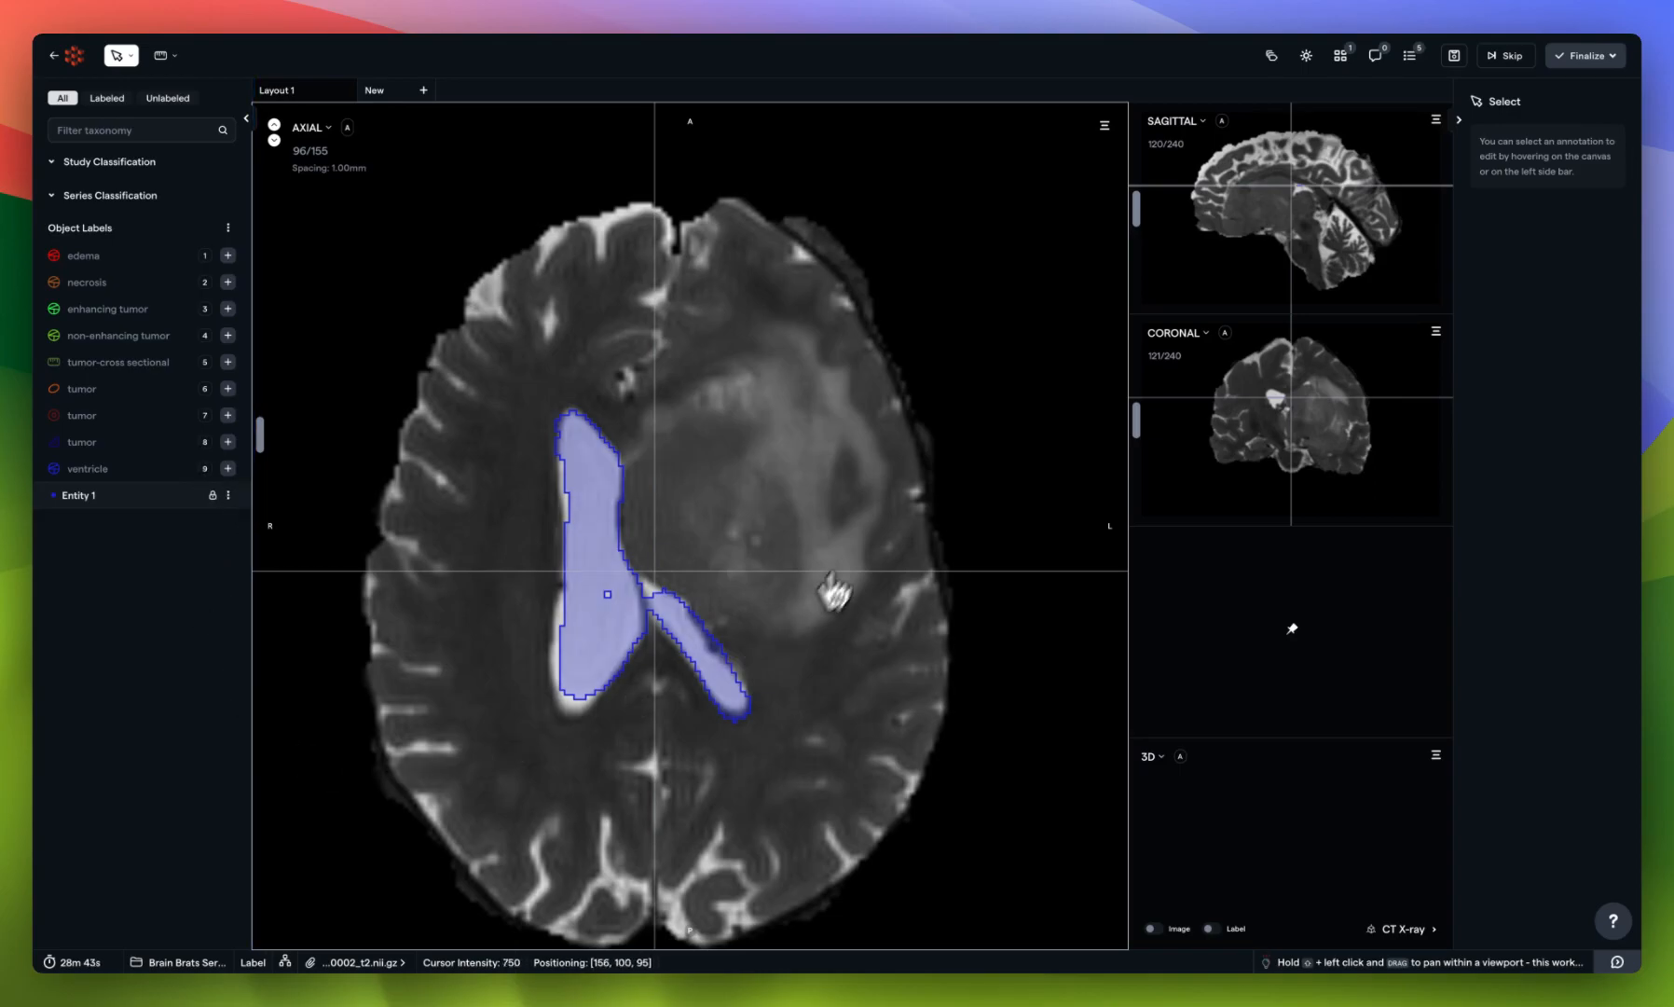
{"action": "mouse_move", "coordinate": [409, 932]}
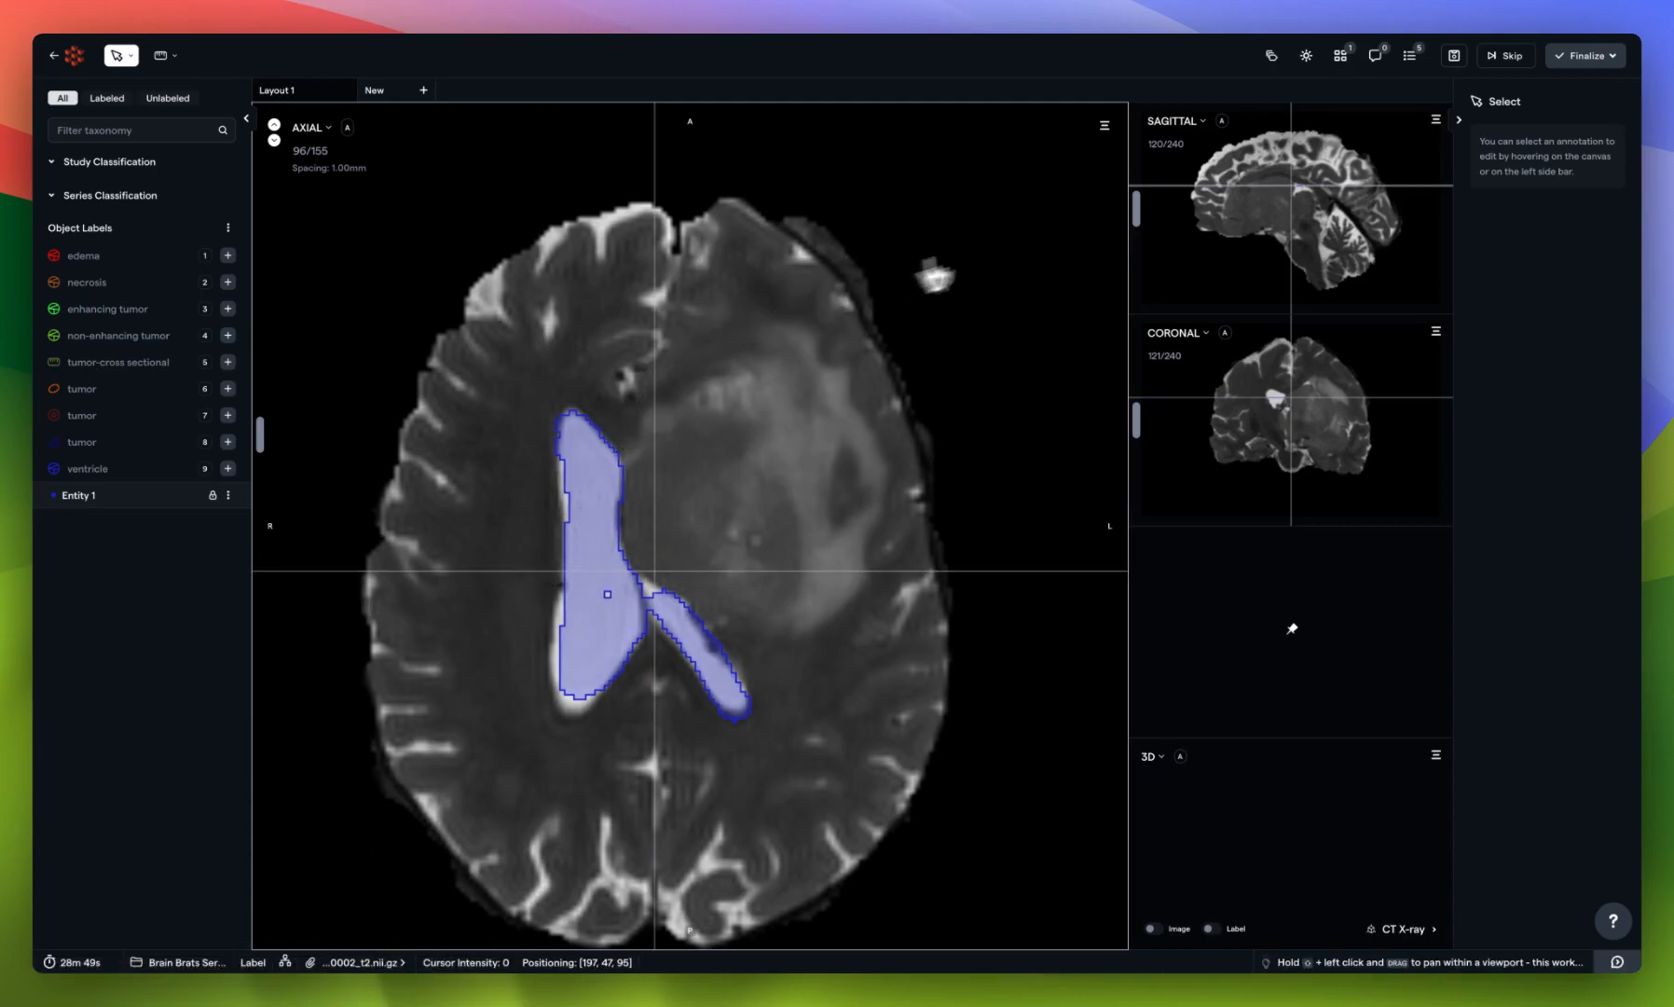
{"action": "left_click", "coordinate": [1271, 56]}
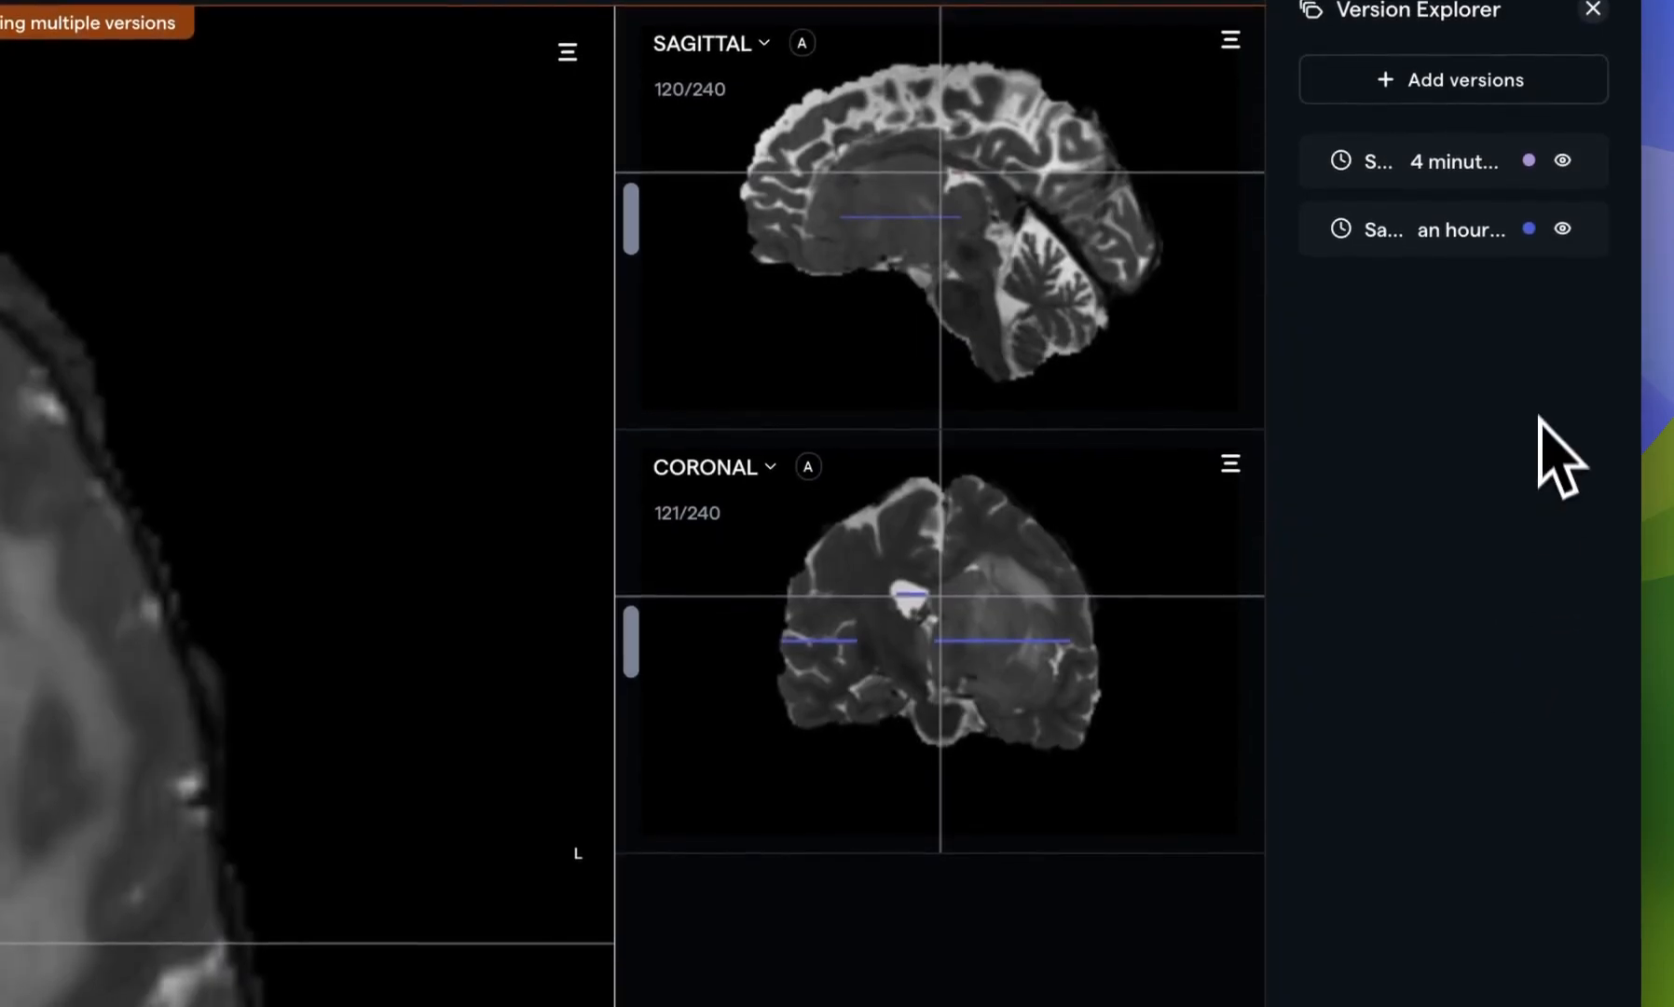
Toggle the older version's overlay in Version Explorer and restore its annotations
{"action": "left_click", "coordinate": [1526, 227]}
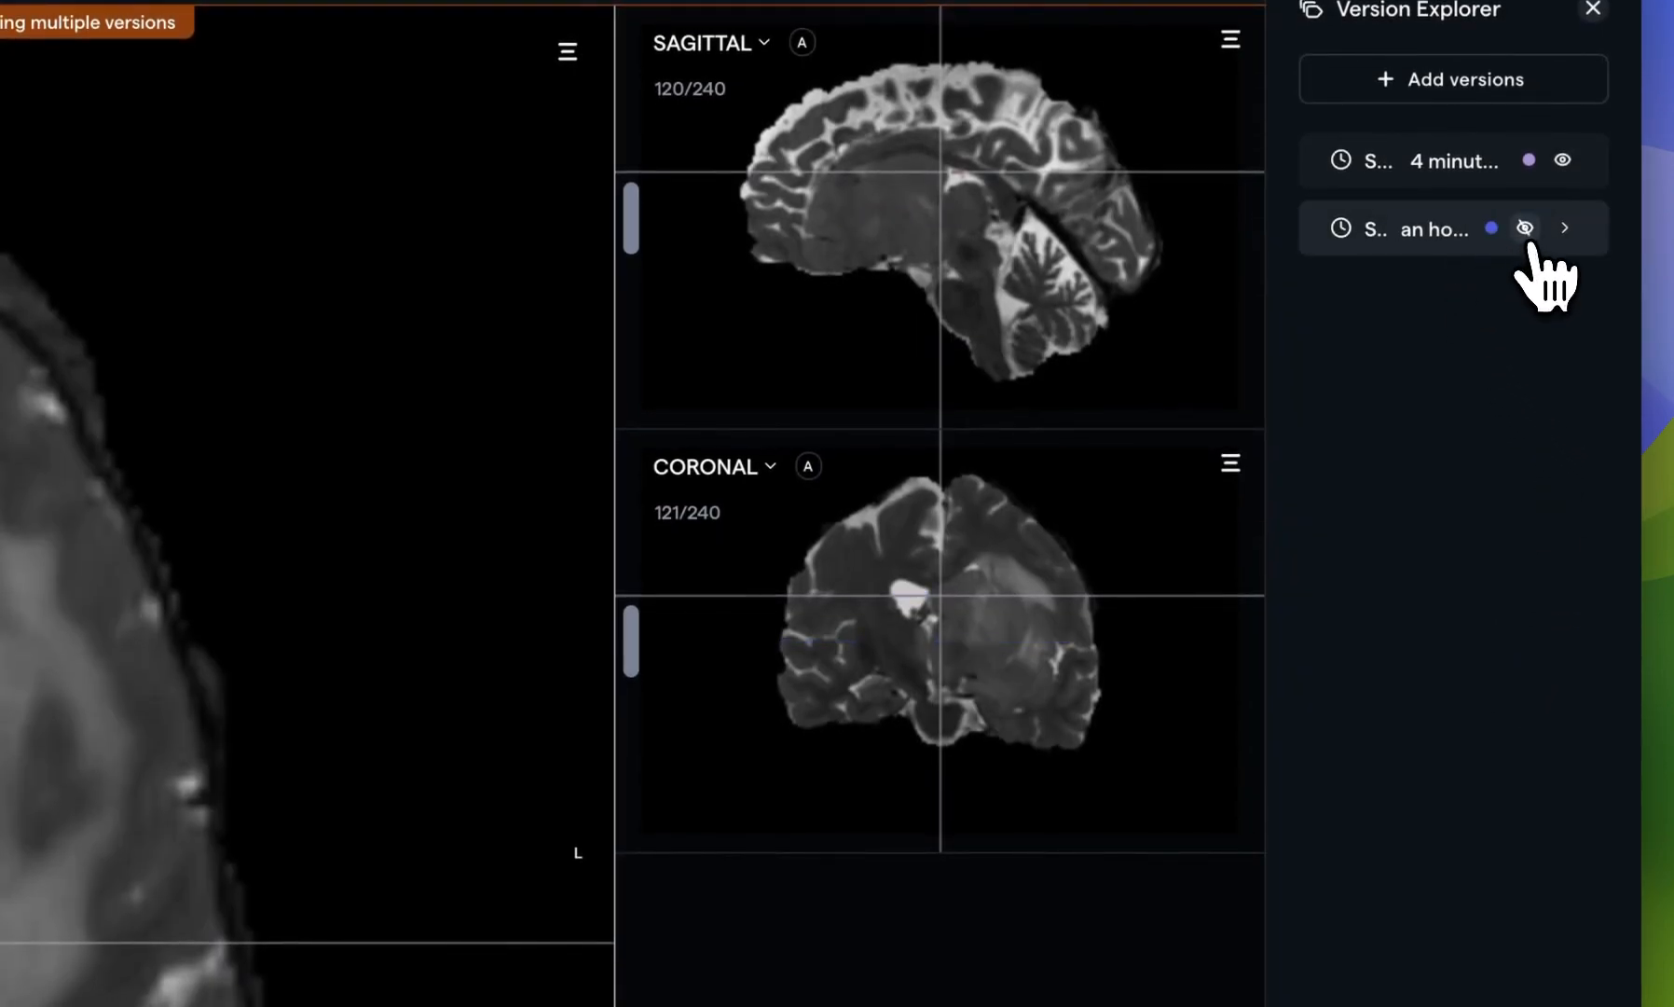
{"action": "left_click", "coordinate": [1523, 230]}
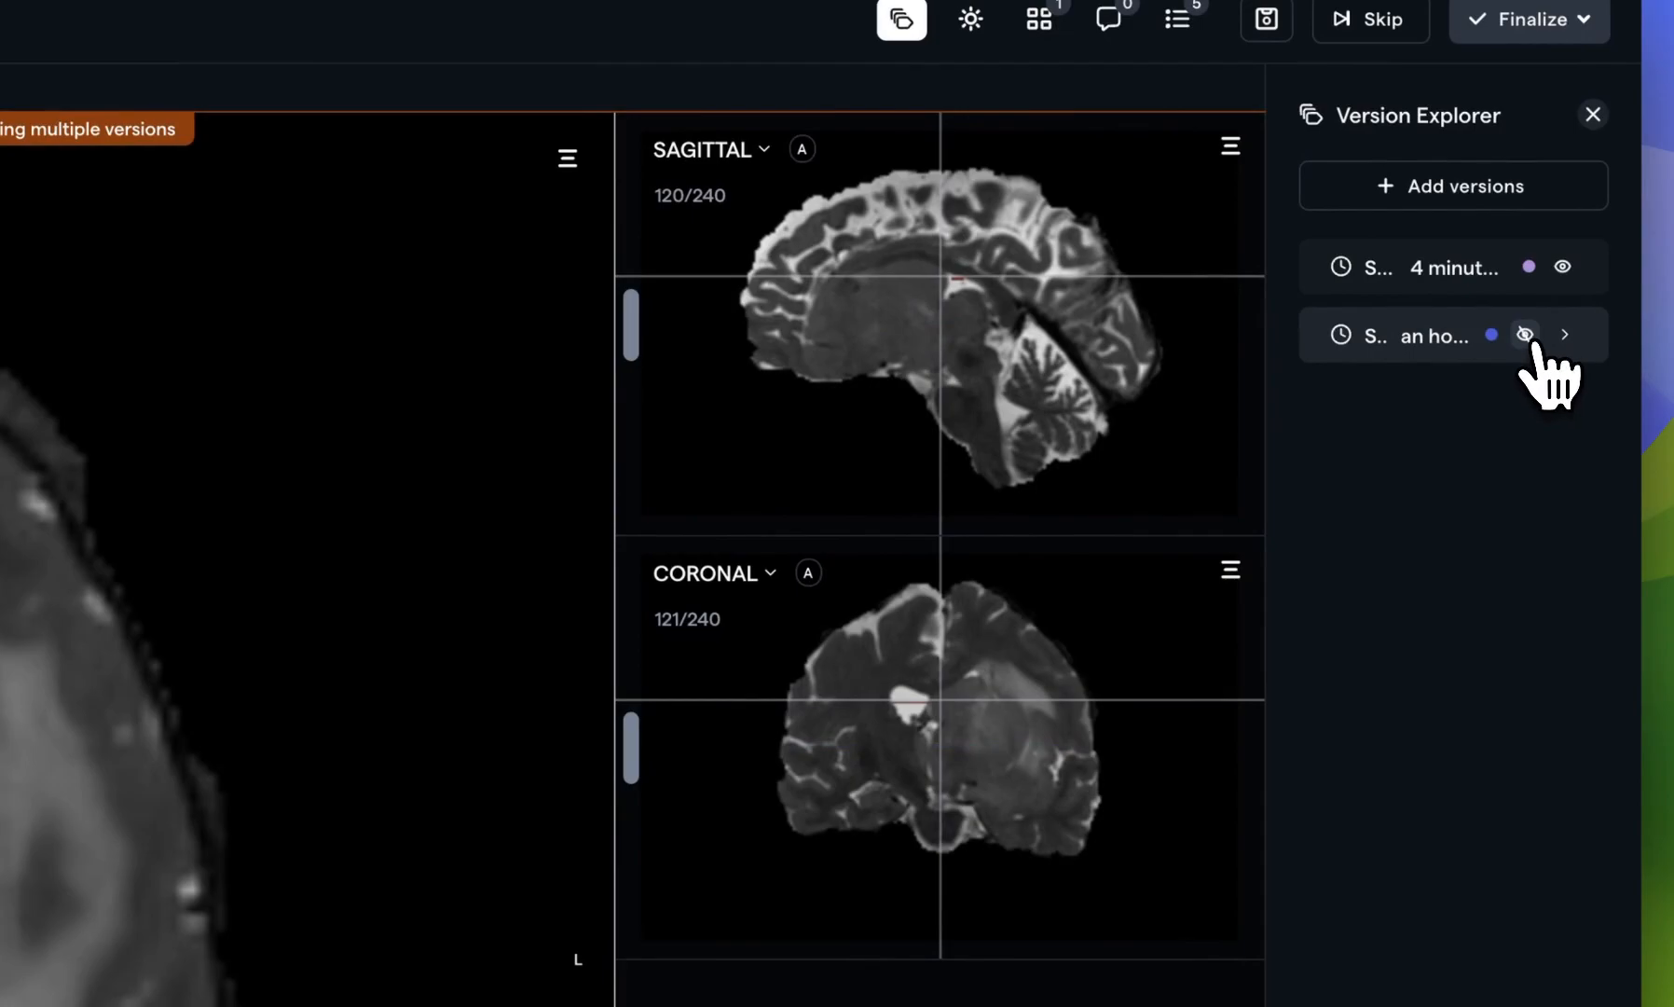
{"action": "left_click", "coordinate": [1528, 336]}
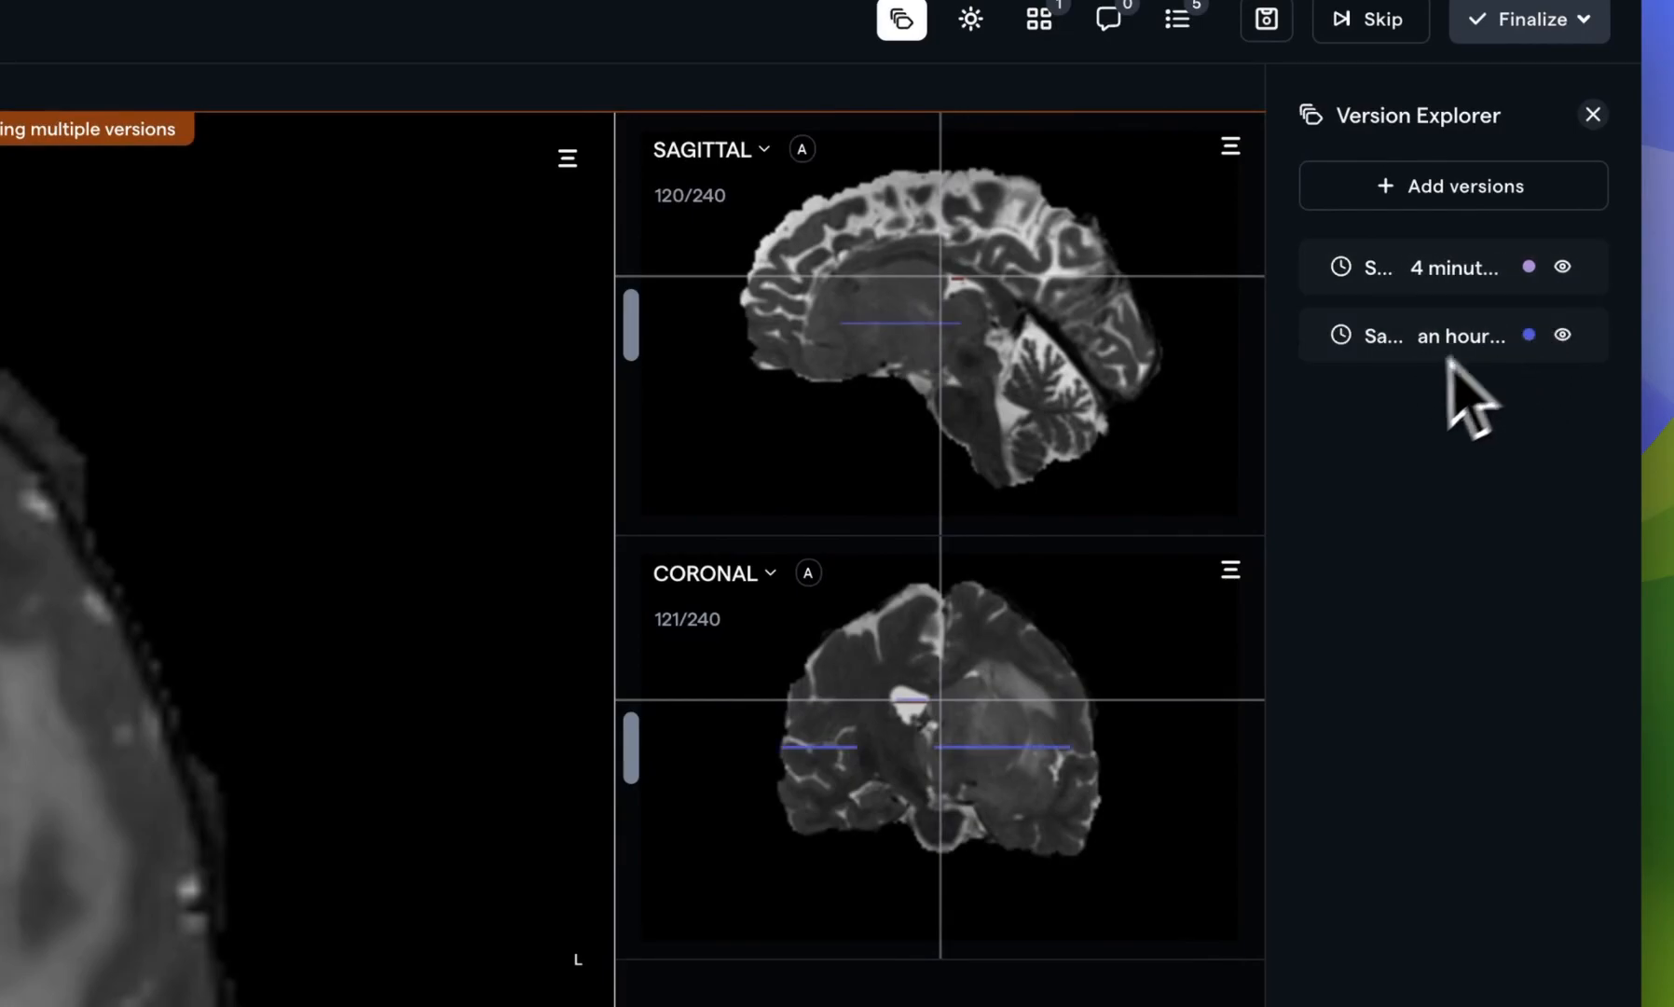
{"action": "left_click", "coordinate": [1453, 335]}
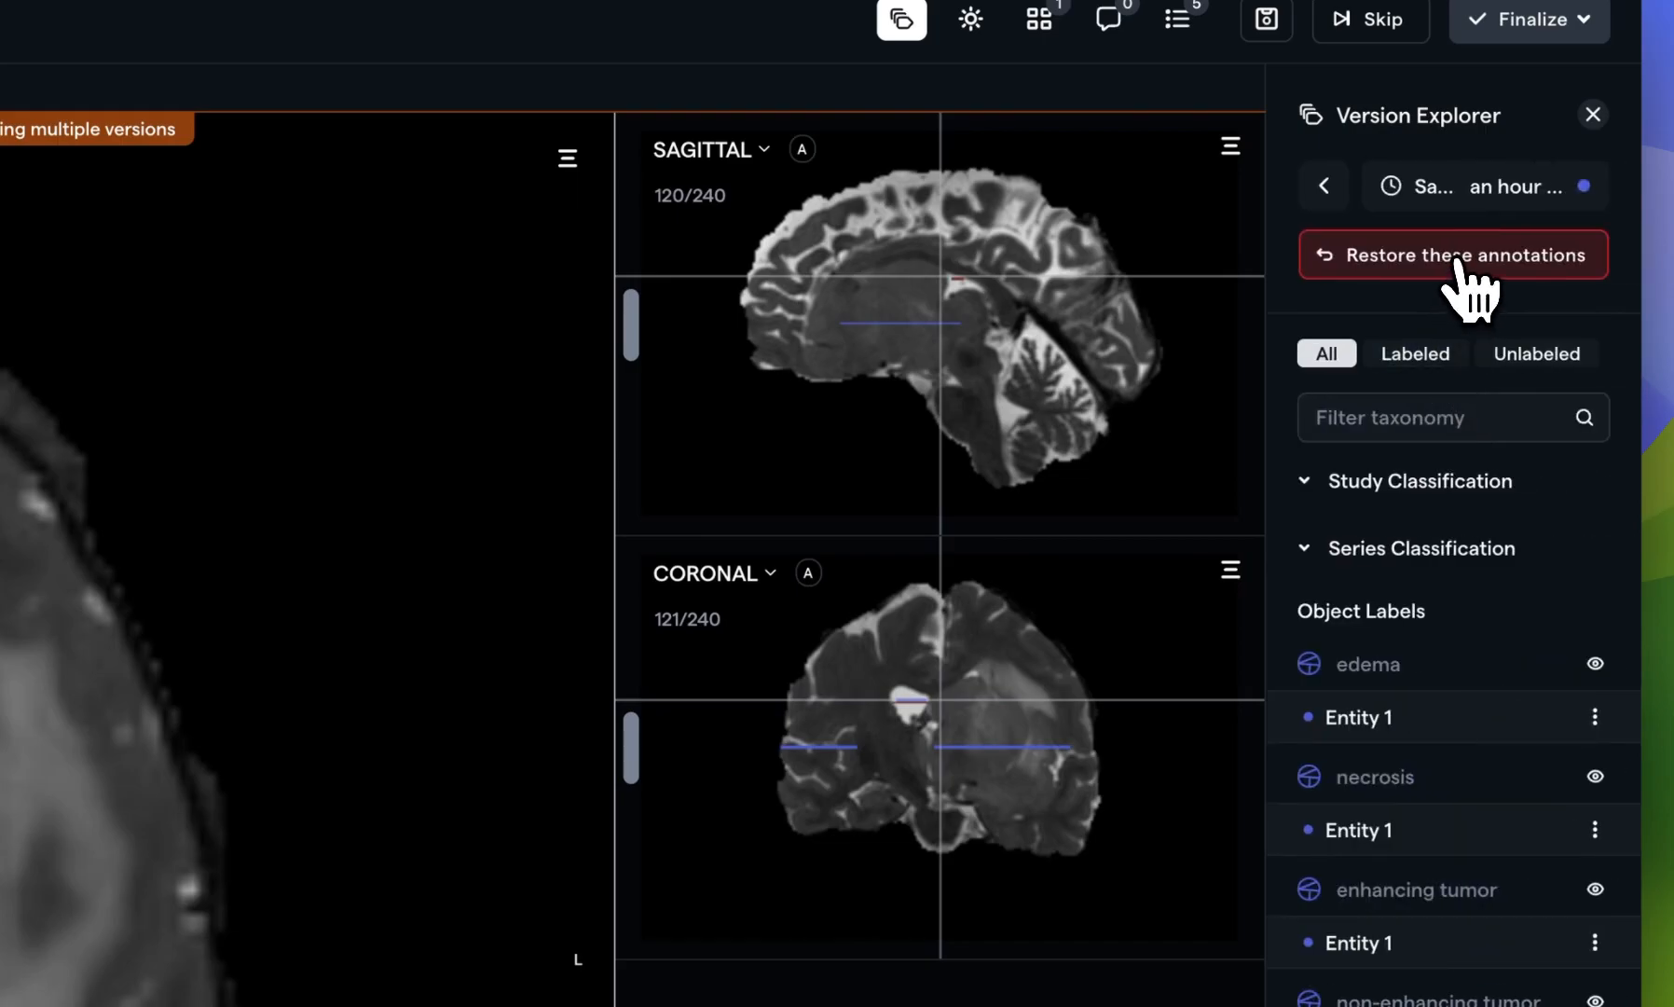
{"action": "left_click", "coordinate": [1453, 254]}
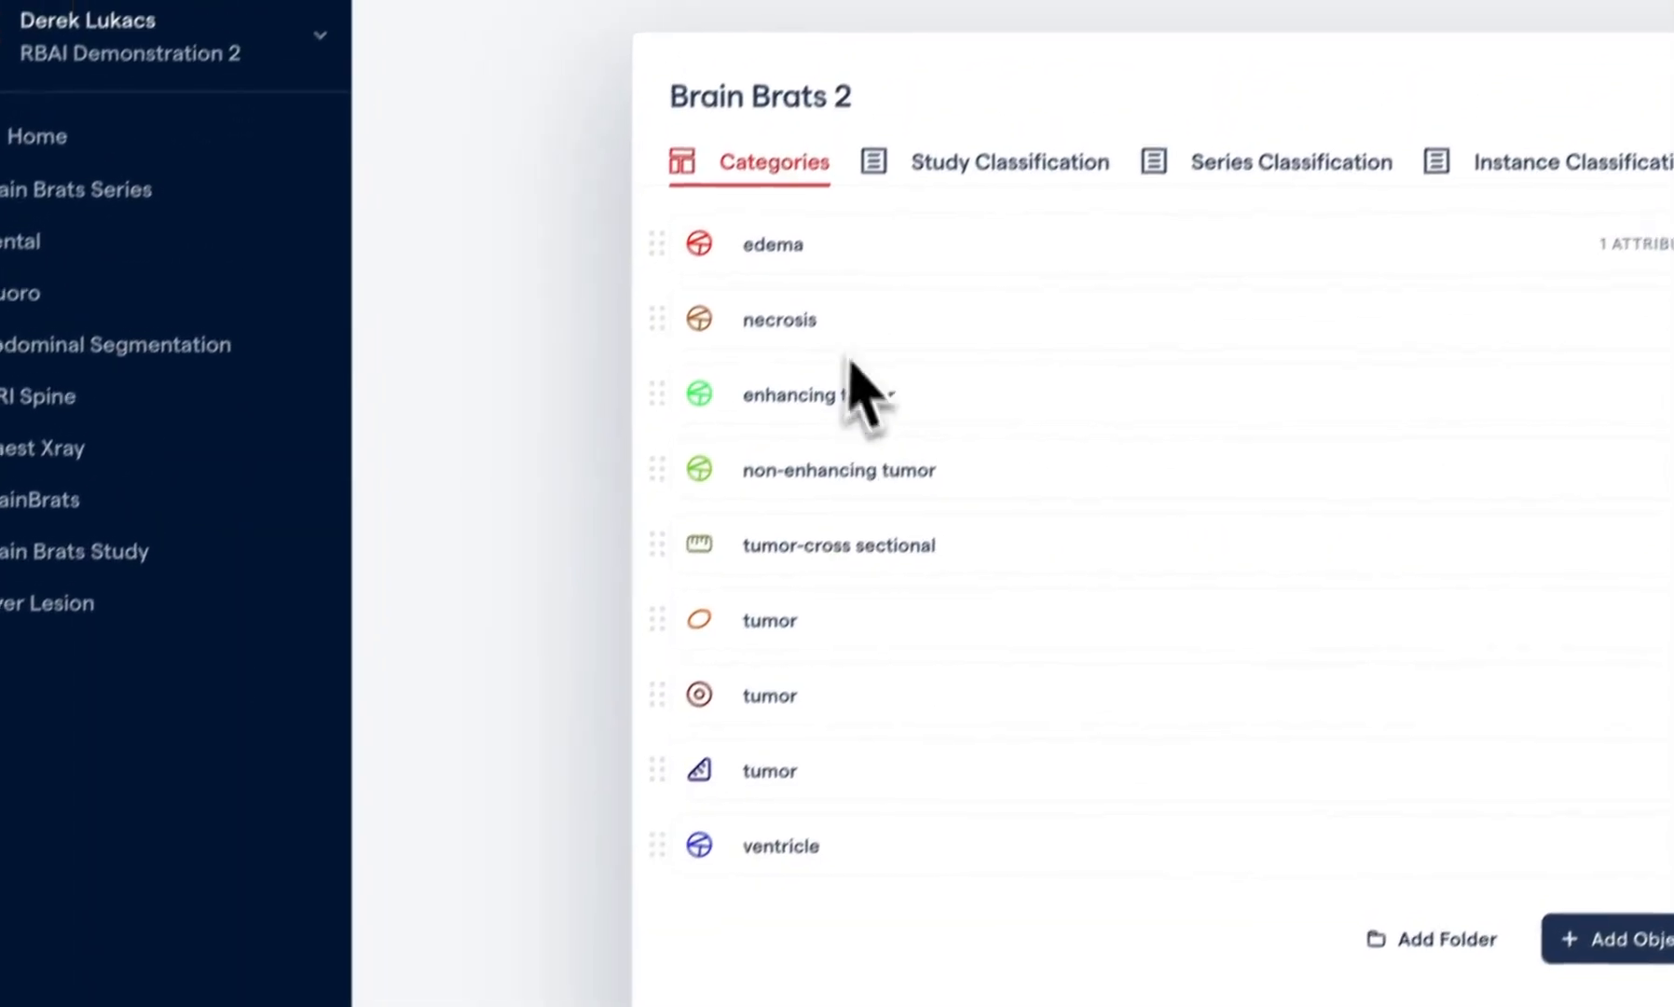
Add the hint 'The ventricle is in the center of the image' to the ventricle category
{"action": "left_click", "coordinate": [779, 846]}
{"action": "type", "text": "The ventricle is in the center of the image"}
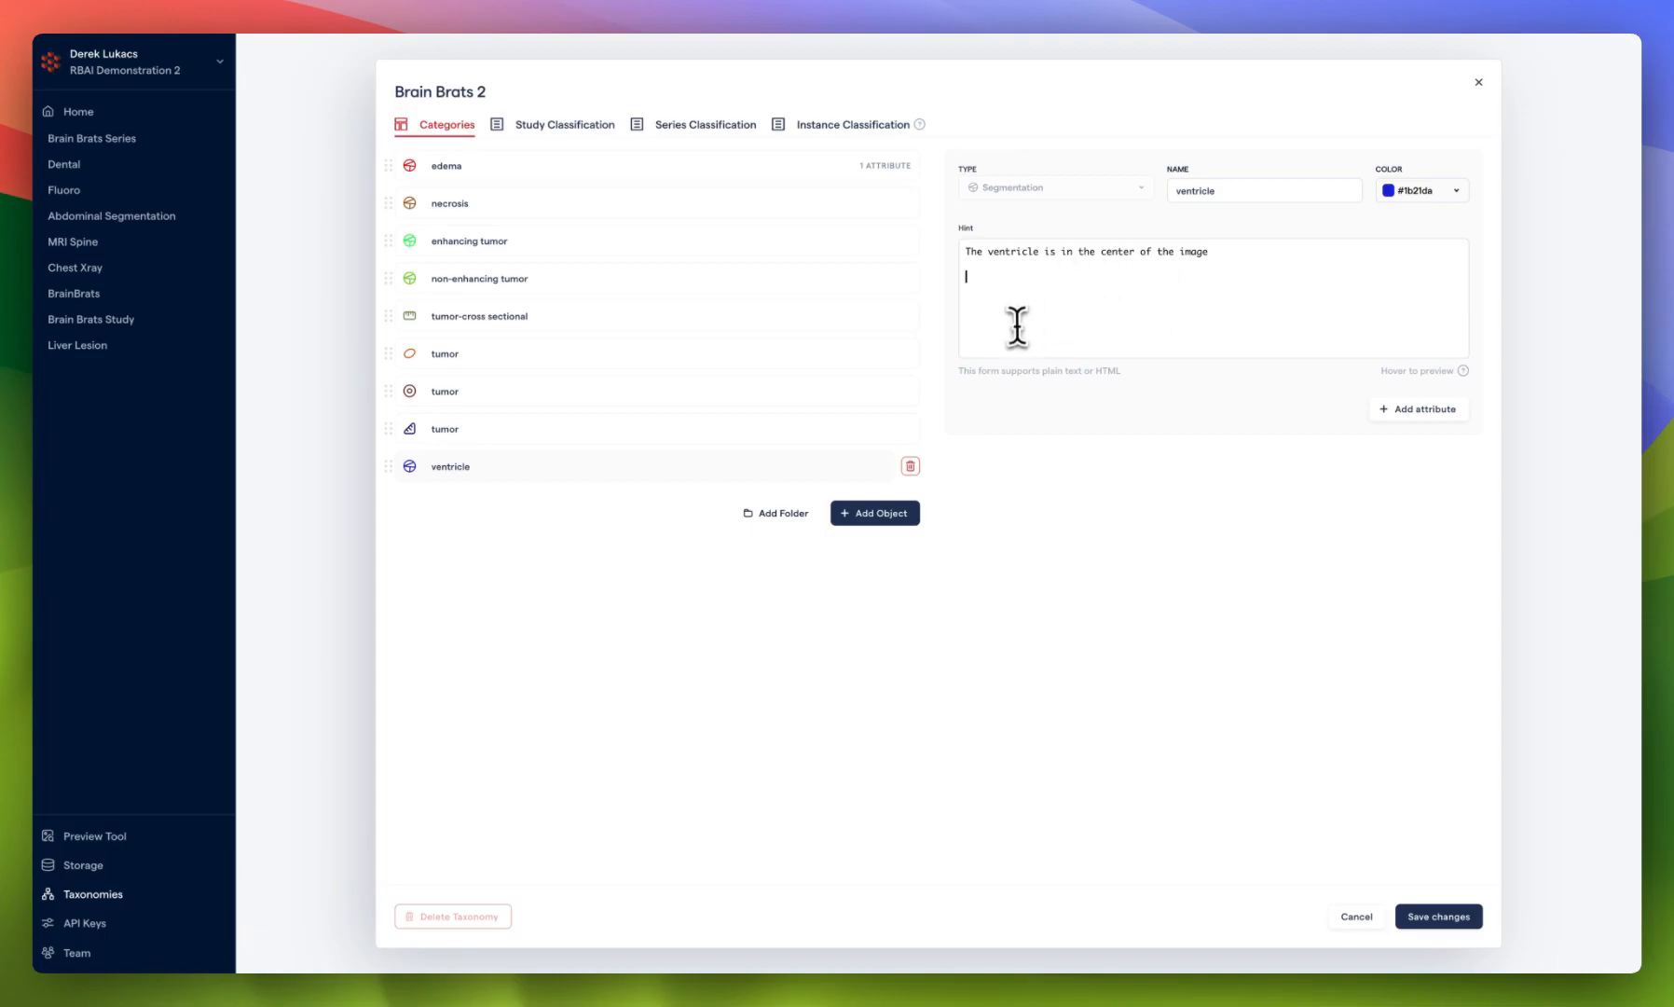
{"action": "mouse_move", "coordinate": [909, 675]}
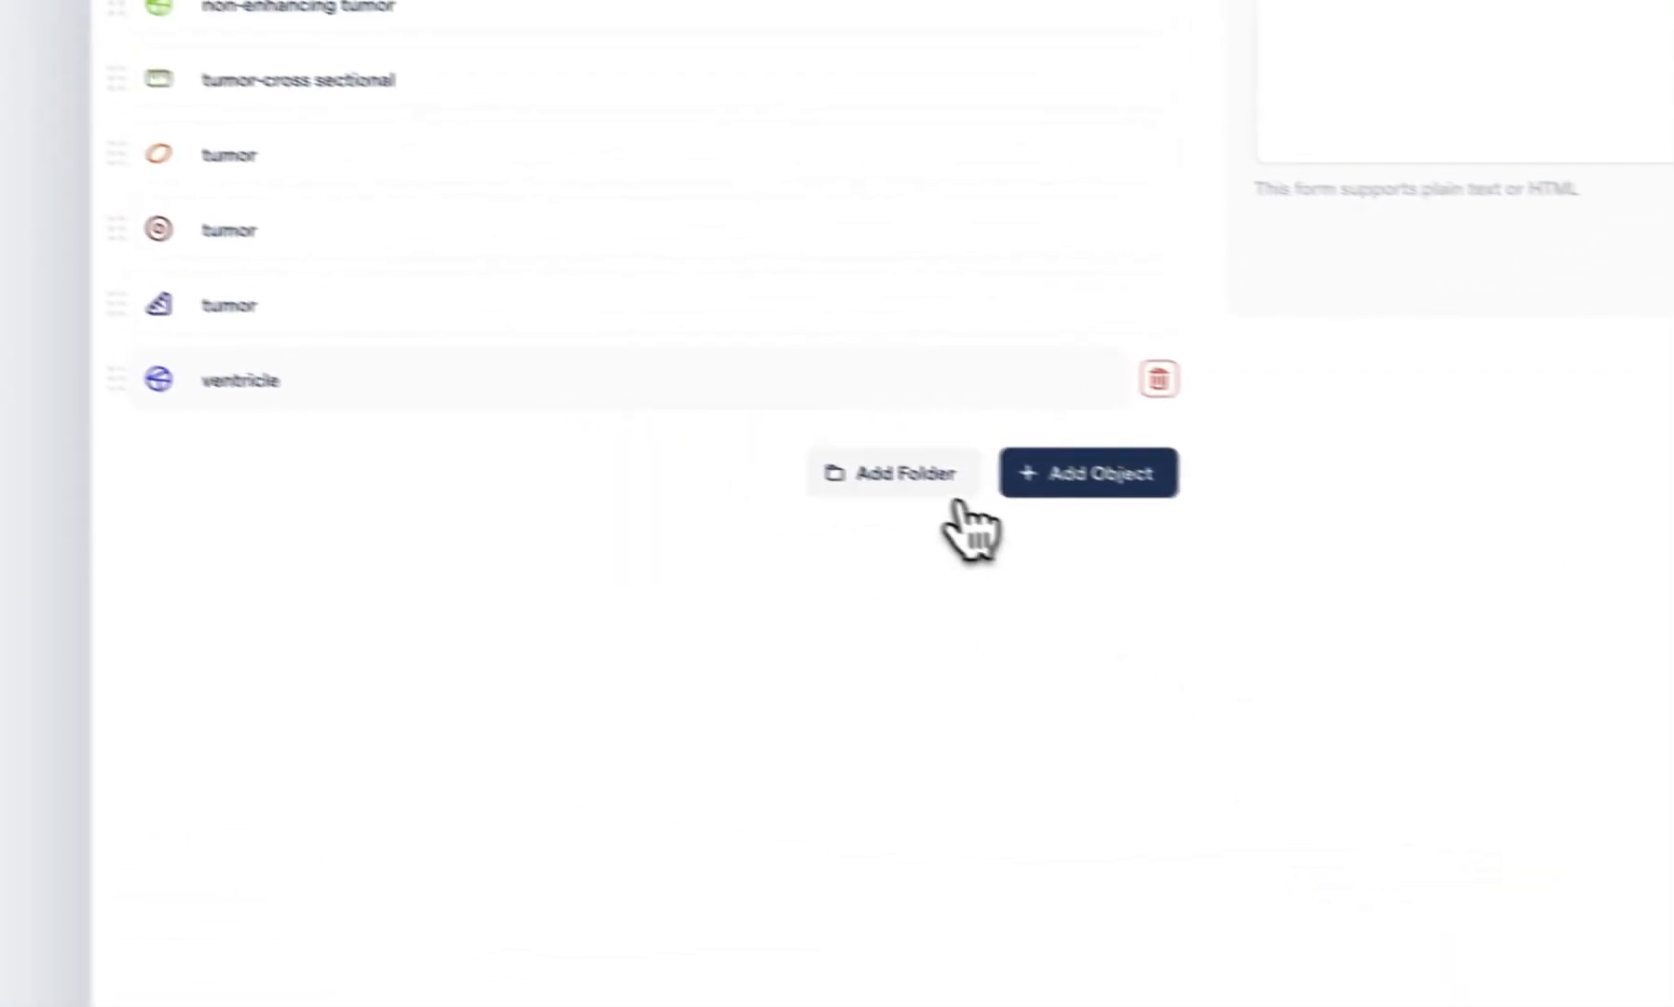
Create a Segmentations folder, review edema's Location attribute, and save the taxonomy
{"action": "left_click", "coordinate": [895, 474]}
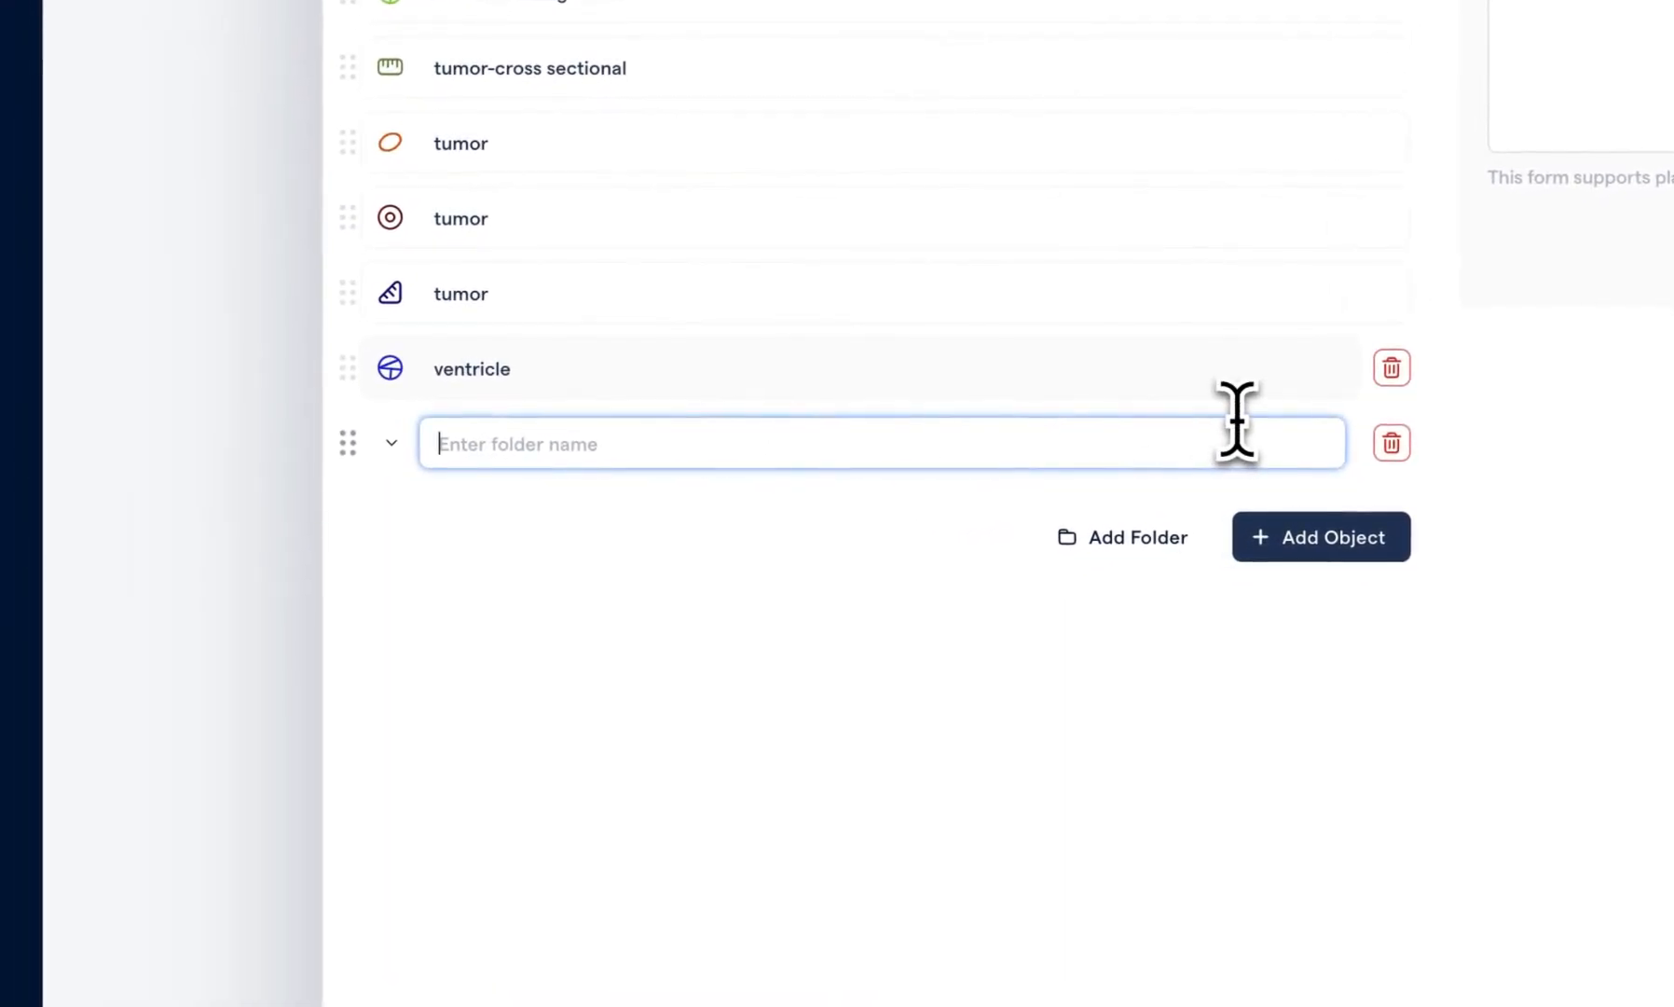
{"action": "type", "text": "Segmentations"}
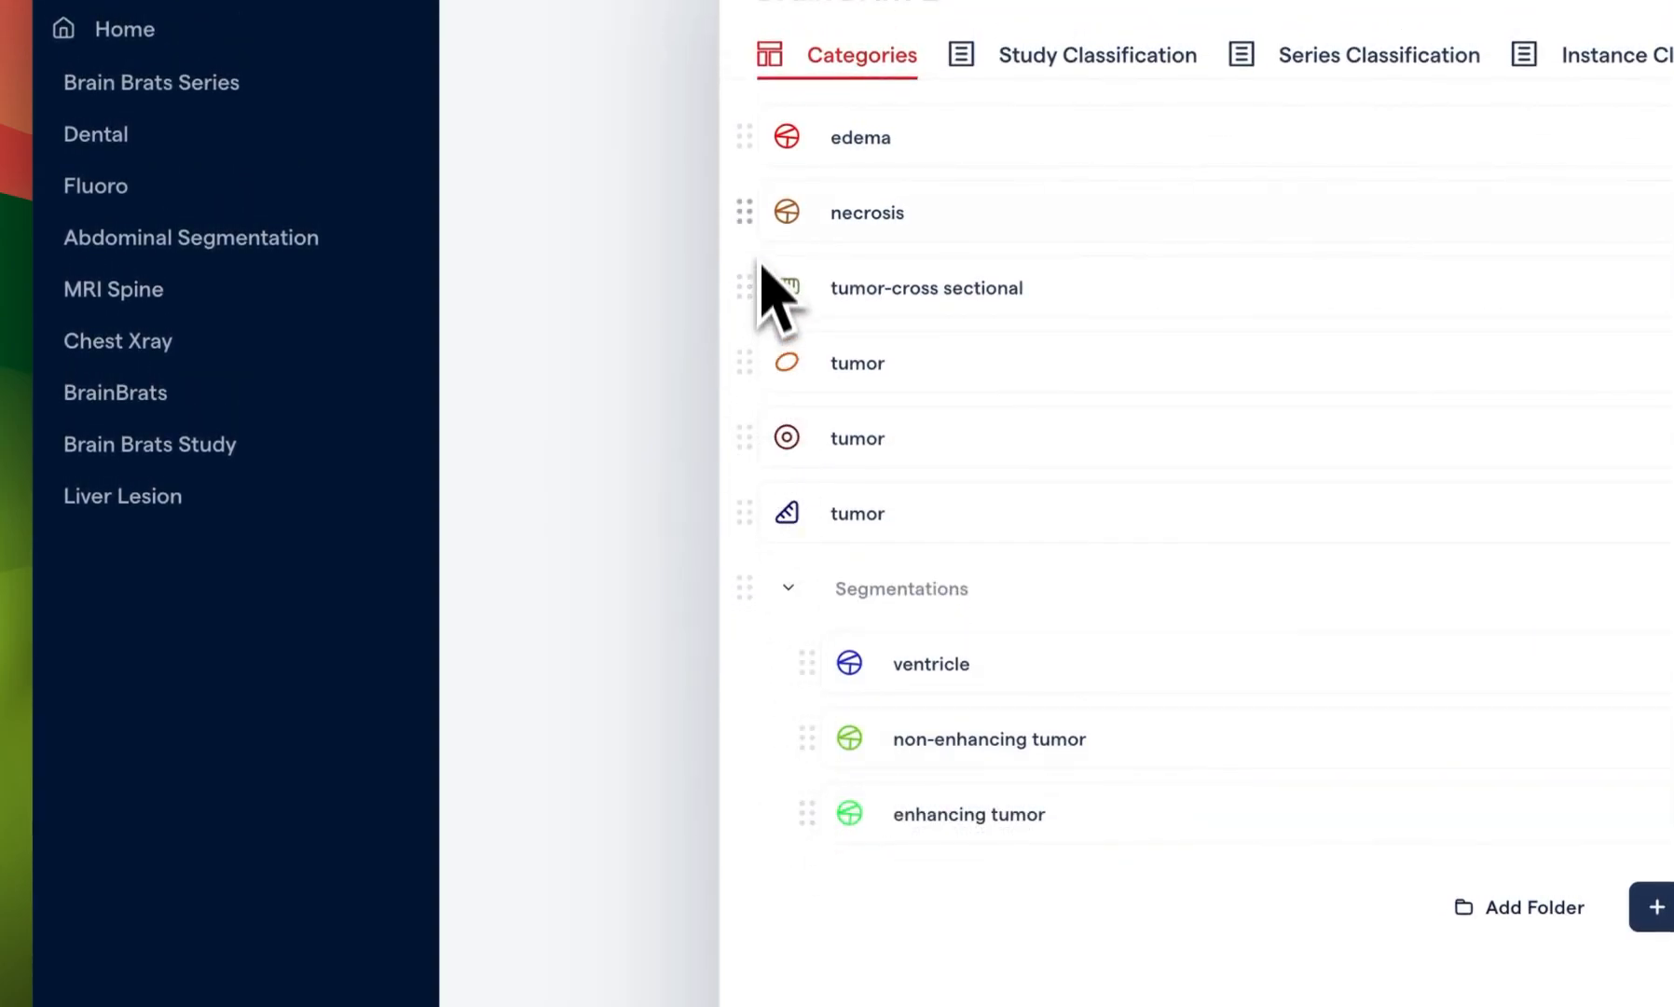
{"action": "mouse_move", "coordinate": [770, 224]}
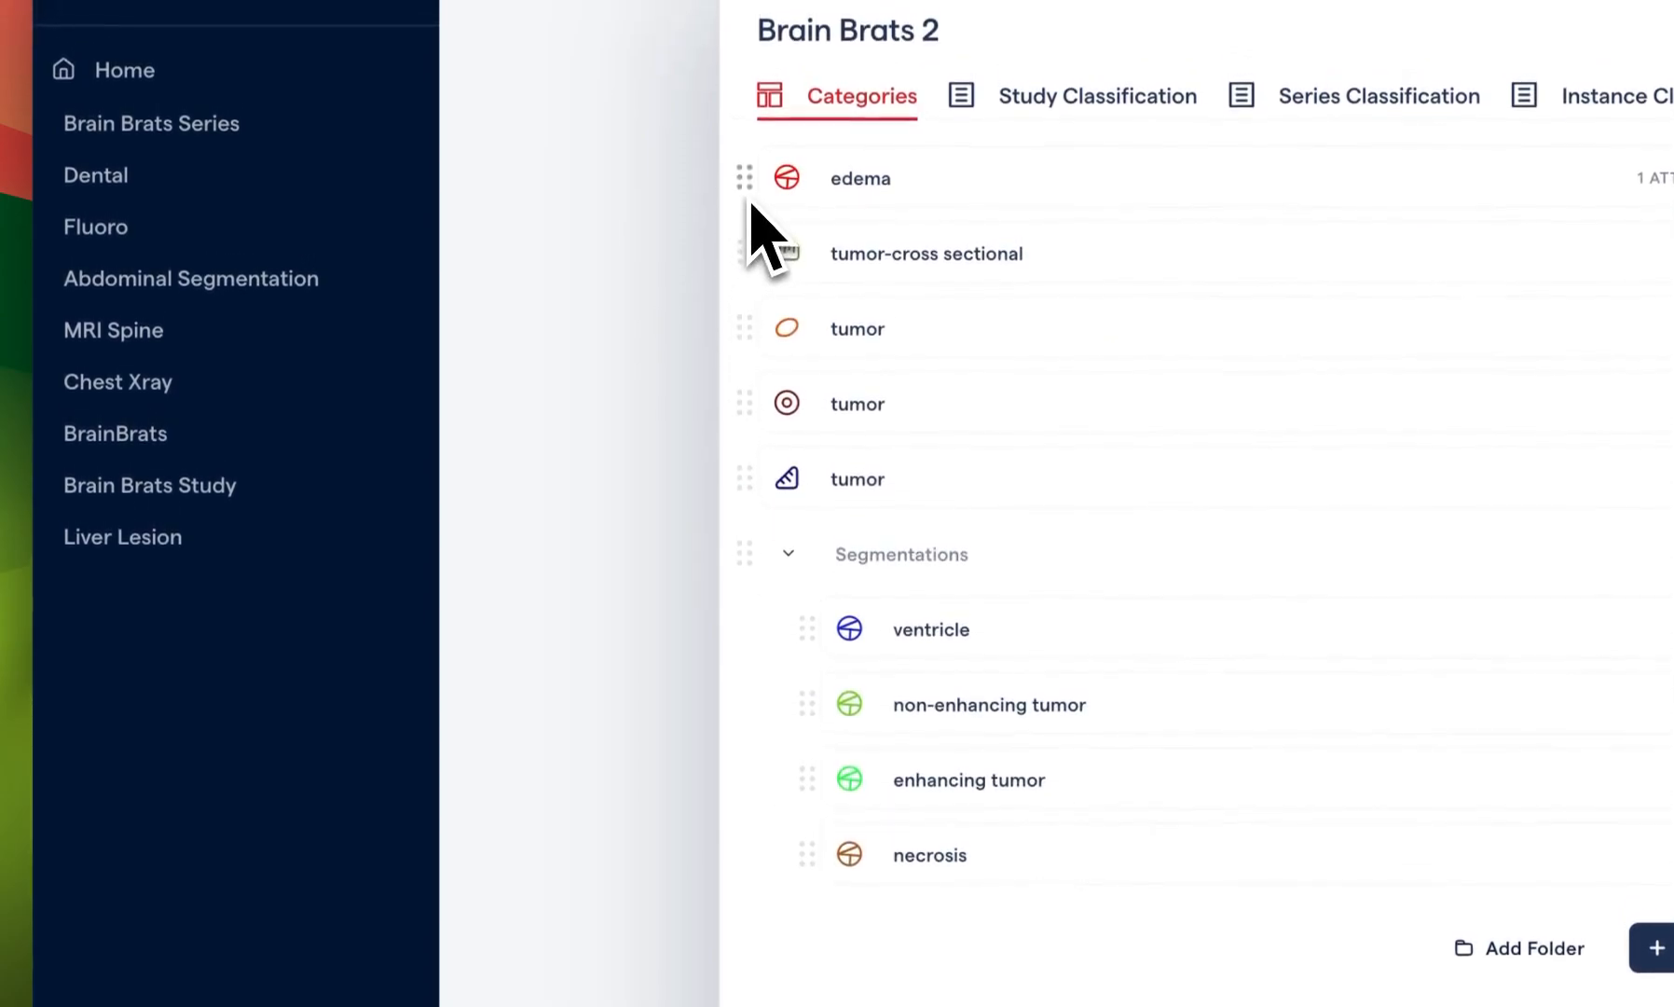
{"action": "left_click", "coordinate": [860, 179]}
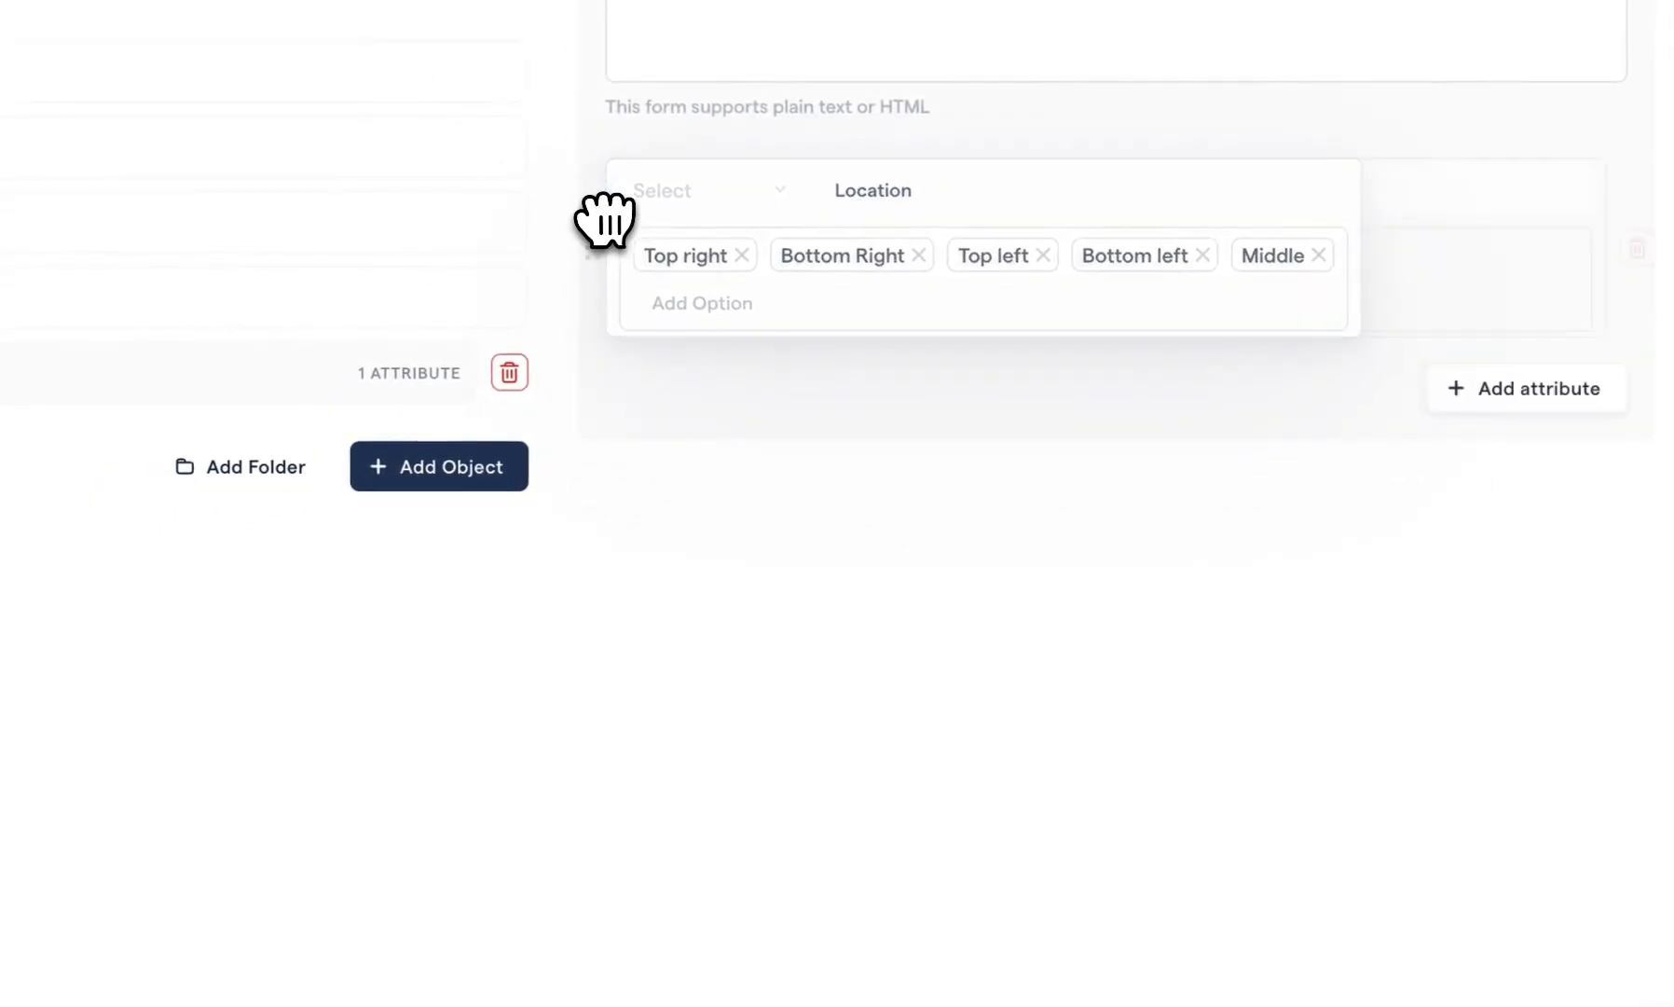
{"action": "left_click", "coordinate": [1221, 859]}
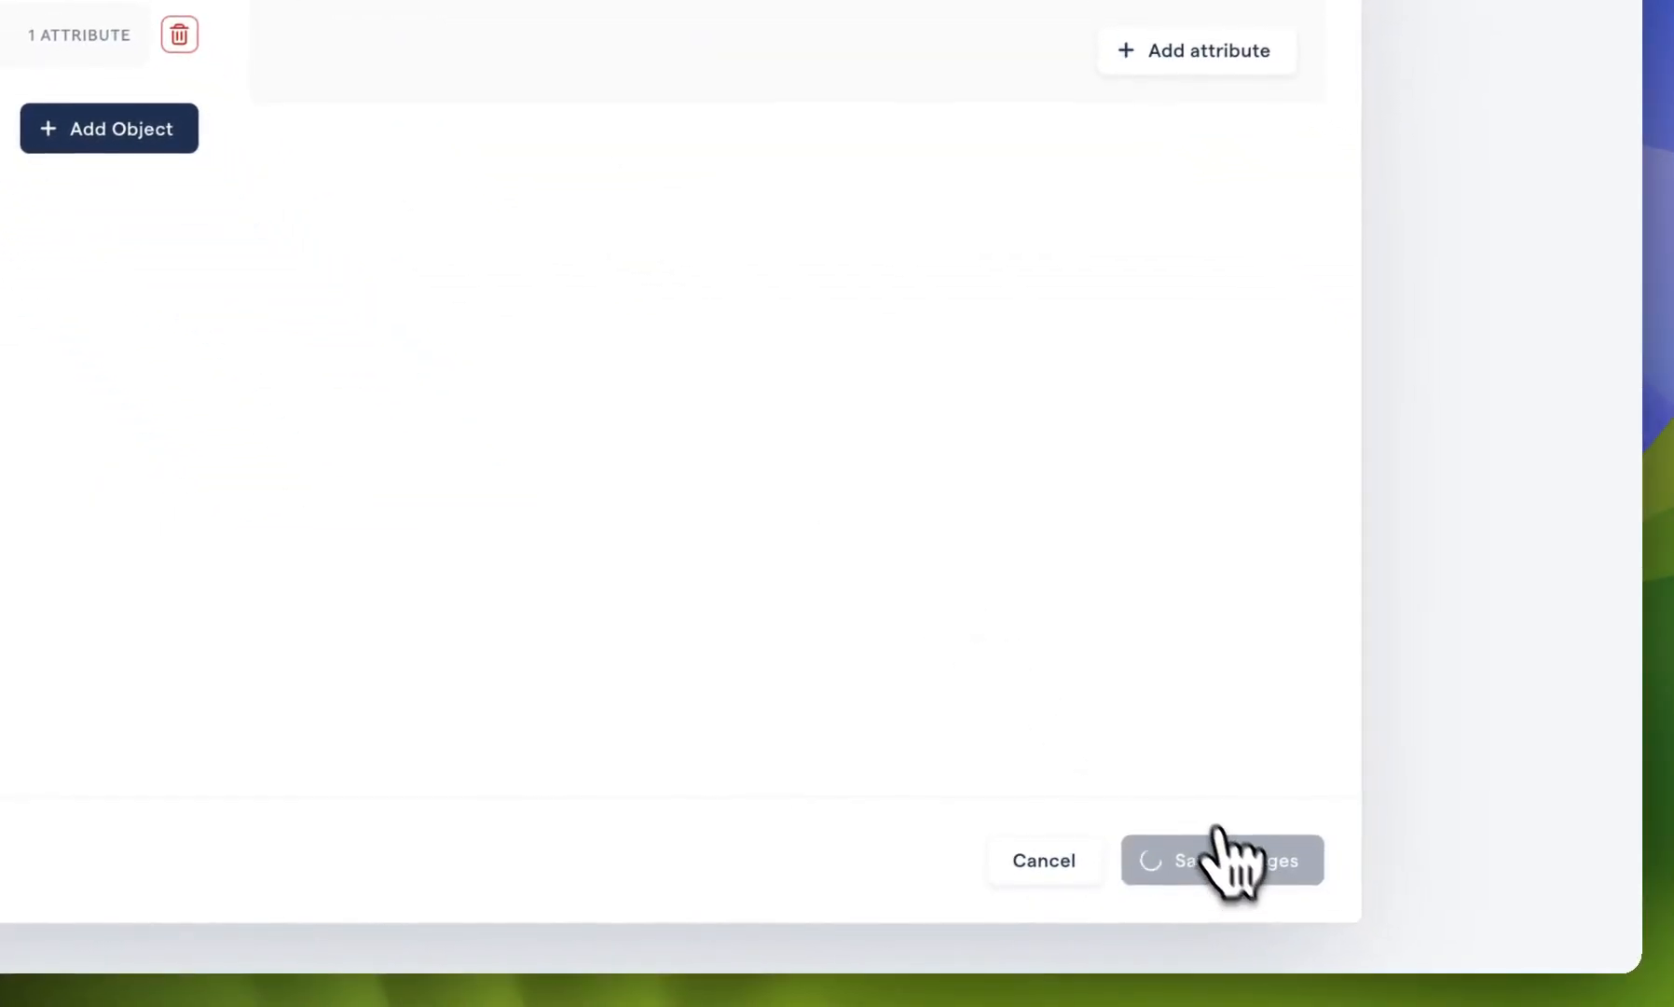
{"action": "left_click", "coordinate": [1222, 859]}
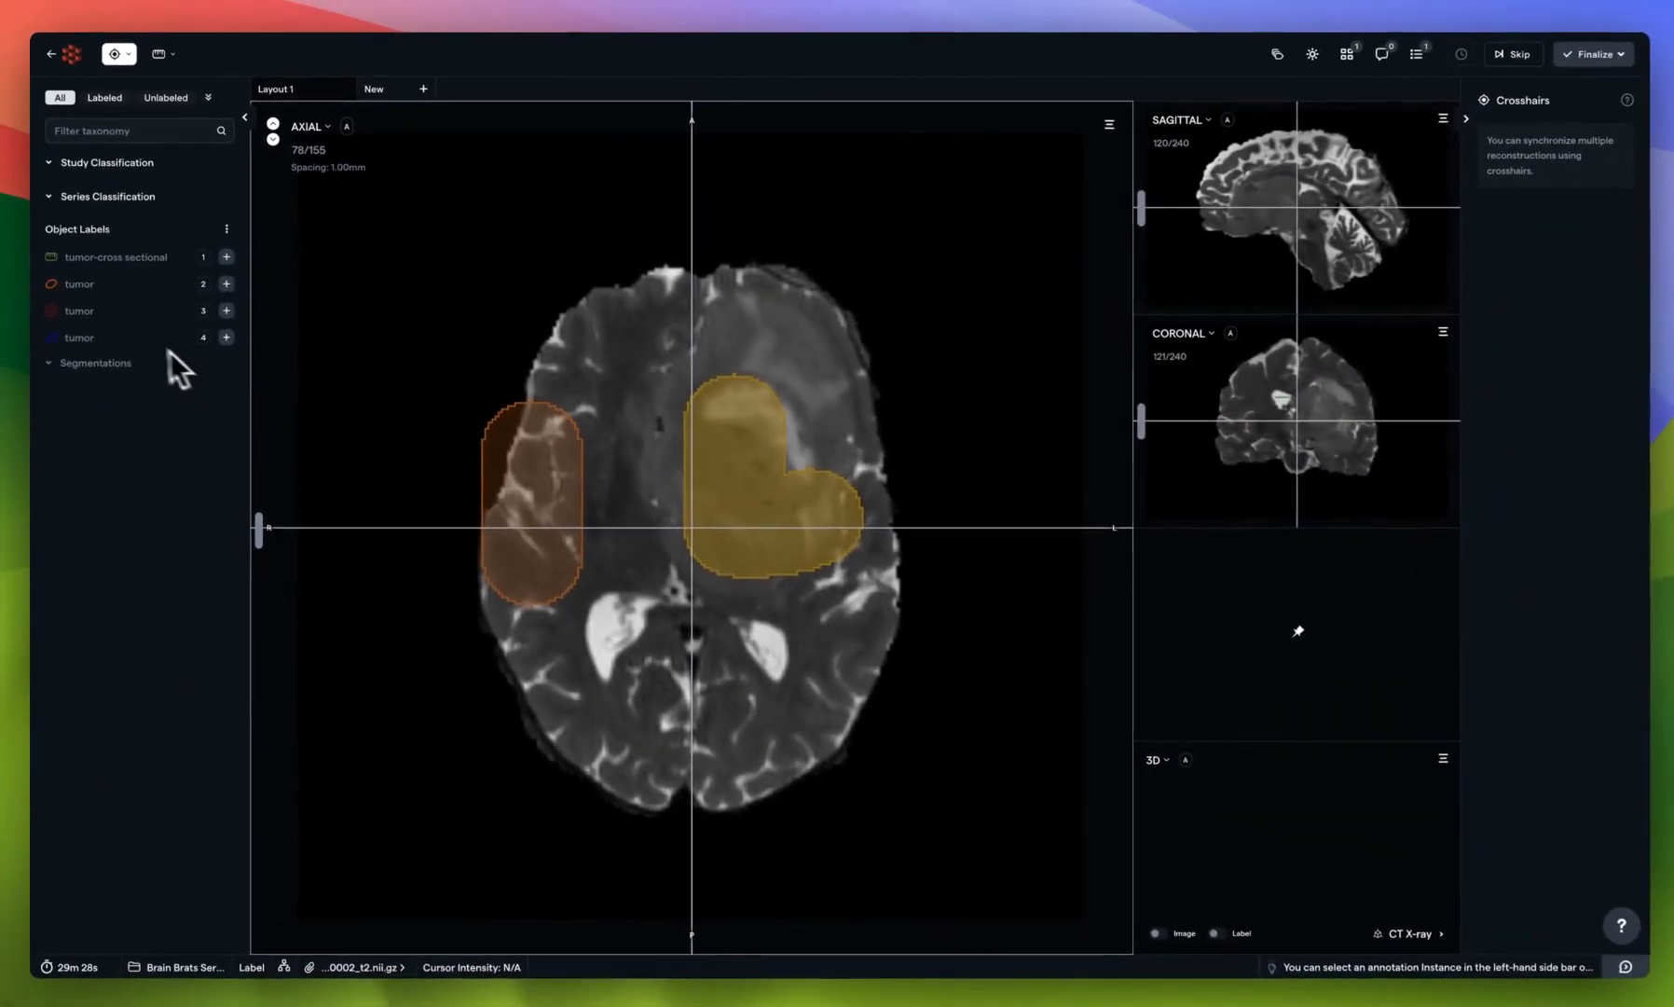
Expand the Segmentations folder and set the edema label's Location attribute to Top right
{"action": "left_click", "coordinate": [95, 364]}
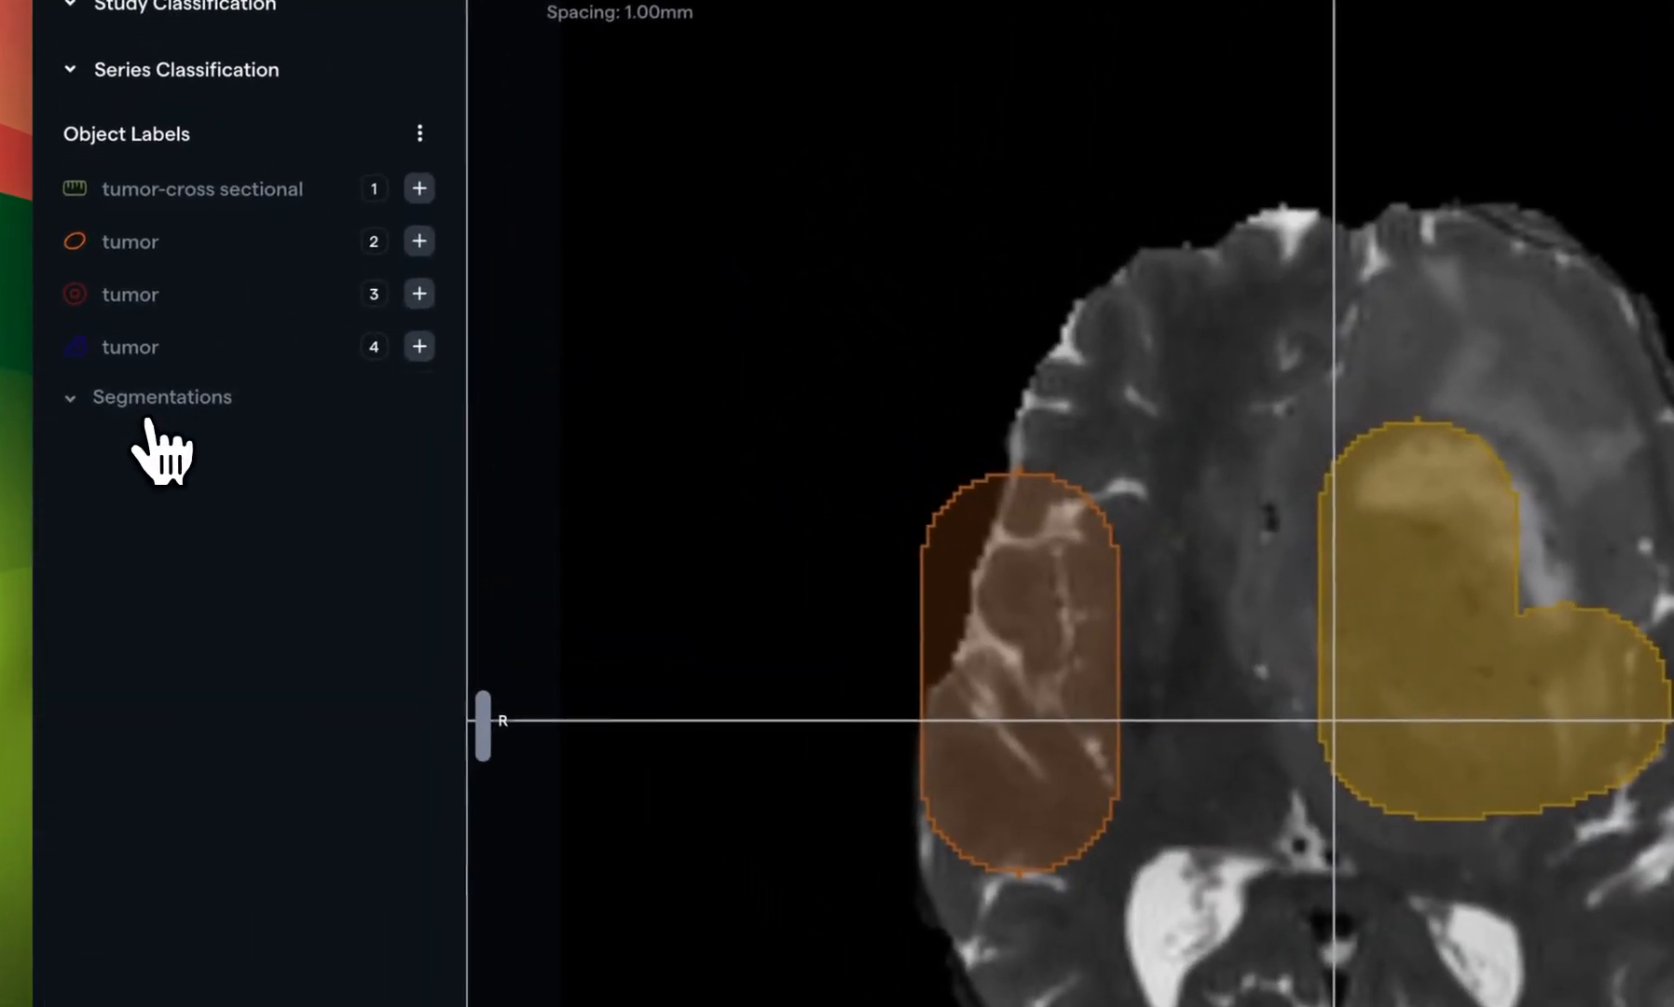
{"action": "left_click", "coordinate": [160, 395]}
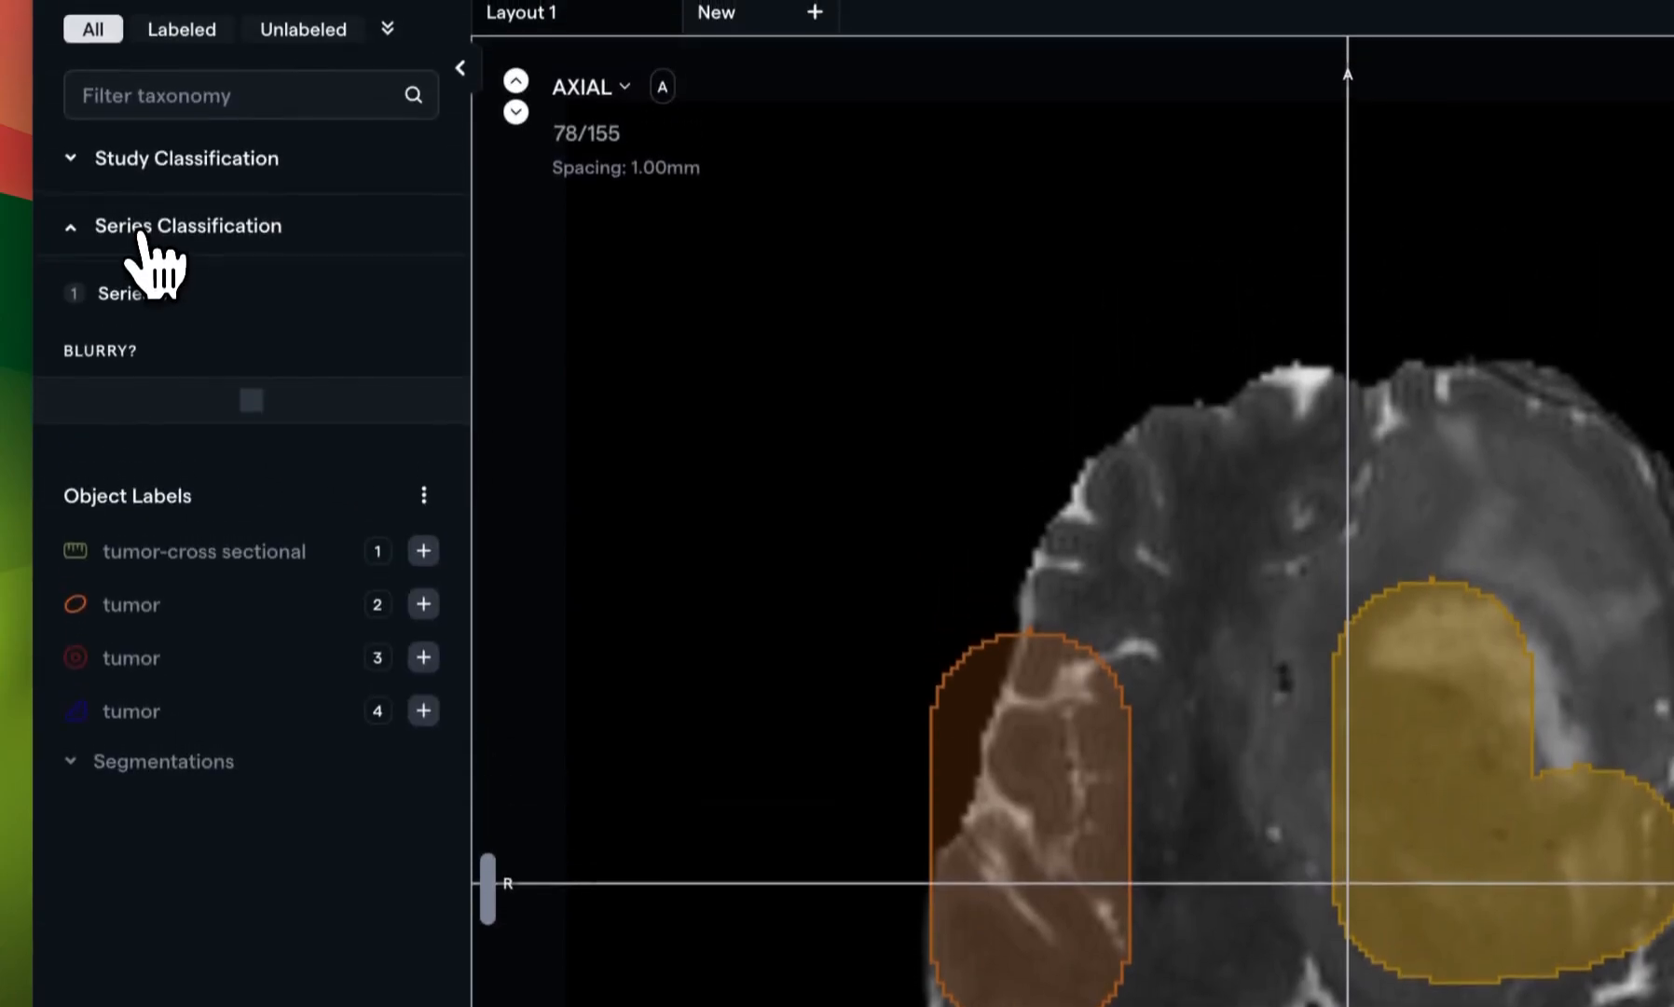
{"action": "left_click", "coordinate": [188, 226]}
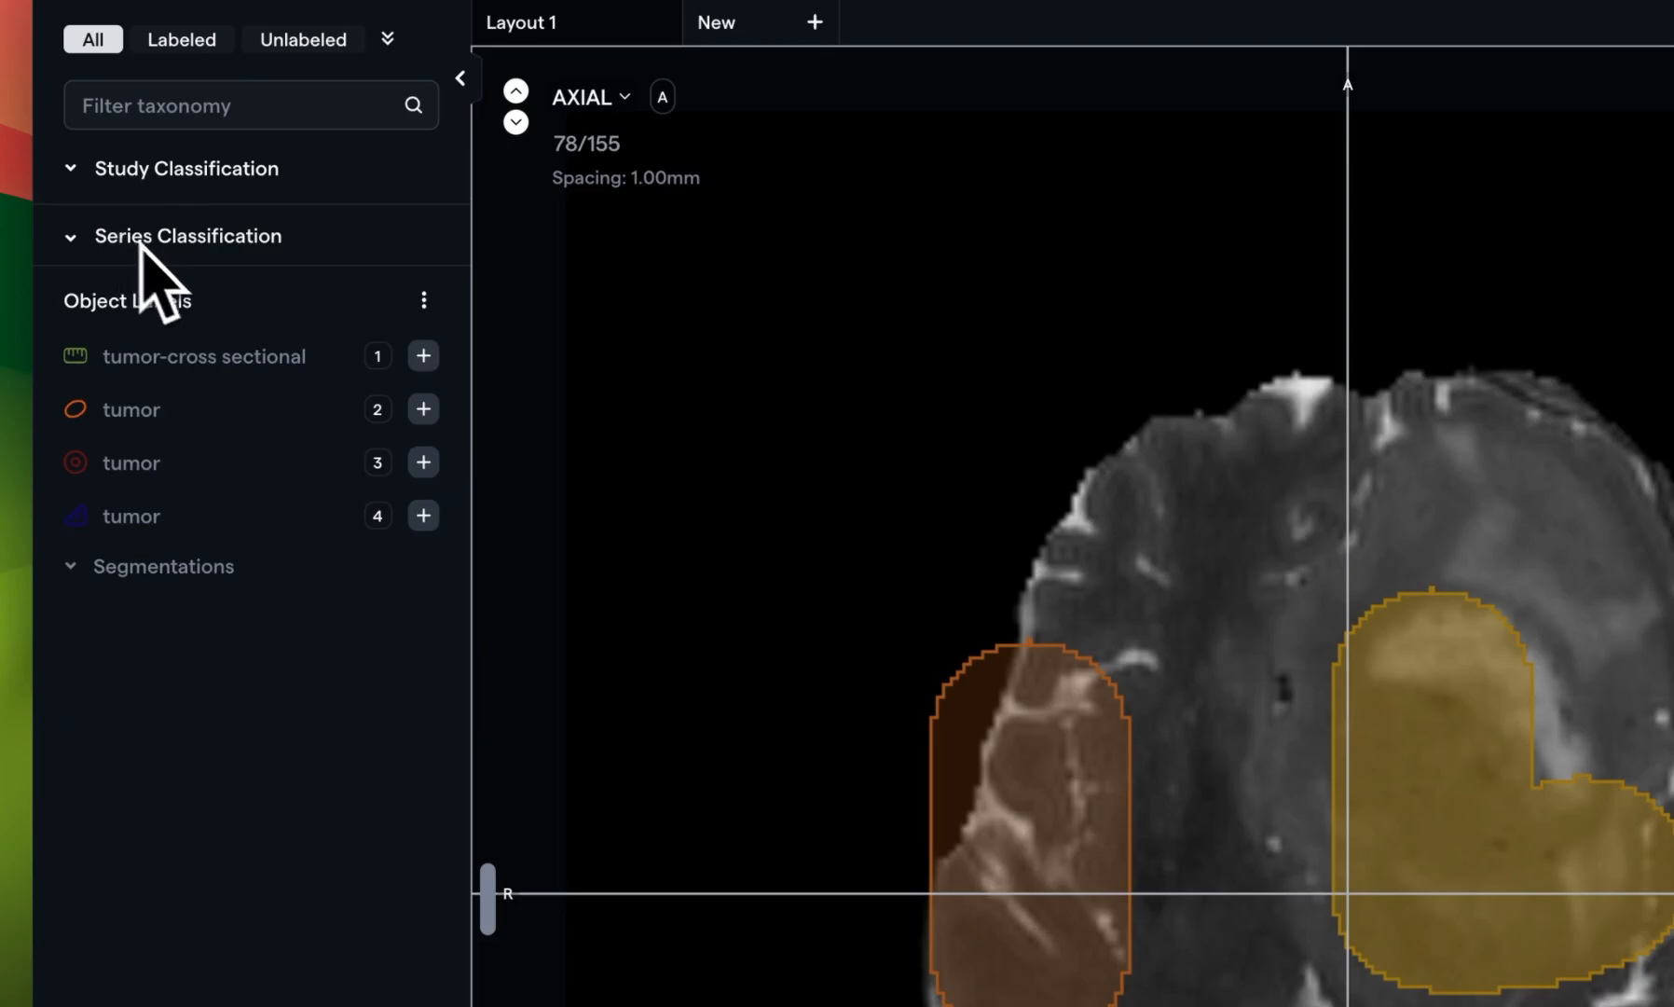
{"action": "left_click", "coordinate": [162, 565]}
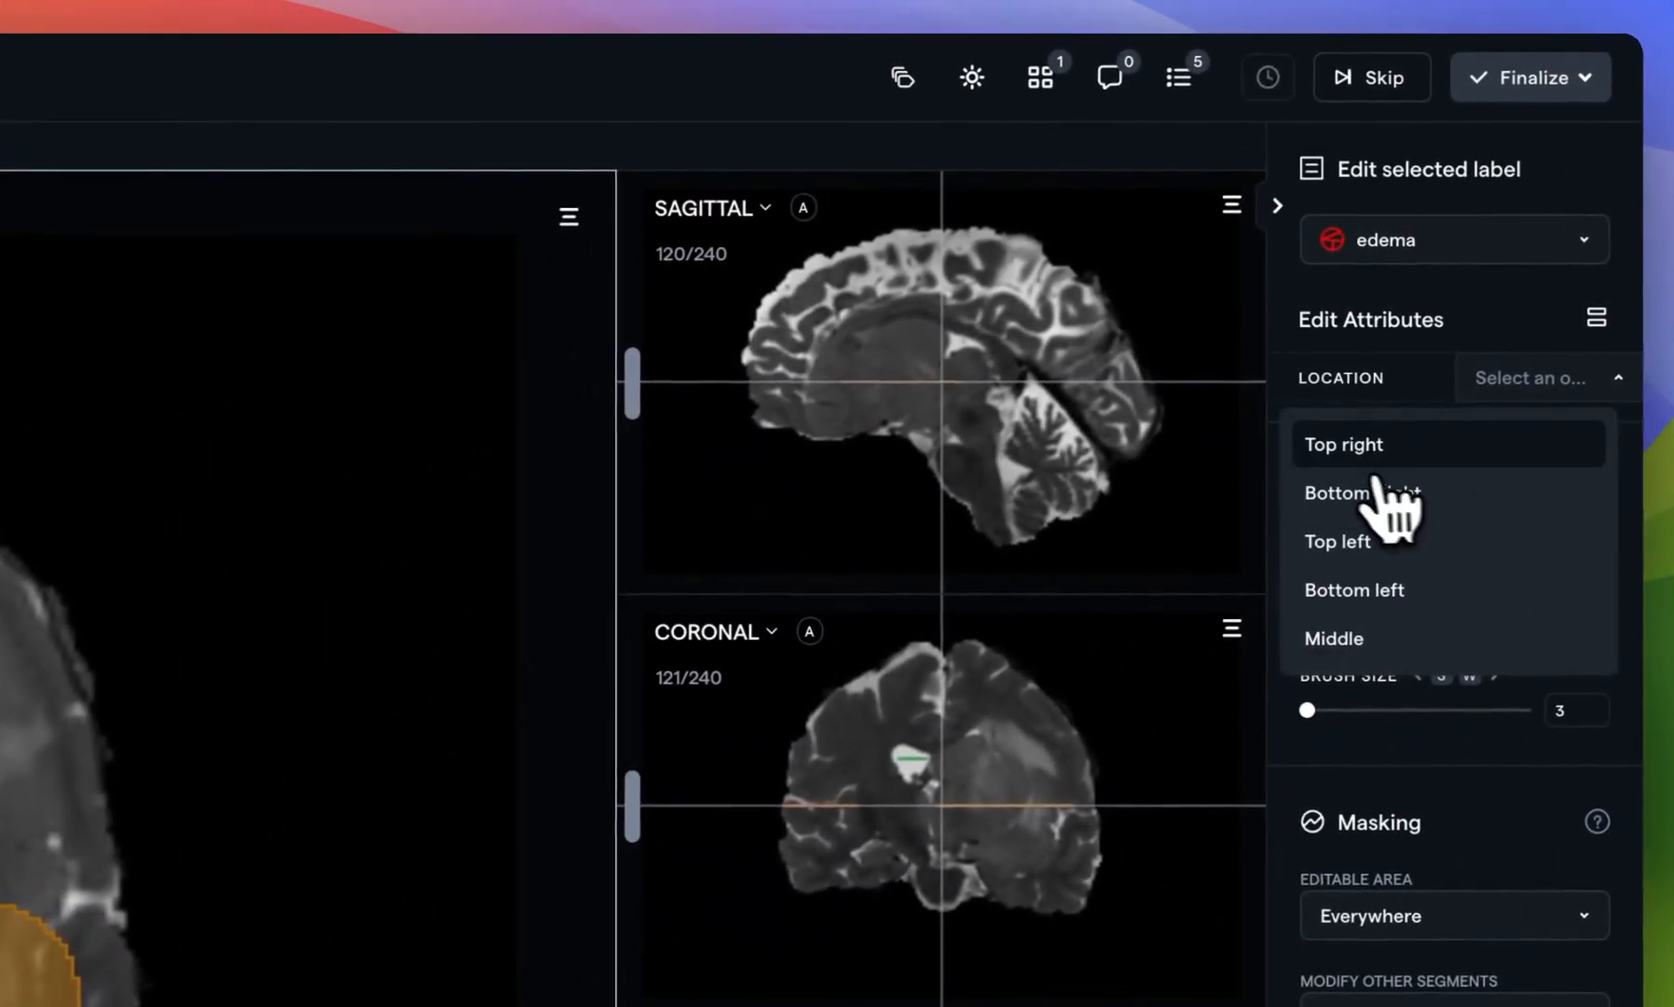
{"action": "left_click", "coordinate": [1344, 443]}
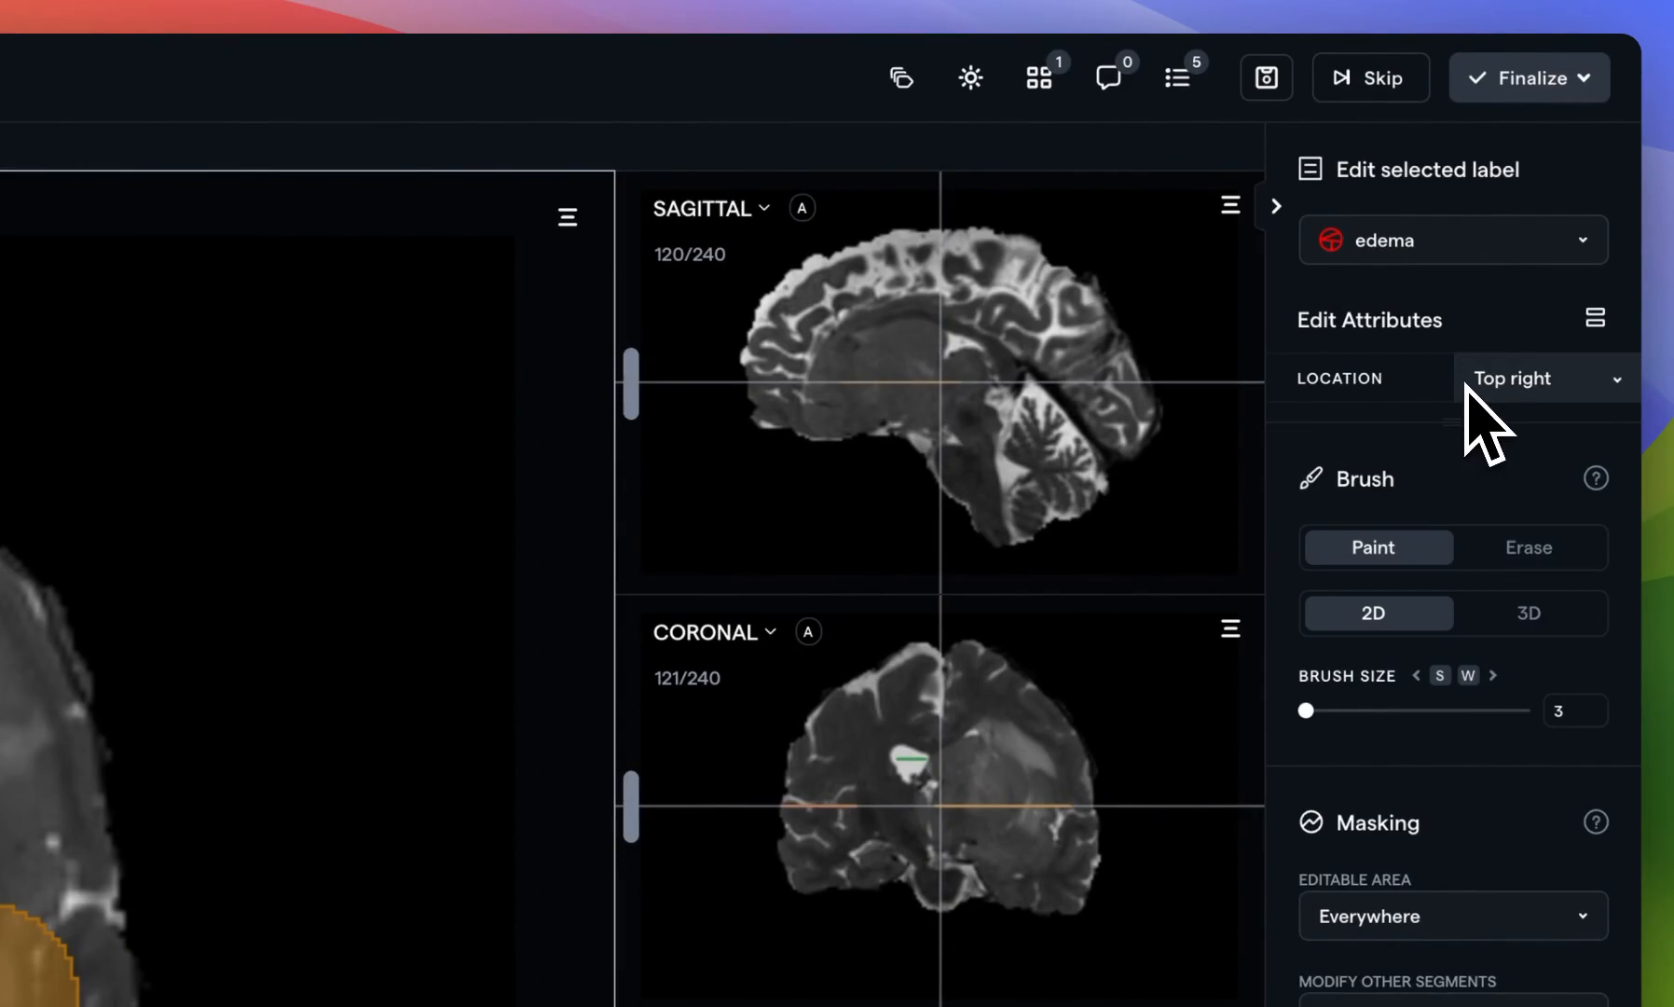